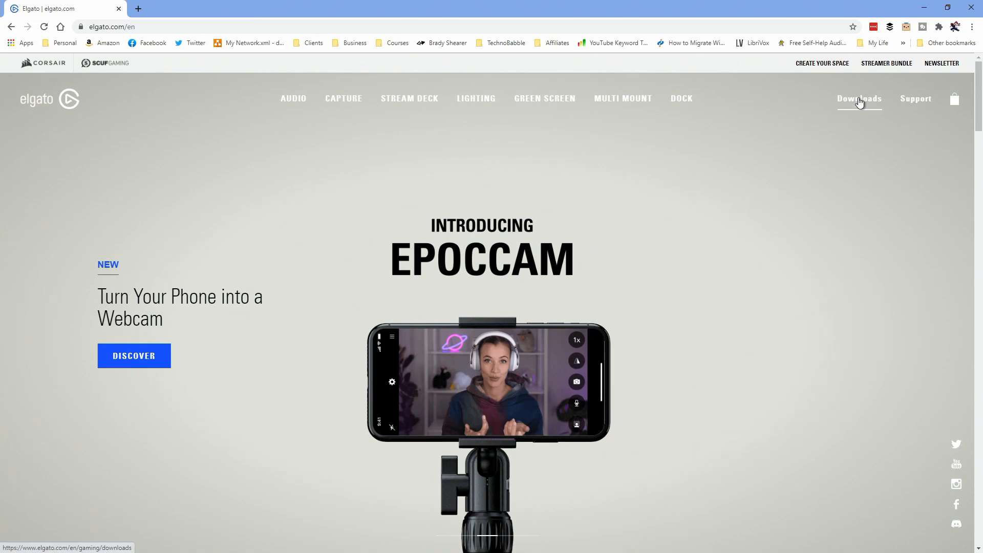
# Select Stream Deck XL on Elgato's downloads page to show the Windows Stream Deck download
pyautogui.click(860, 99)
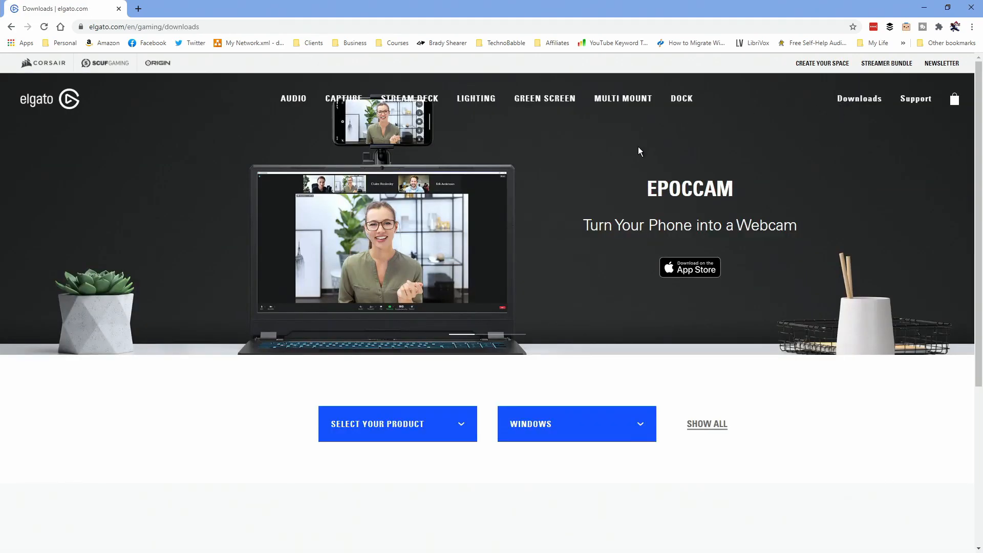
pyautogui.click(397, 424)
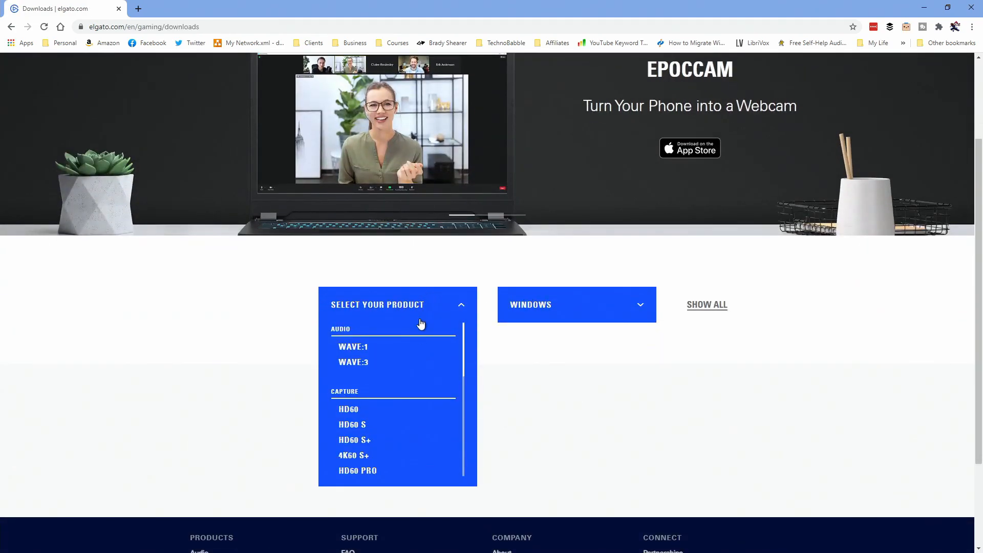
pyautogui.scroll(-3)
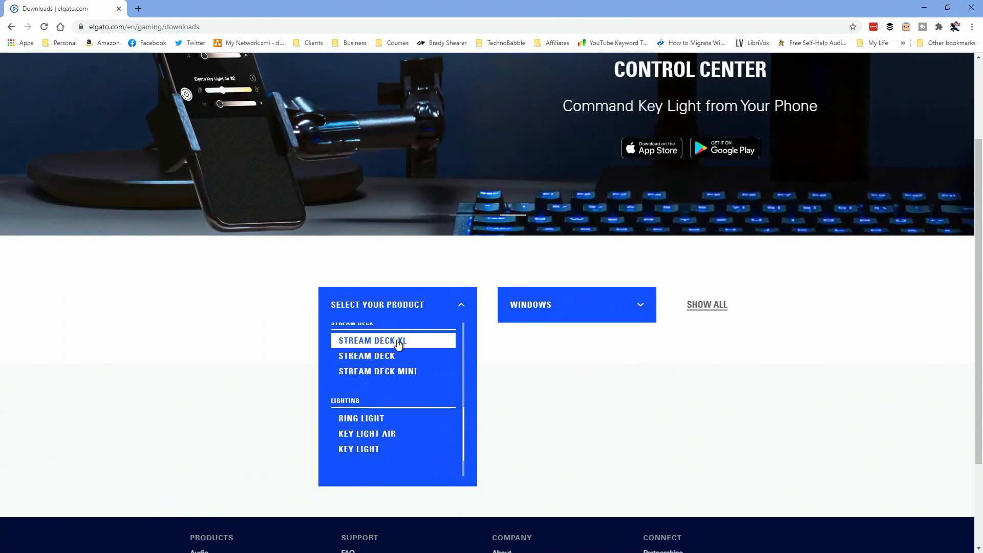
pyautogui.click(371, 340)
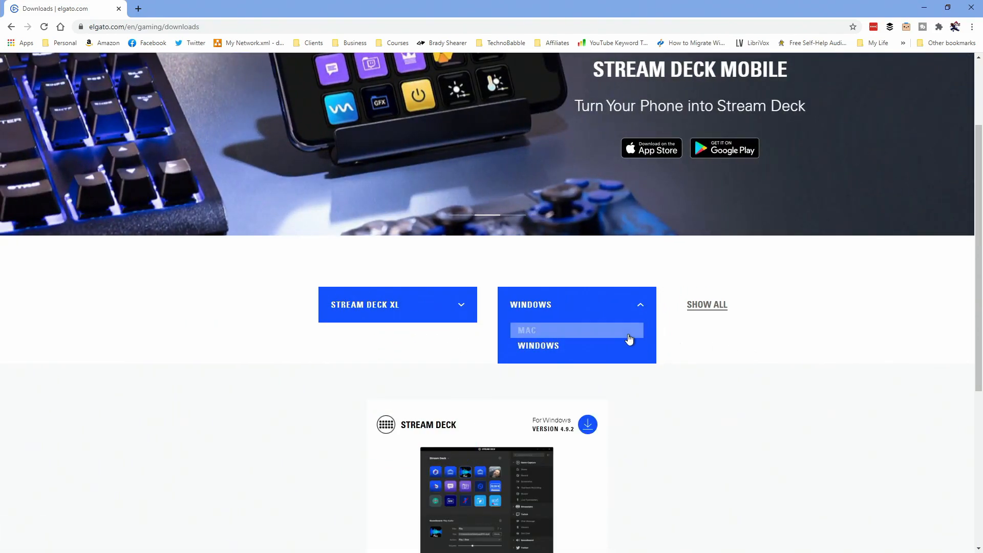
pyautogui.moveTo(702, 351)
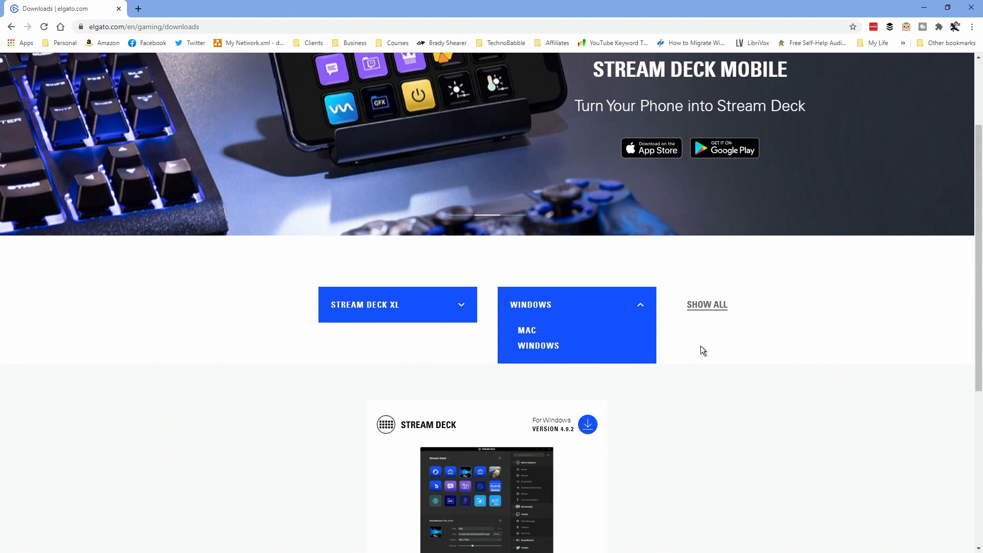
pyautogui.scroll(-3)
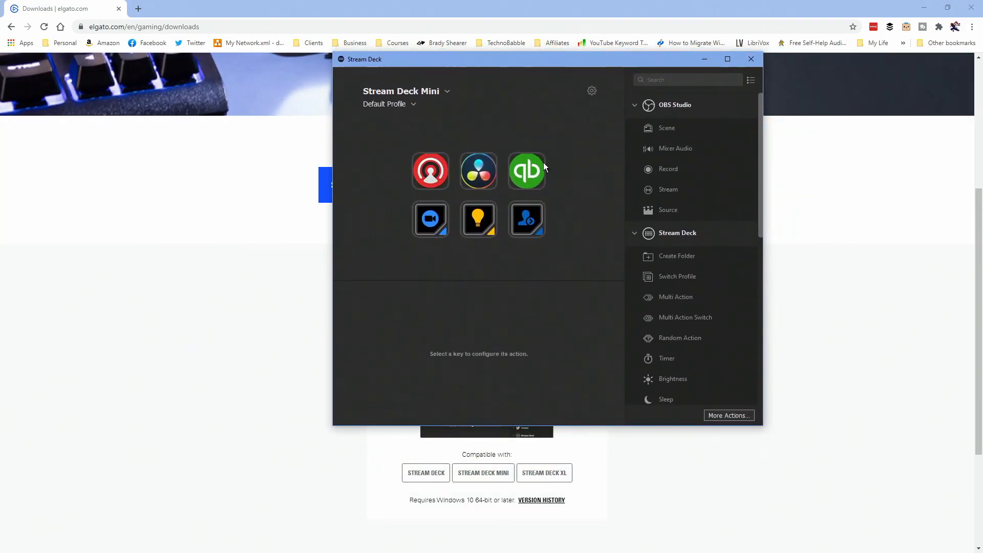
pyautogui.moveTo(617, 302)
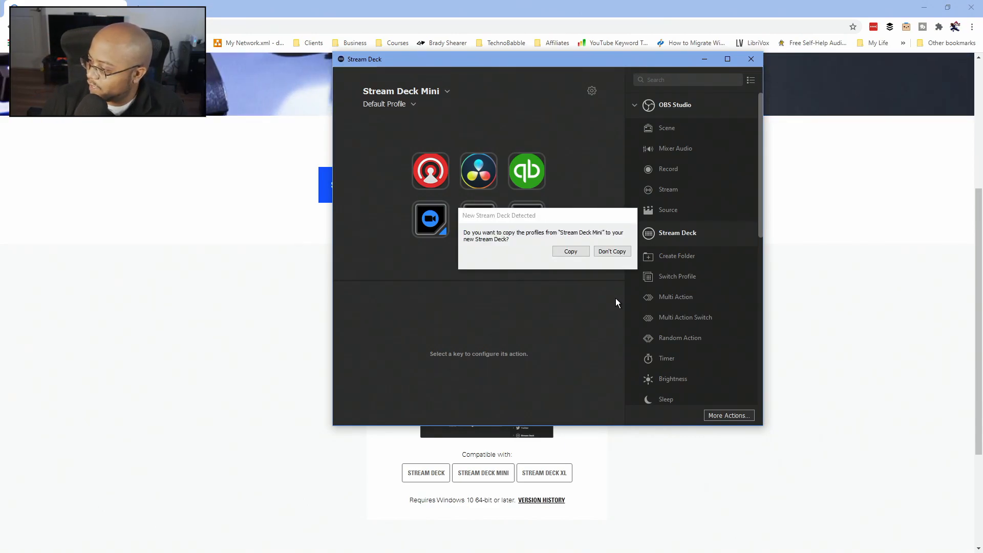
pyautogui.moveTo(577, 235)
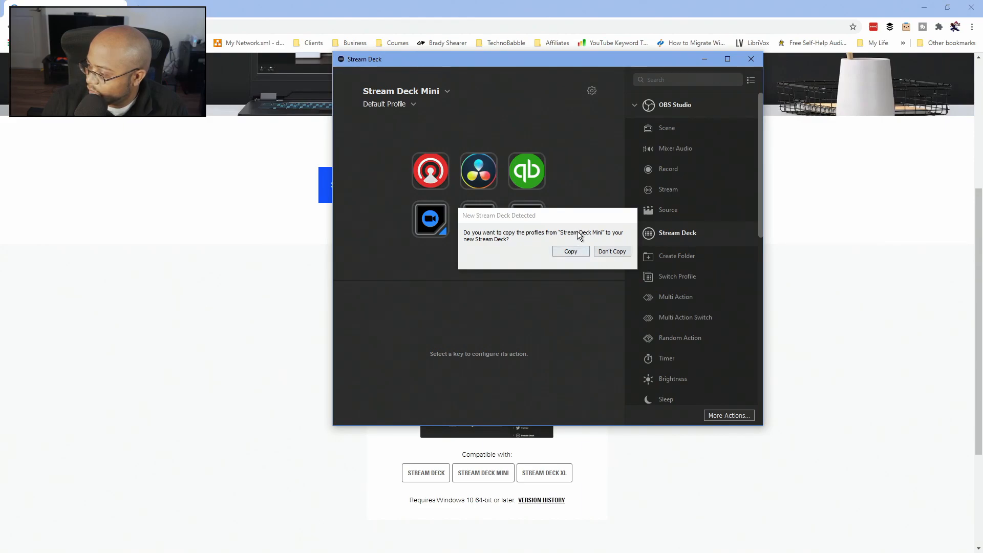
# Choose Don't Copy so the new Stream Deck XL starts with a default profile
pyautogui.click(612, 251)
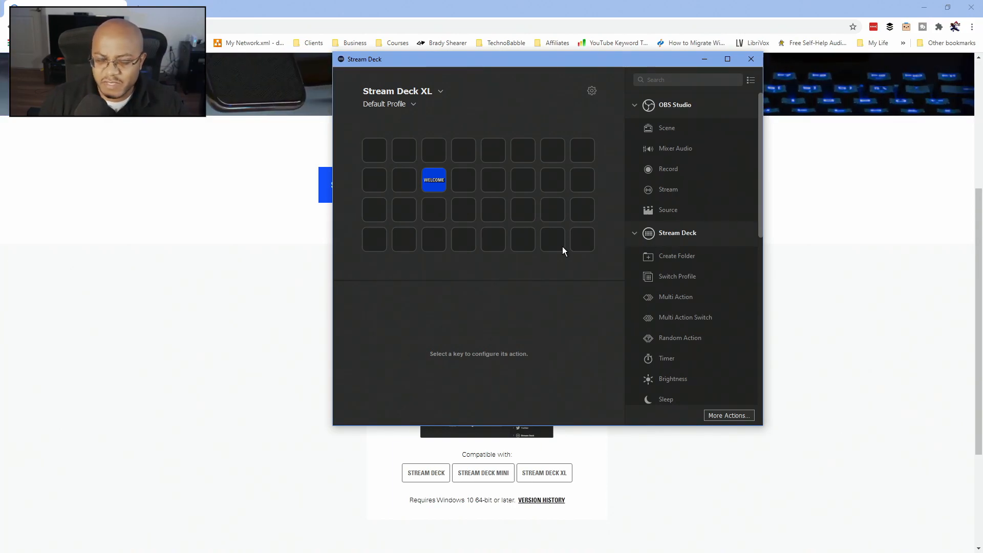
pyautogui.moveTo(456, 185)
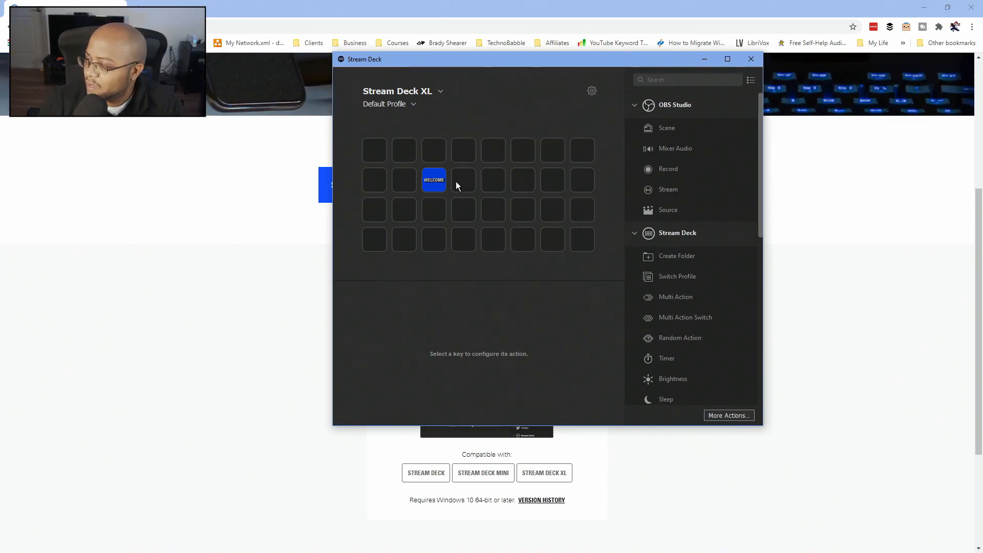
pyautogui.click(442, 91)
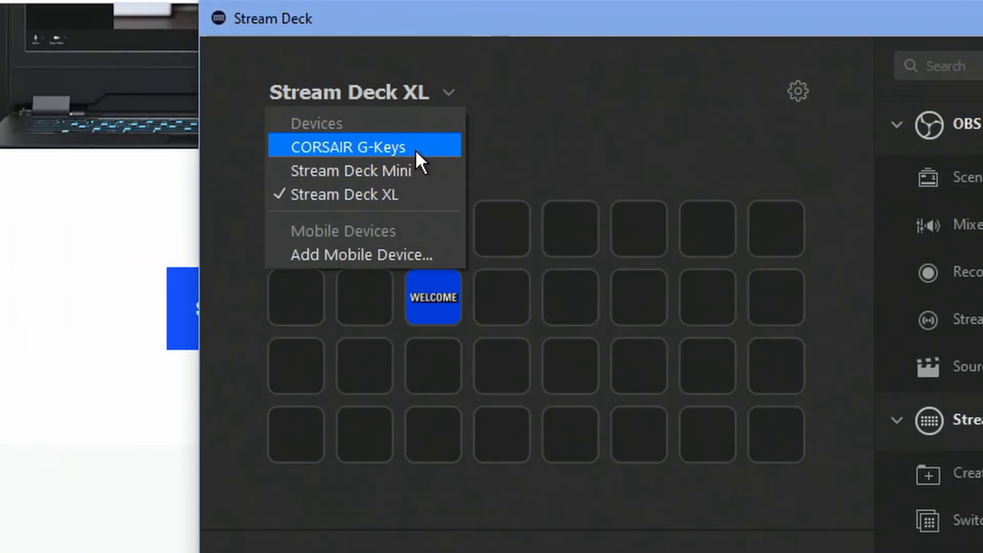
pyautogui.moveTo(398, 162)
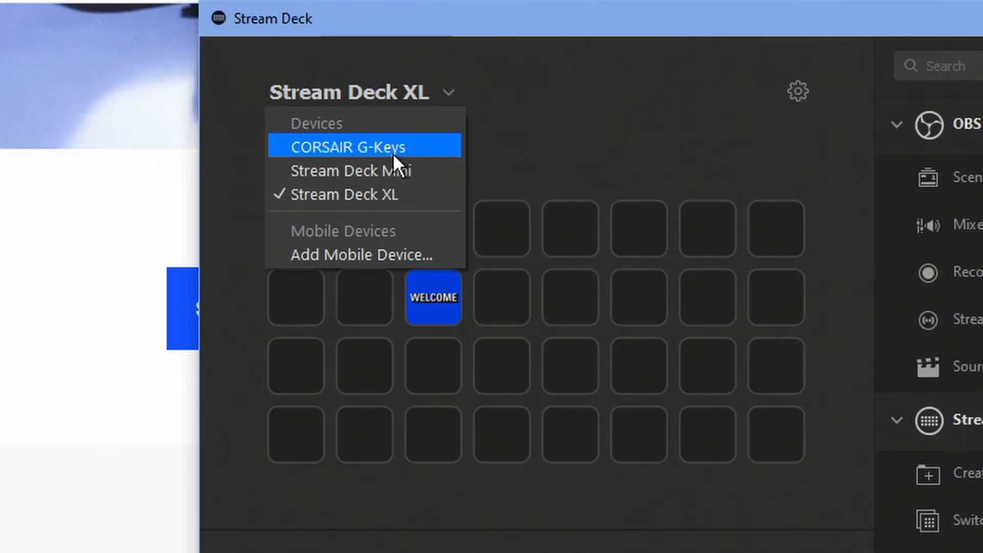
pyautogui.moveTo(483, 298)
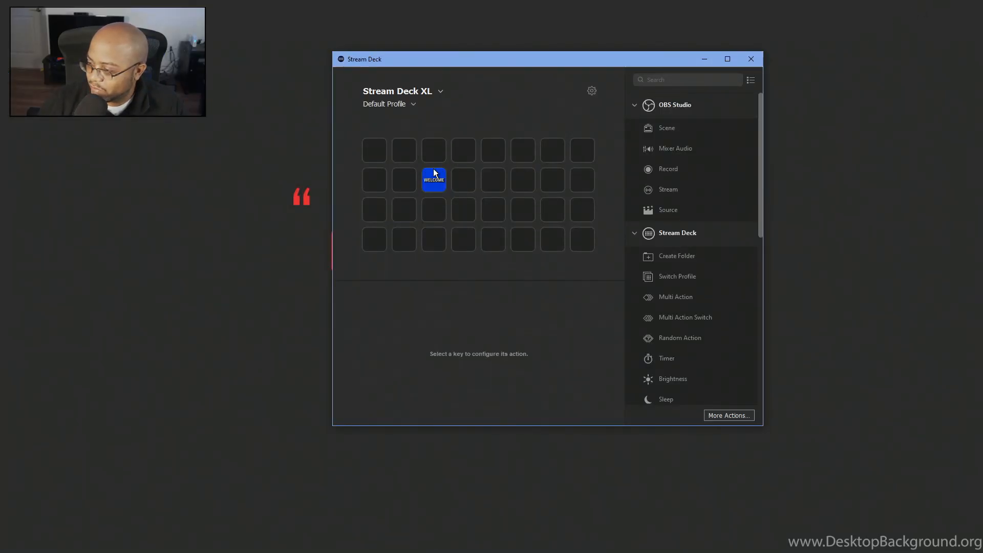
pyautogui.moveTo(448, 187)
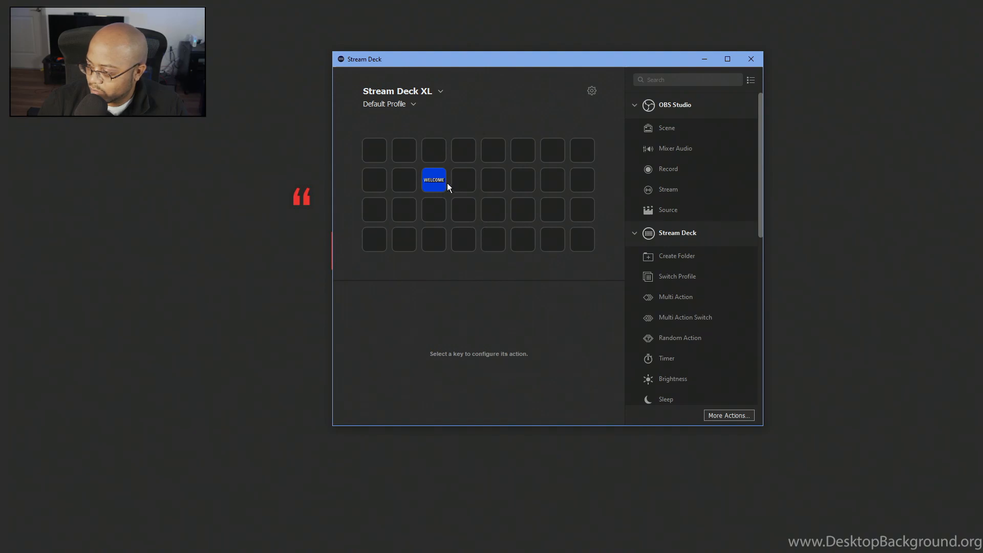
# Select the Welcome key on the Stream Deck XL and delete it
pyautogui.click(434, 179)
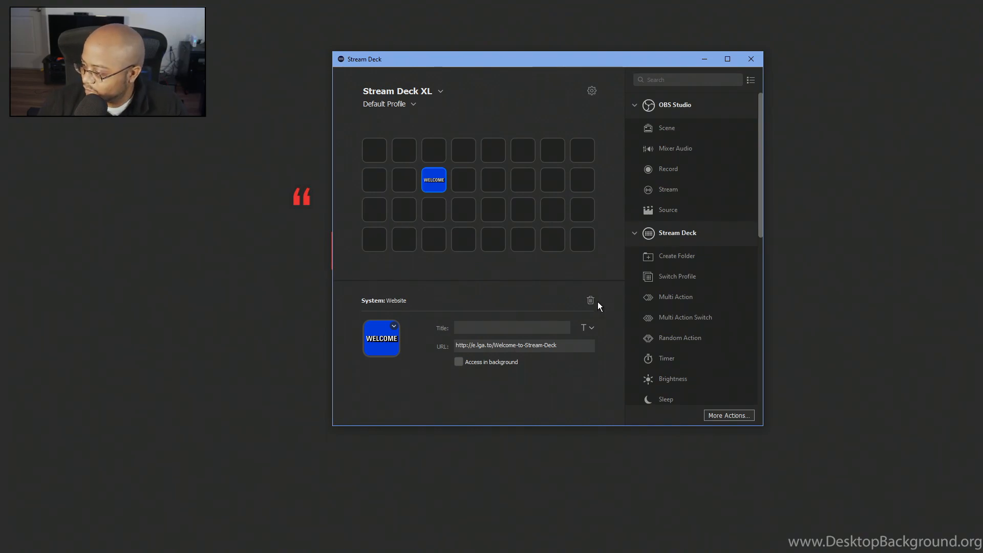
pyautogui.click(590, 301)
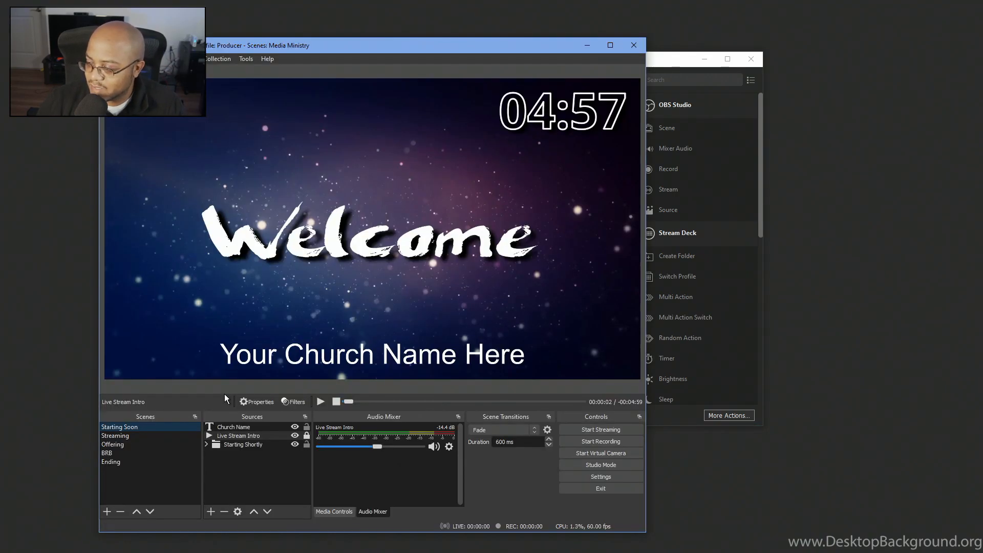
pyautogui.moveTo(153, 435)
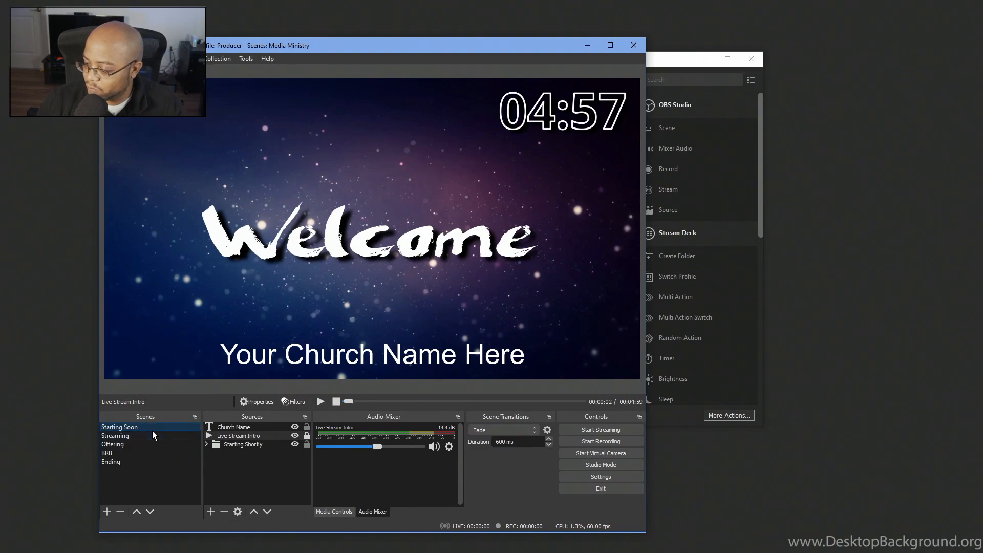
# Switch OBS through the Streaming, Offering, BRB and Ending scenes
pyautogui.click(115, 435)
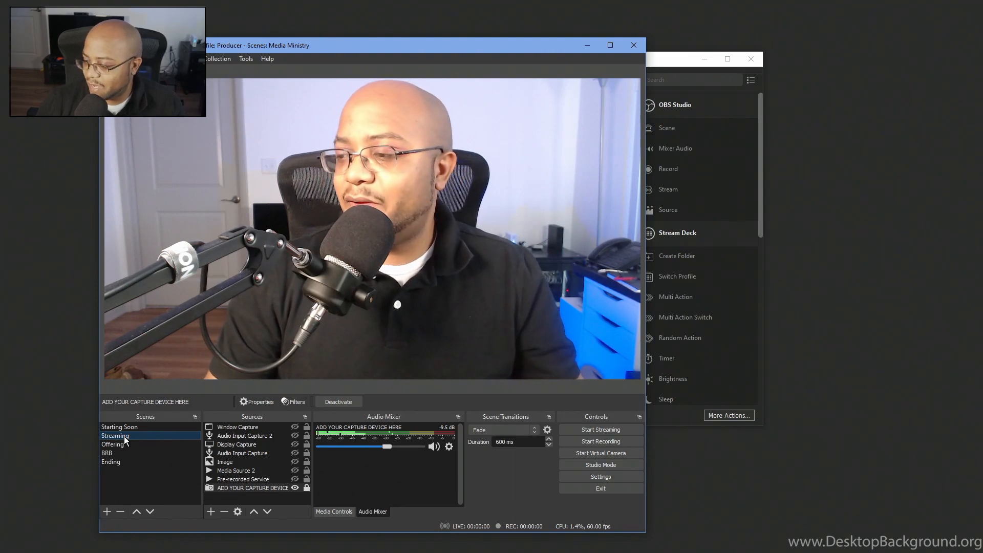
pyautogui.click(112, 444)
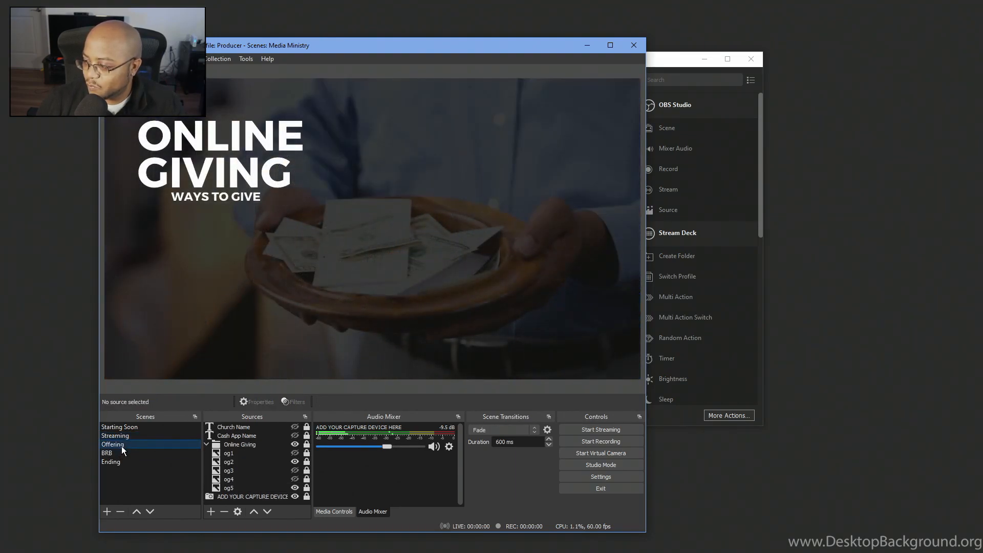
pyautogui.click(295, 453)
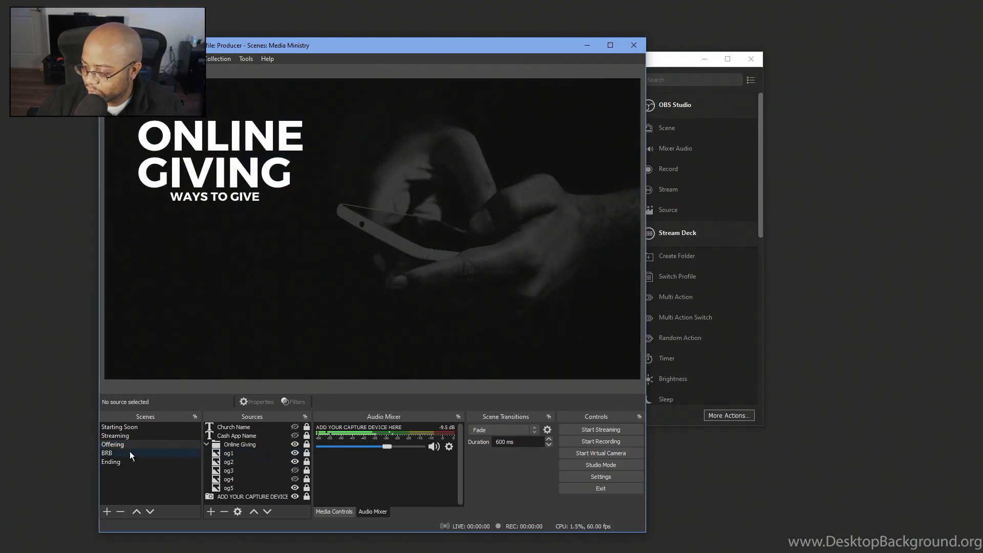
pyautogui.click(107, 453)
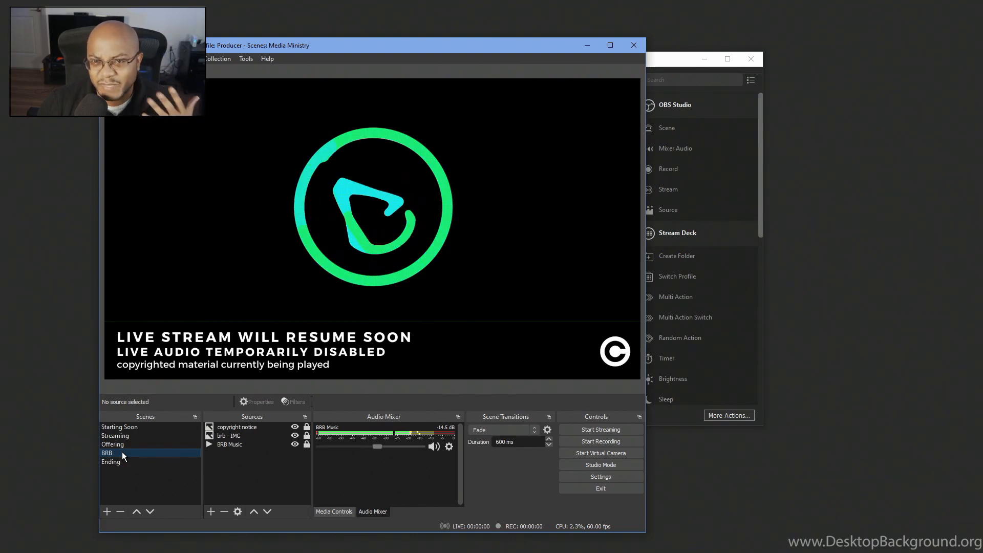
pyautogui.click(110, 462)
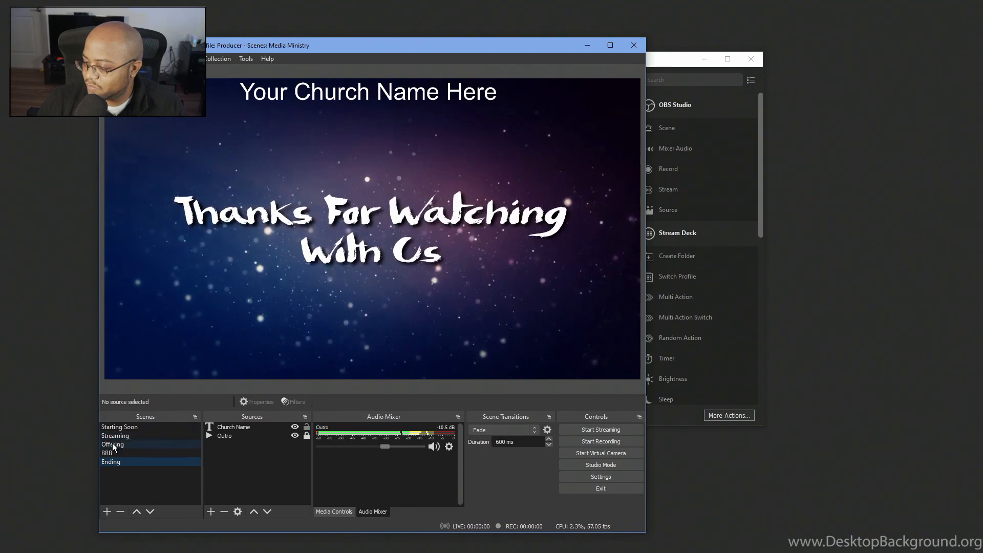
pyautogui.click(111, 462)
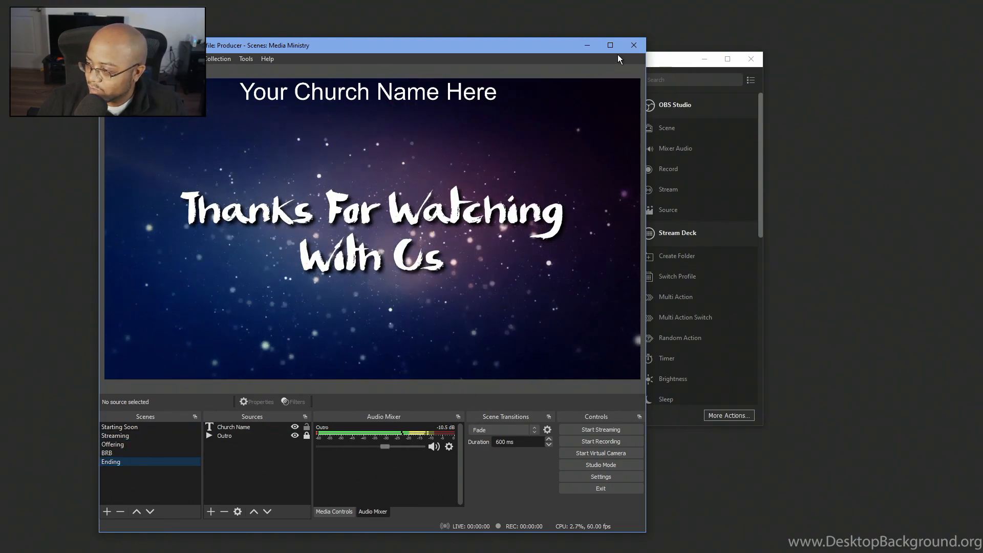
pyautogui.click(119, 427)
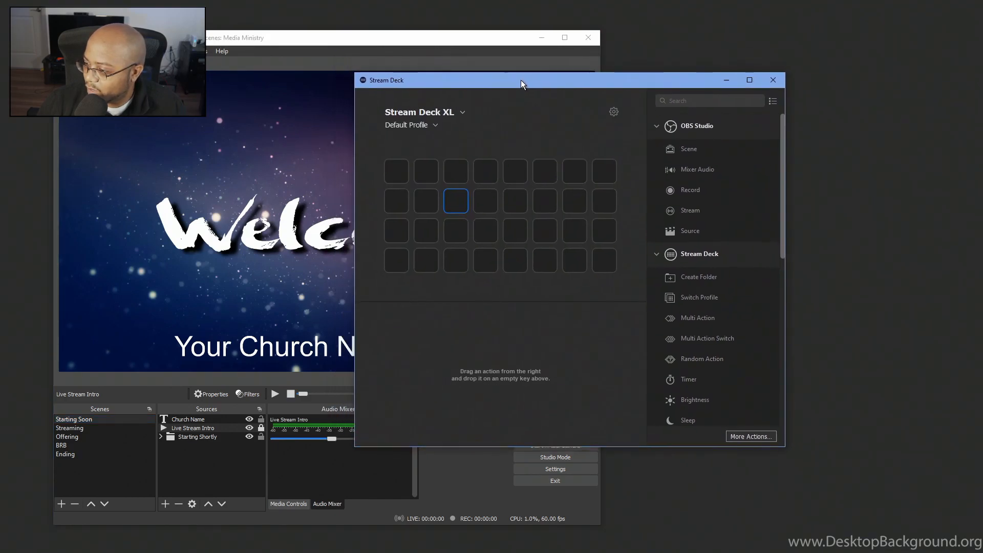
pyautogui.click(657, 254)
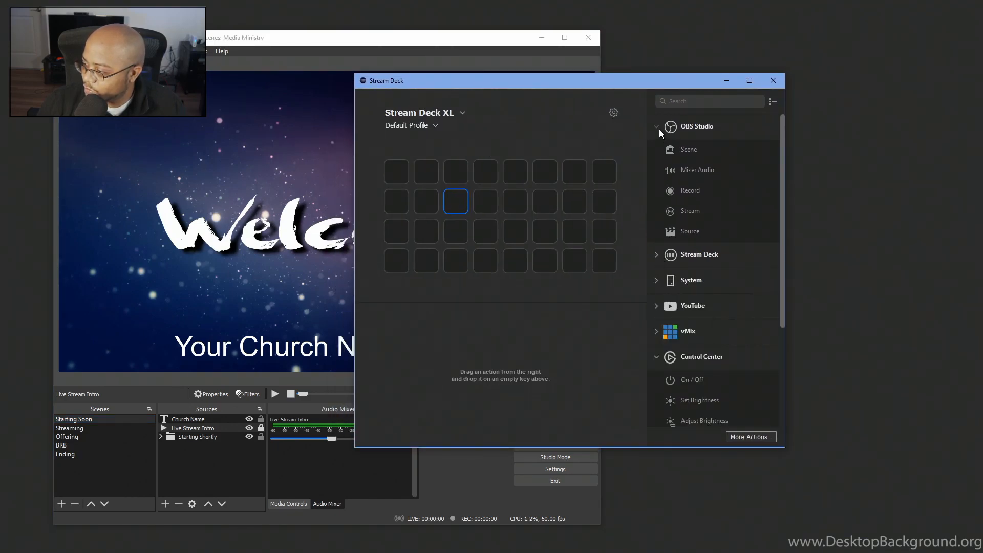
pyautogui.click(657, 126)
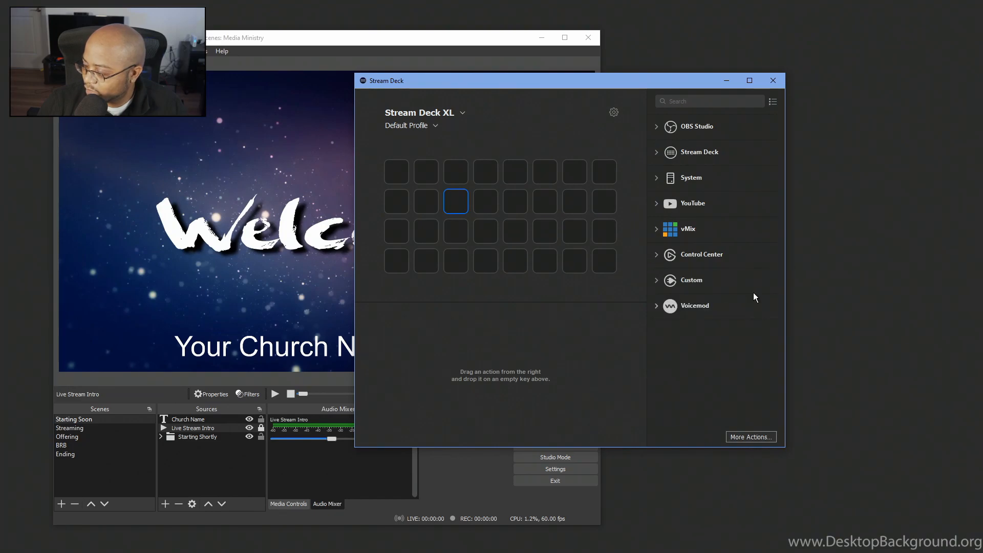
pyautogui.moveTo(699, 129)
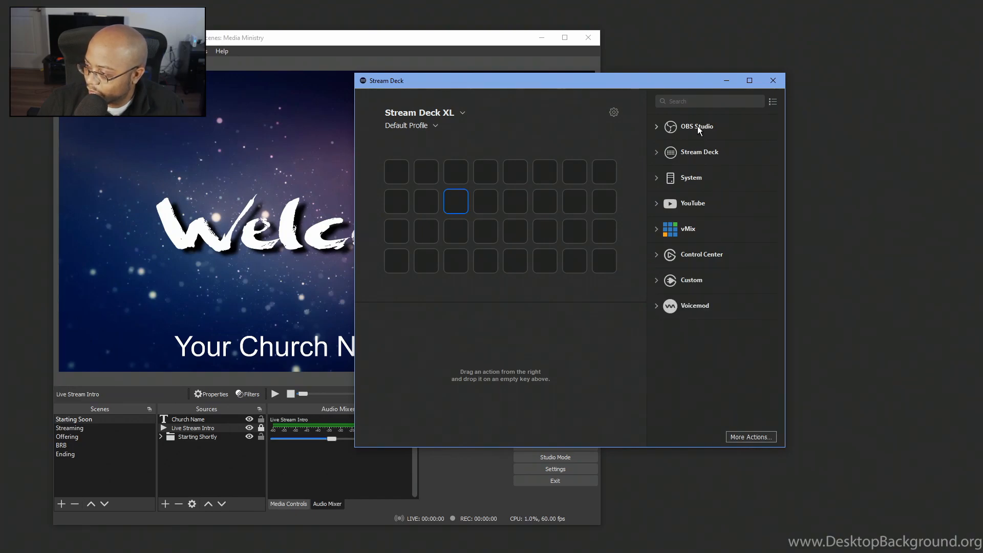
pyautogui.moveTo(709, 159)
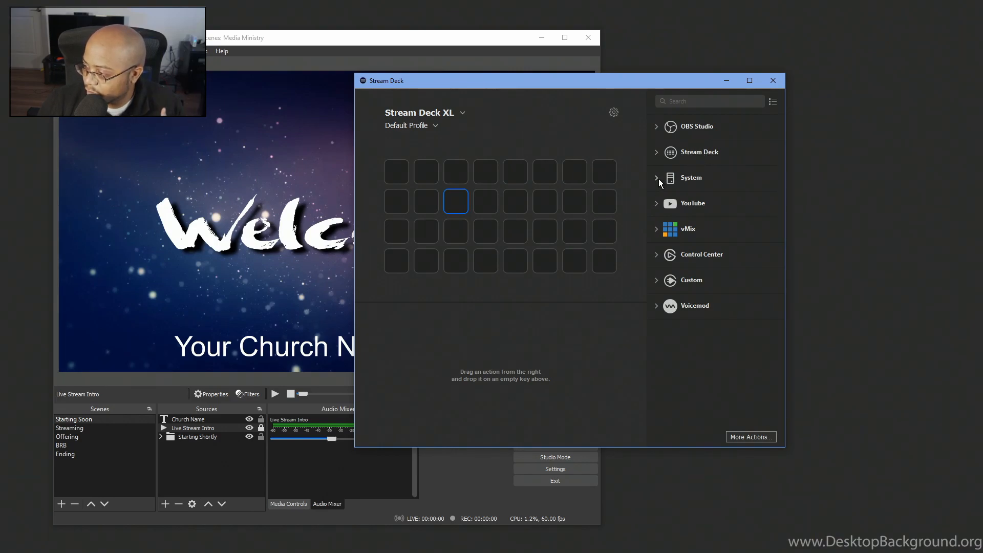
pyautogui.moveTo(719, 260)
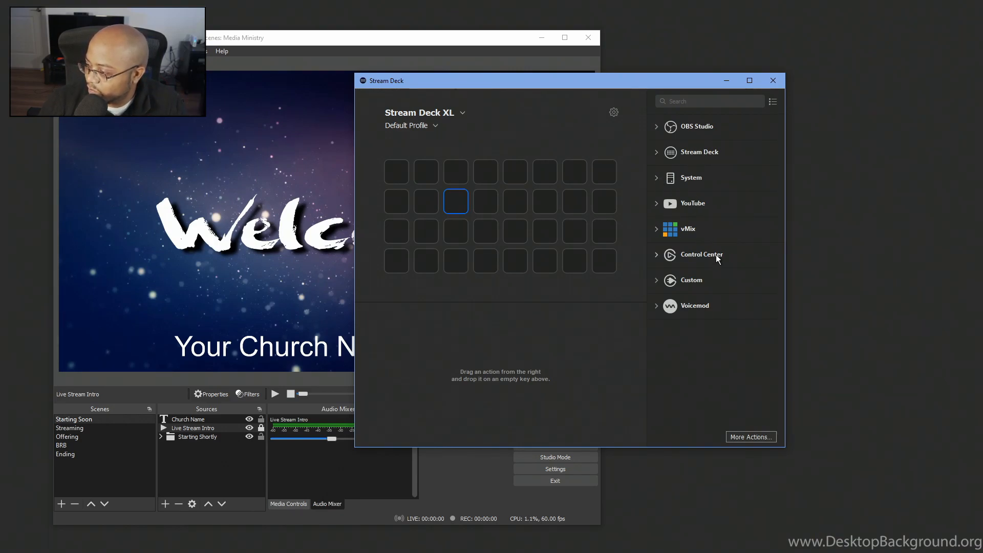
pyautogui.moveTo(657, 307)
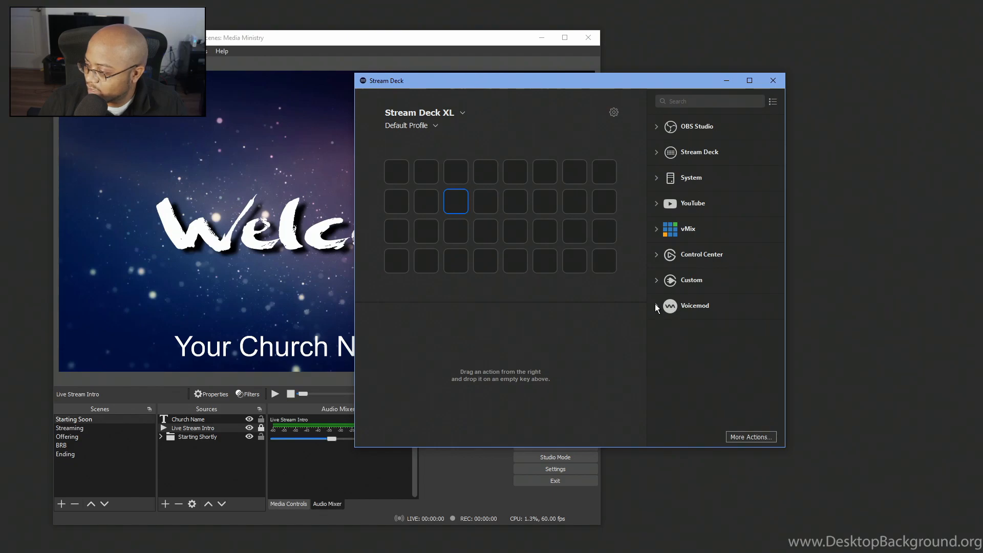
pyautogui.moveTo(671, 273)
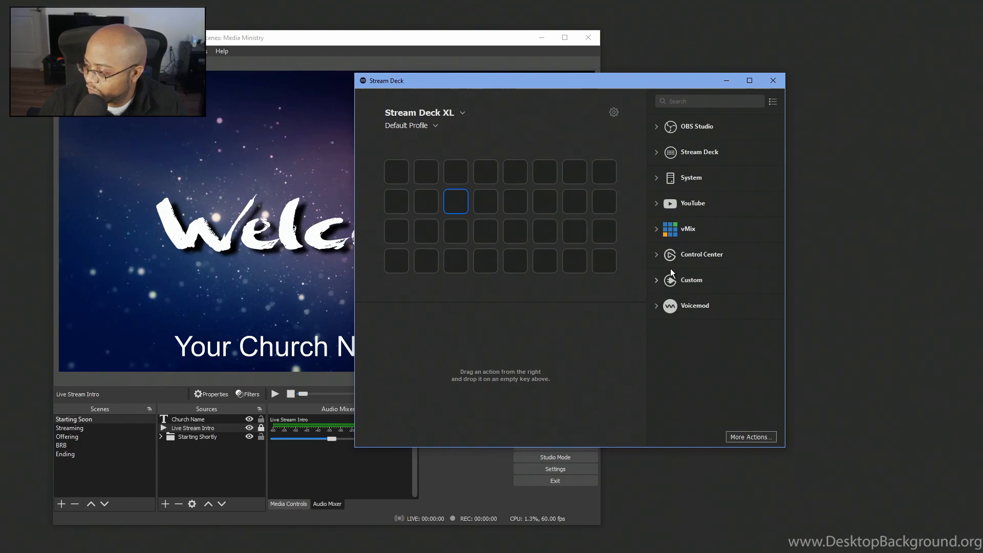
pyautogui.moveTo(652, 268)
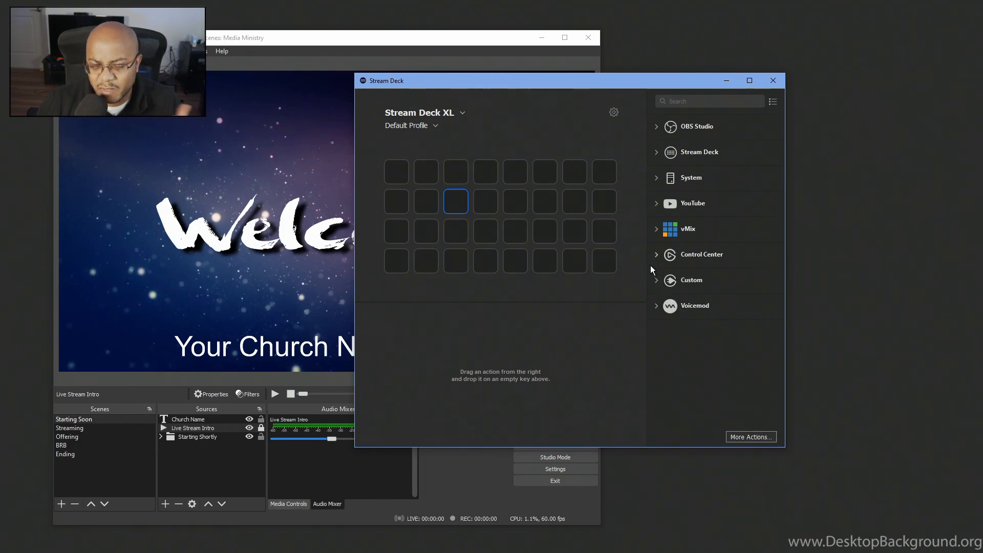
pyautogui.moveTo(800, 172)
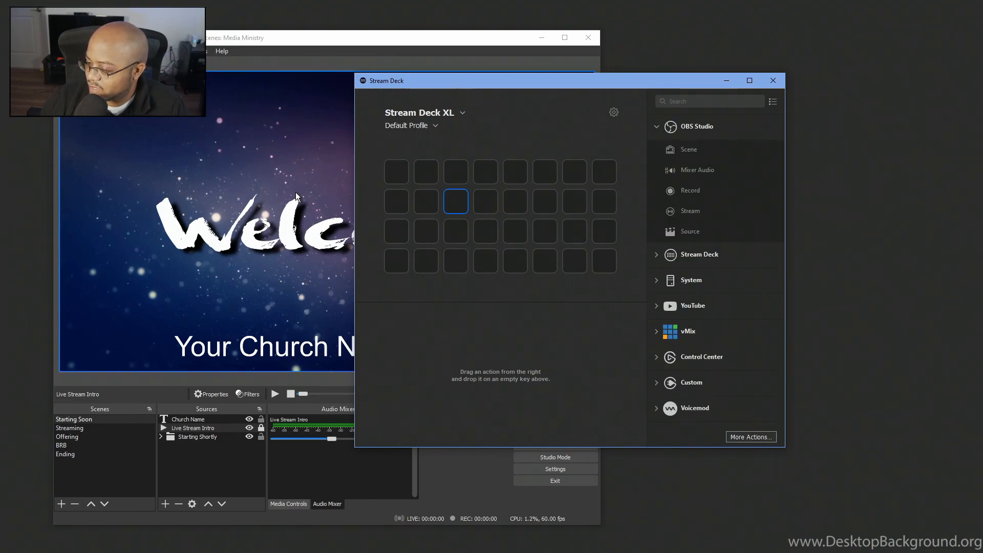
pyautogui.moveTo(724, 222)
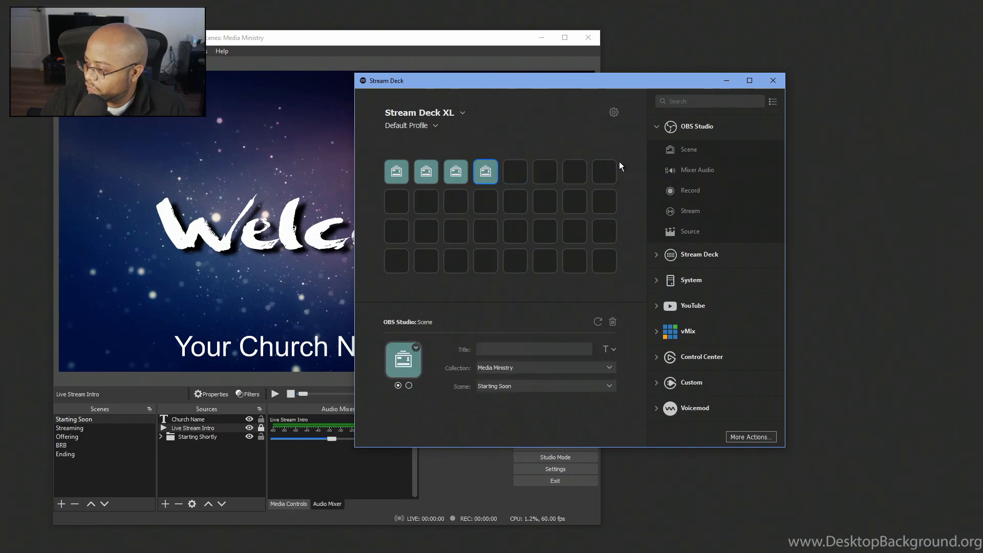
# Add another OBS Scene key and line the scene keys up in the top row
pyautogui.click(515, 171)
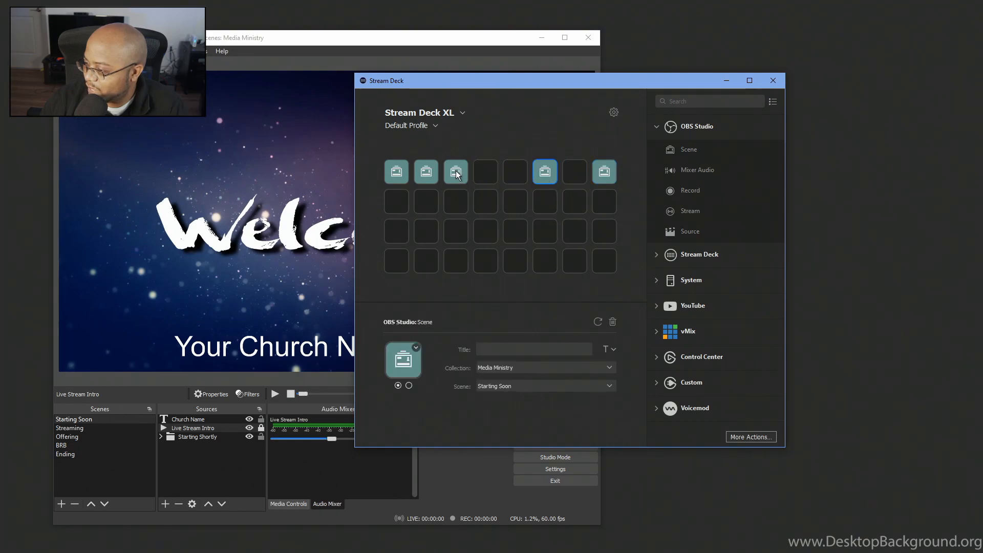
pyautogui.click(432, 171)
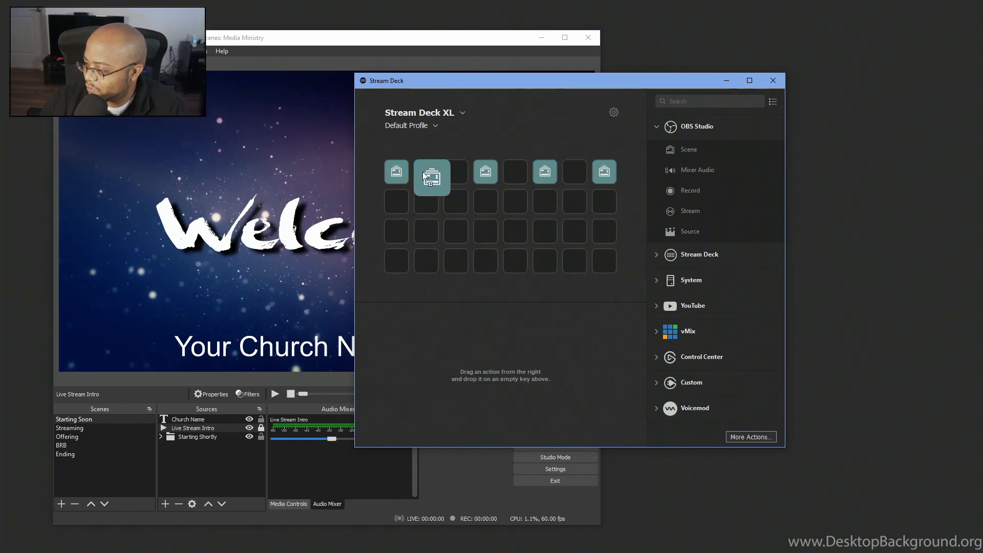
pyautogui.click(455, 171)
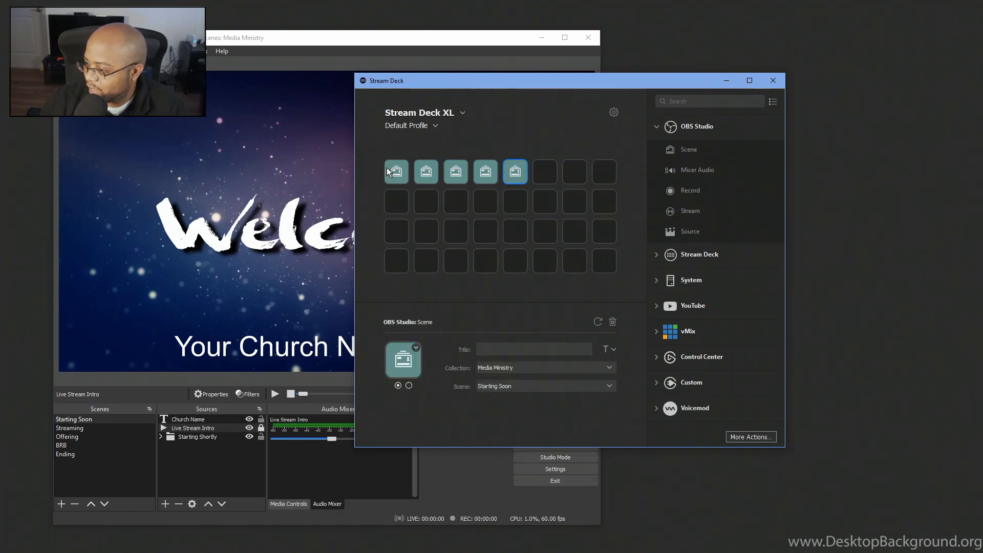
# Title the first scene key PreLive
pyautogui.click(395, 171)
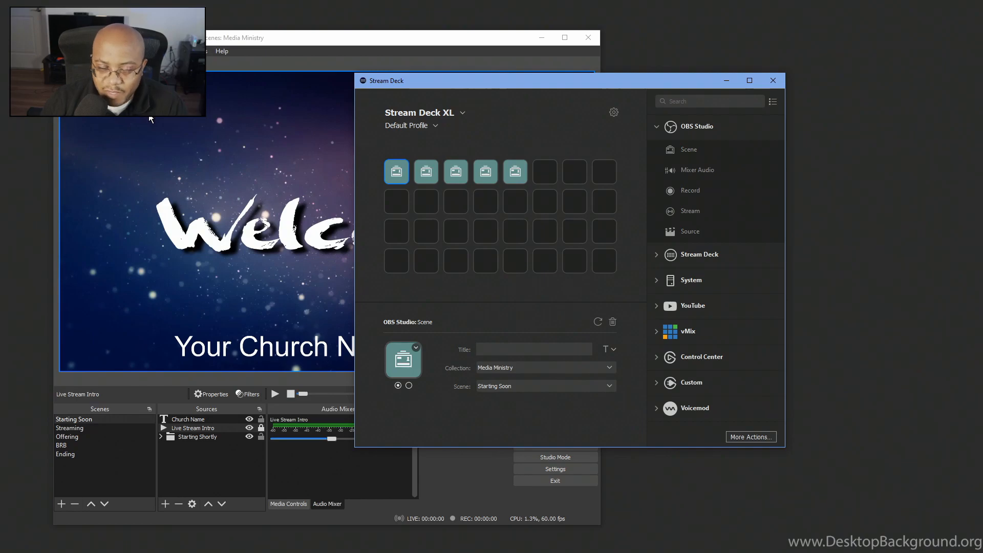
pyautogui.moveTo(617, 411)
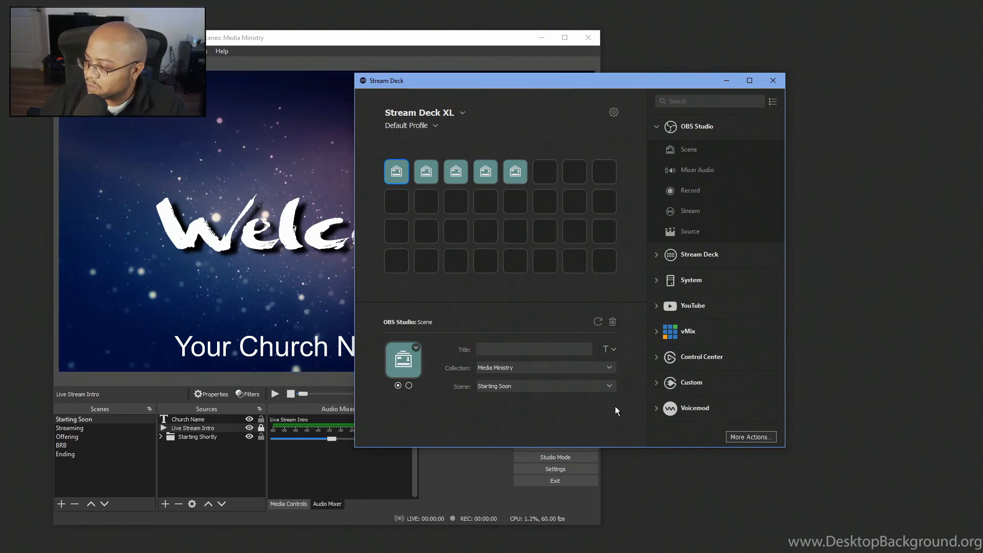
pyautogui.click(533, 350)
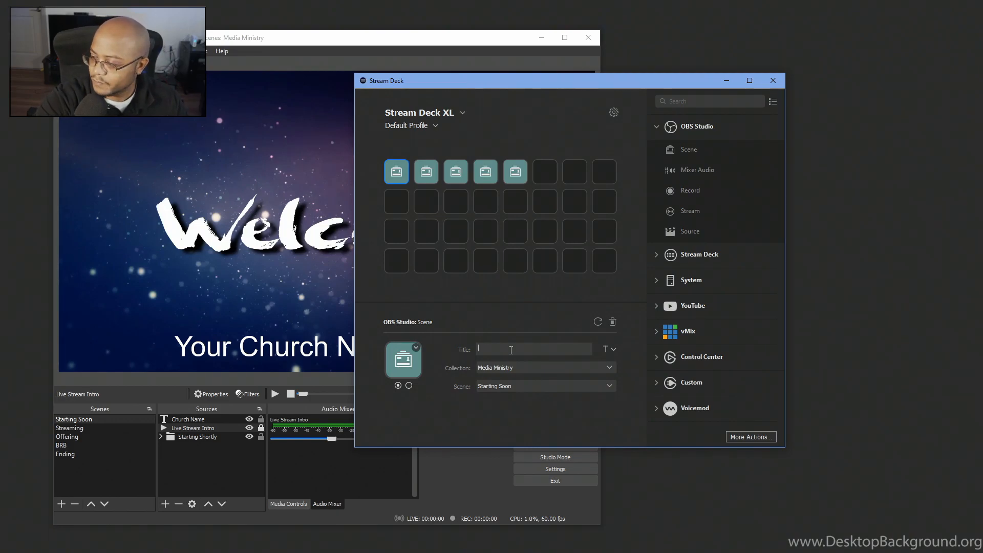
pyautogui.write('S')
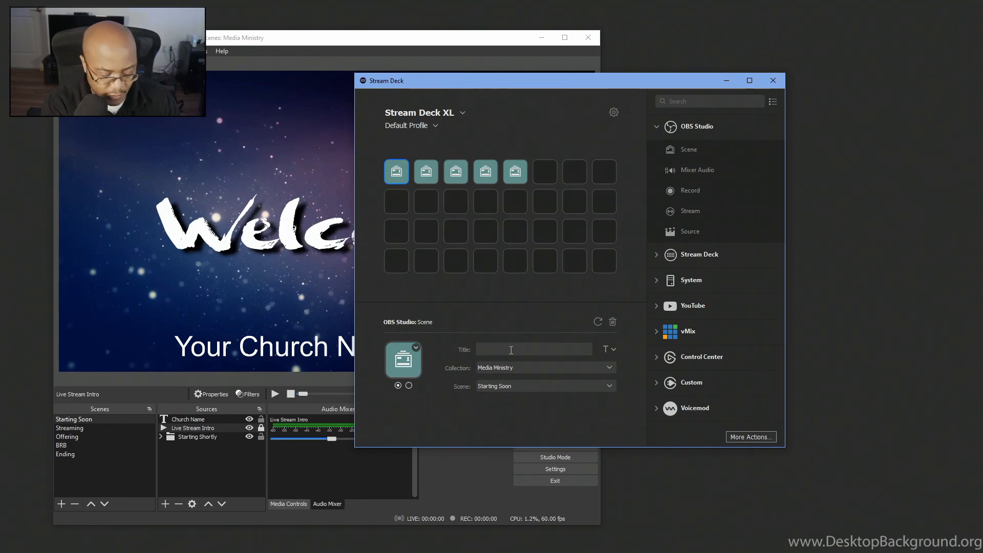
pyautogui.write('PreLive')
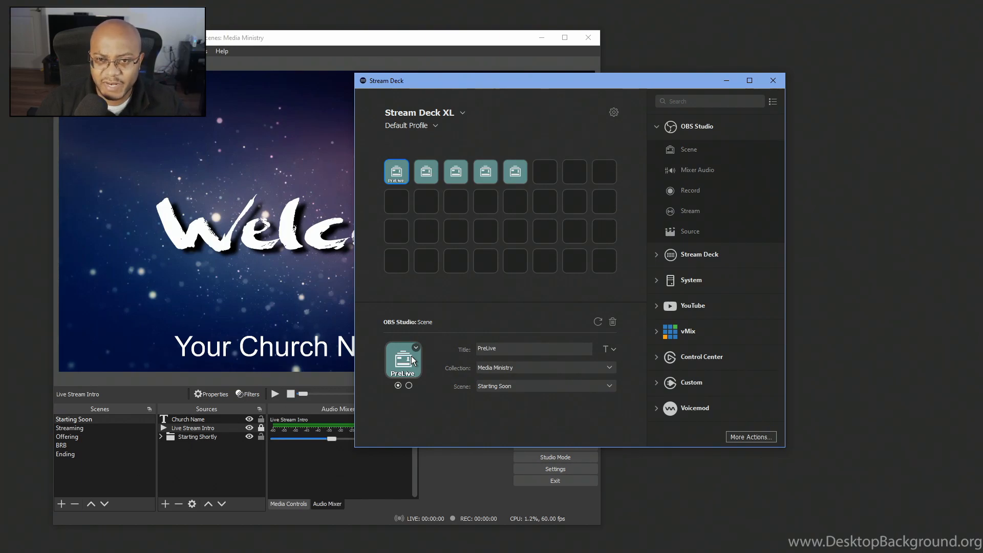
pyautogui.moveTo(400, 345)
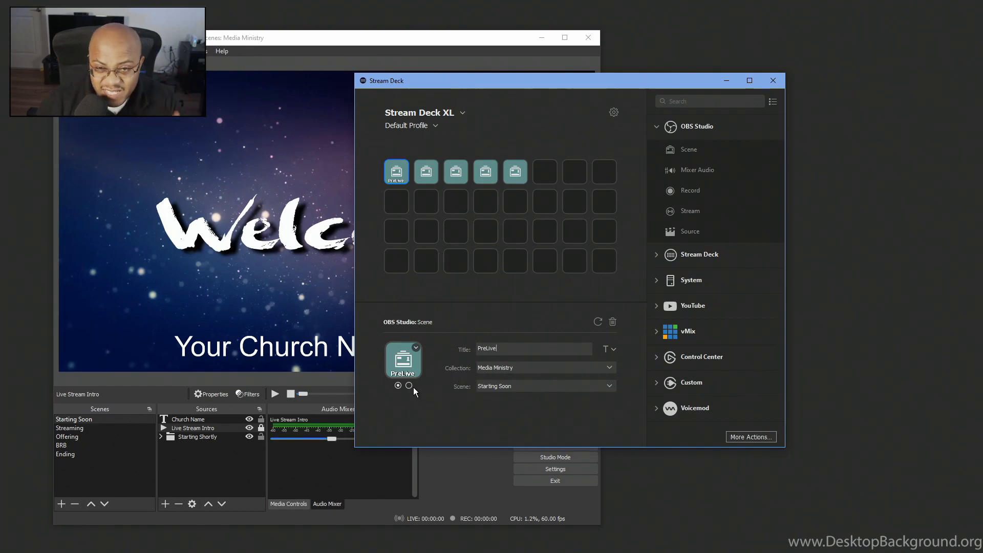
pyautogui.moveTo(425, 385)
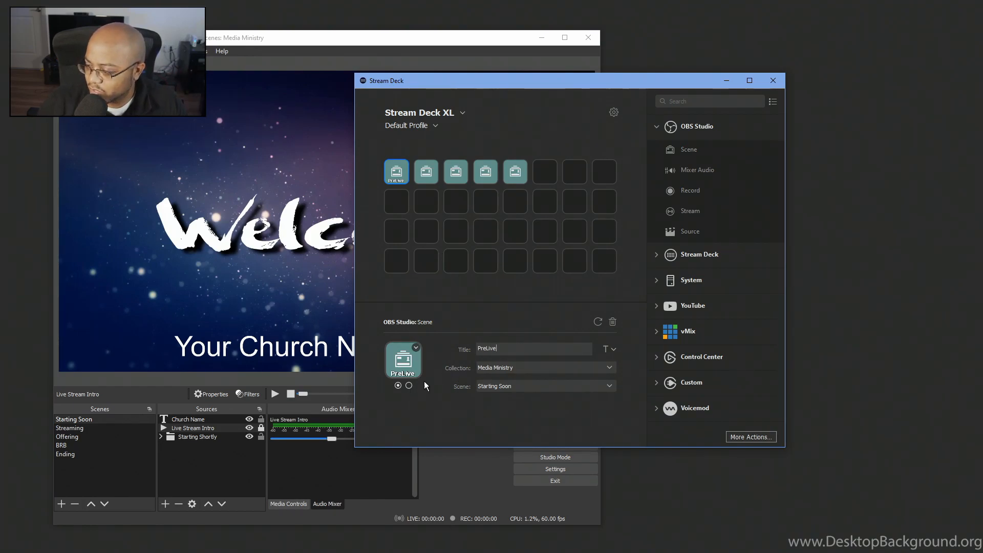
pyautogui.moveTo(524, 284)
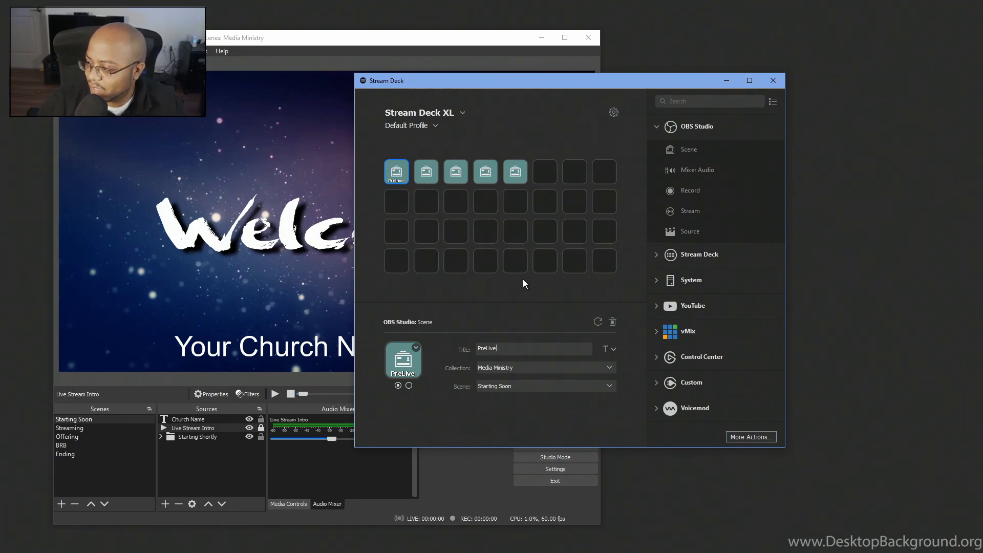
pyautogui.moveTo(514, 414)
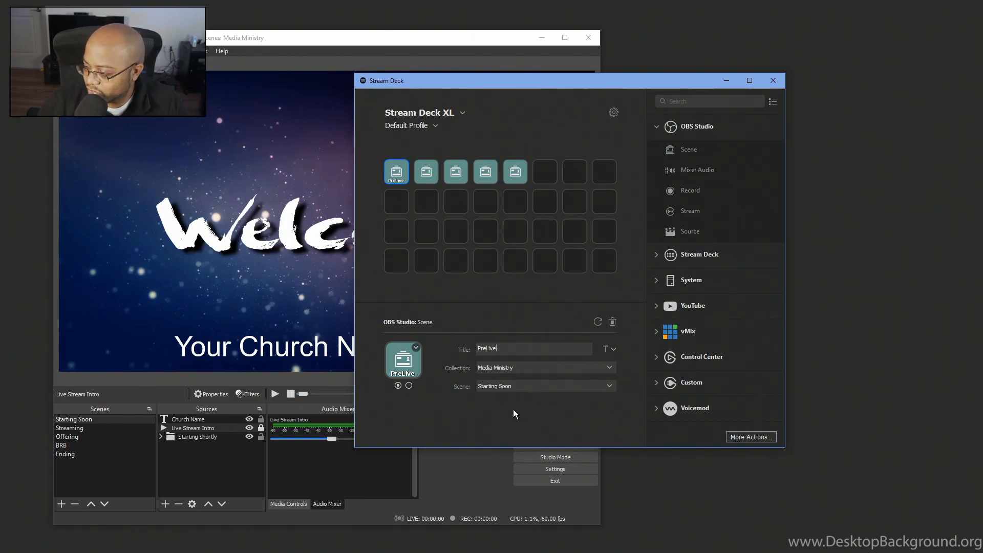
# Assign the Streaming scene to the second key and title it Live
pyautogui.click(425, 171)
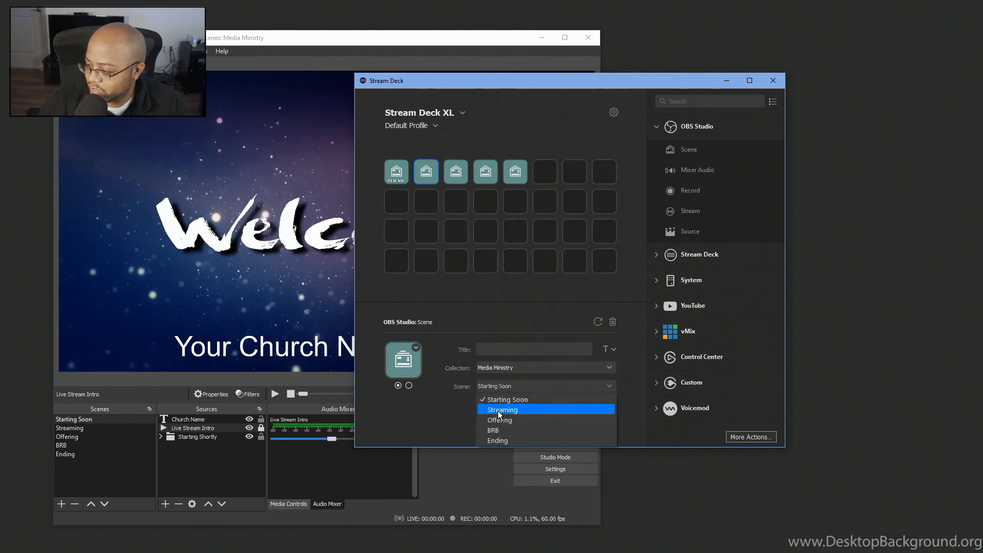
pyautogui.click(502, 409)
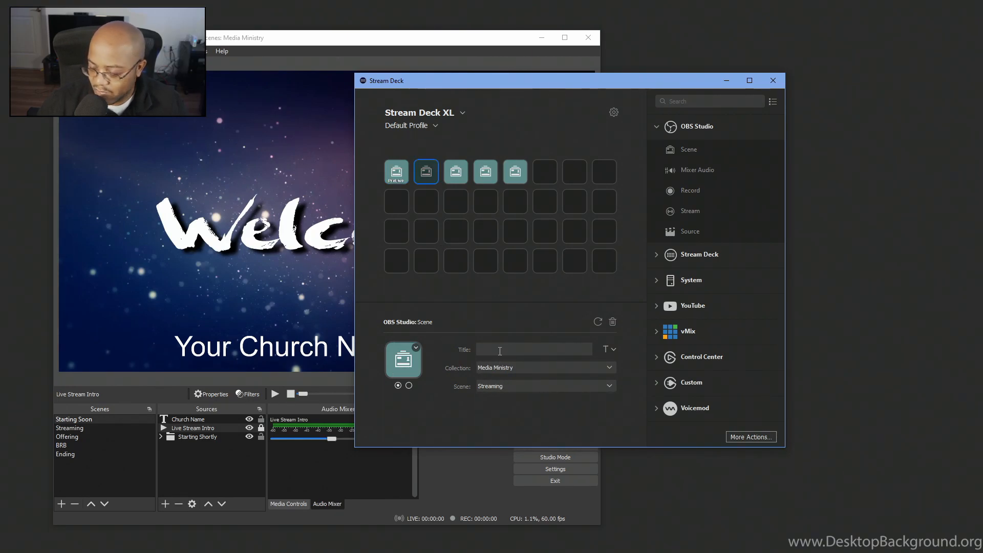
pyautogui.write('Liv')
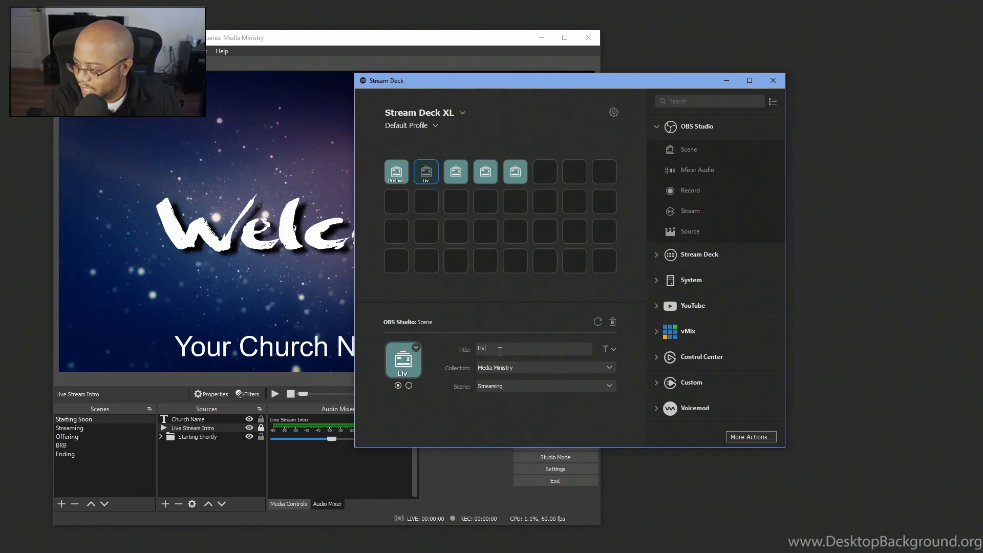
pyautogui.write('e')
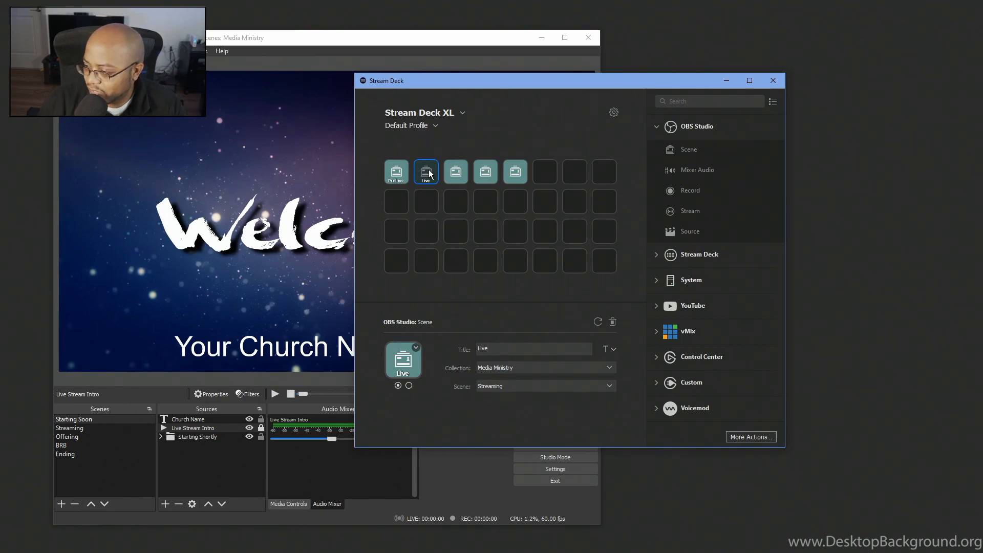
pyautogui.moveTo(91, 425)
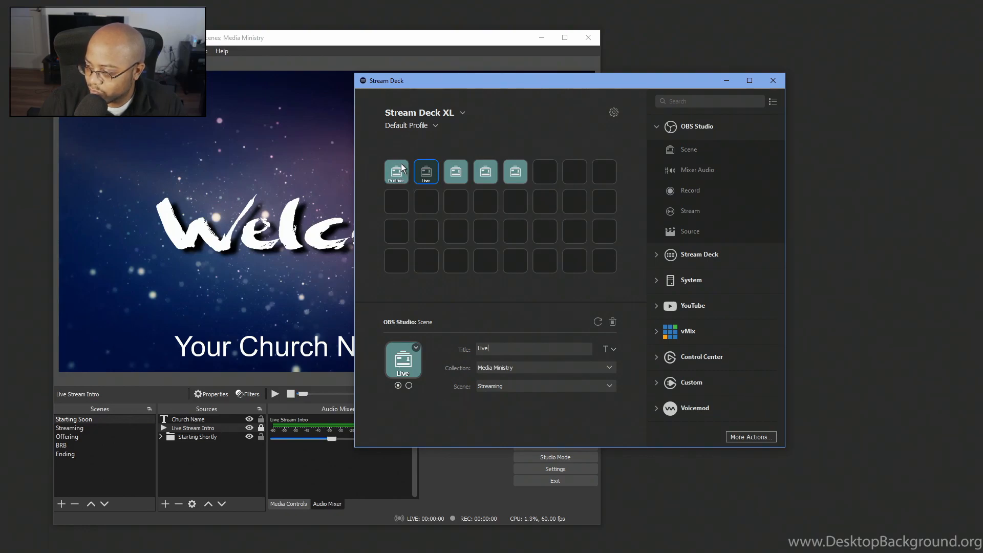
# Assign the Offering scene to the third key and title it Offering
pyautogui.click(455, 171)
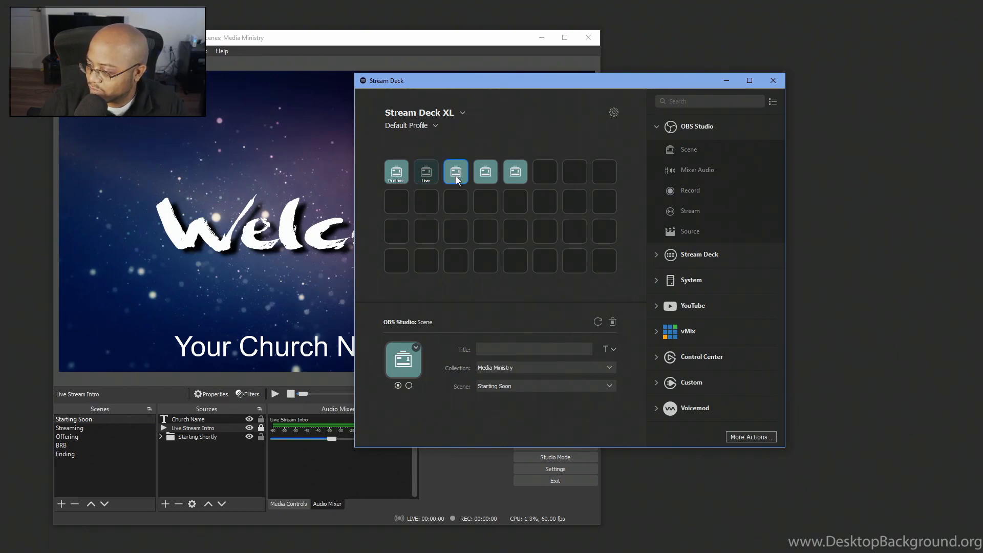
pyautogui.click(542, 386)
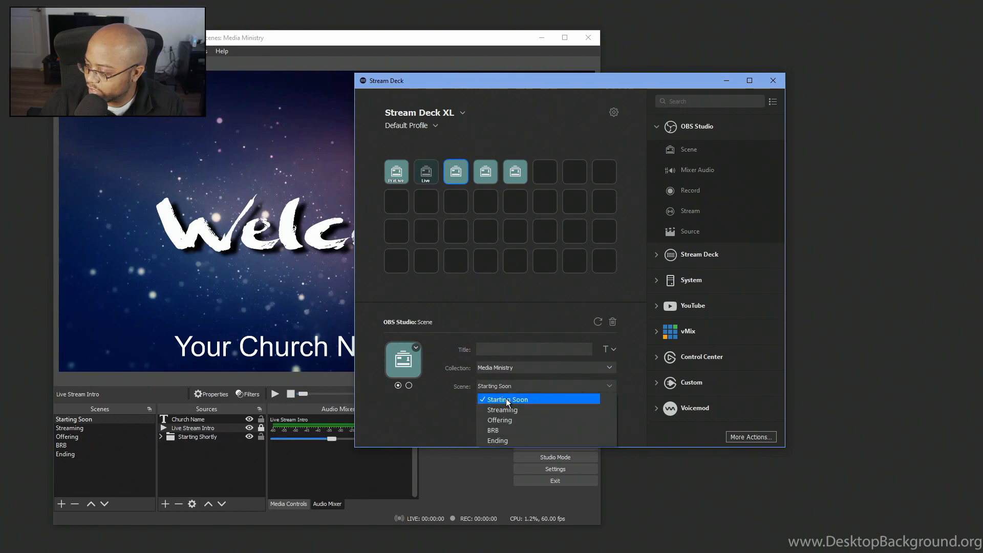
pyautogui.click(500, 419)
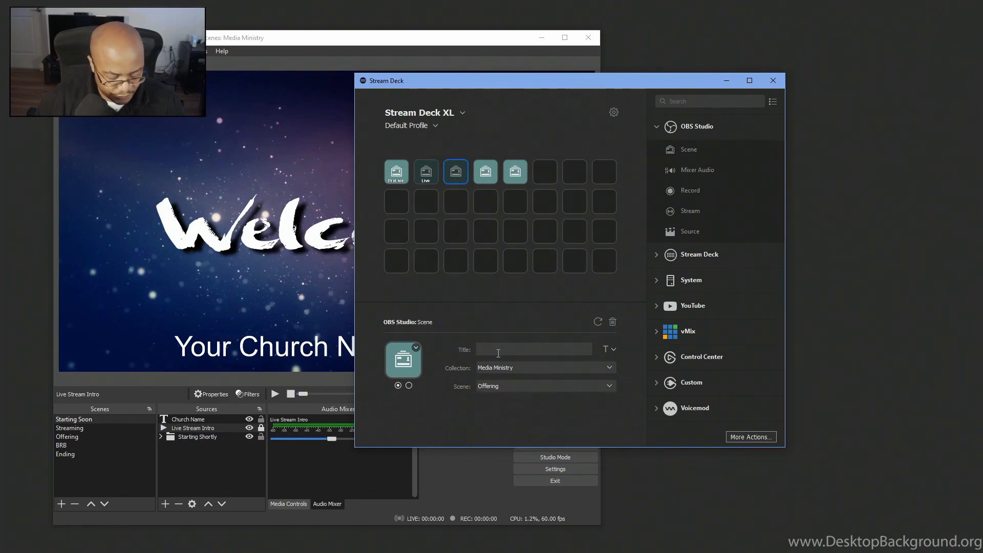
pyautogui.write('Offering')
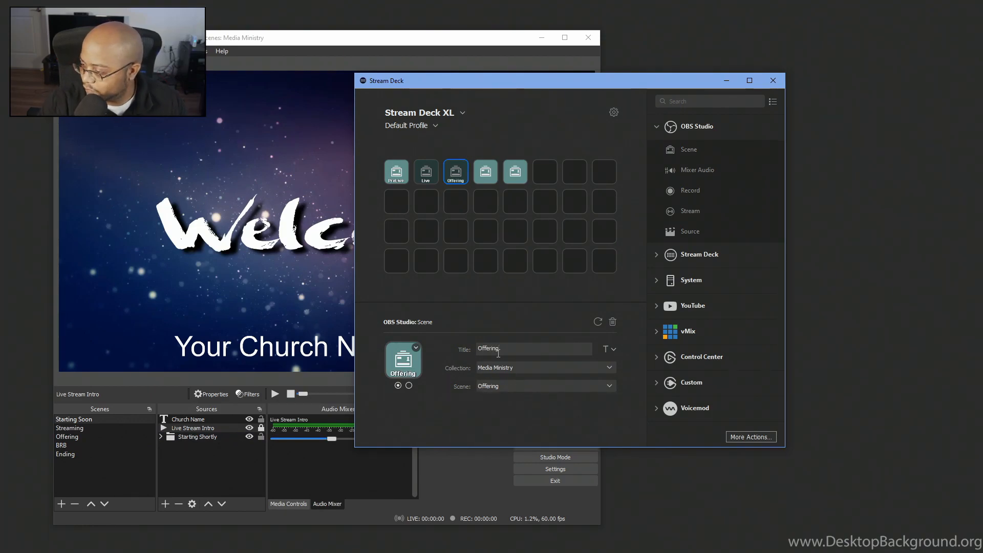
# Set up the fourth scene key and title it BRB
pyautogui.click(485, 172)
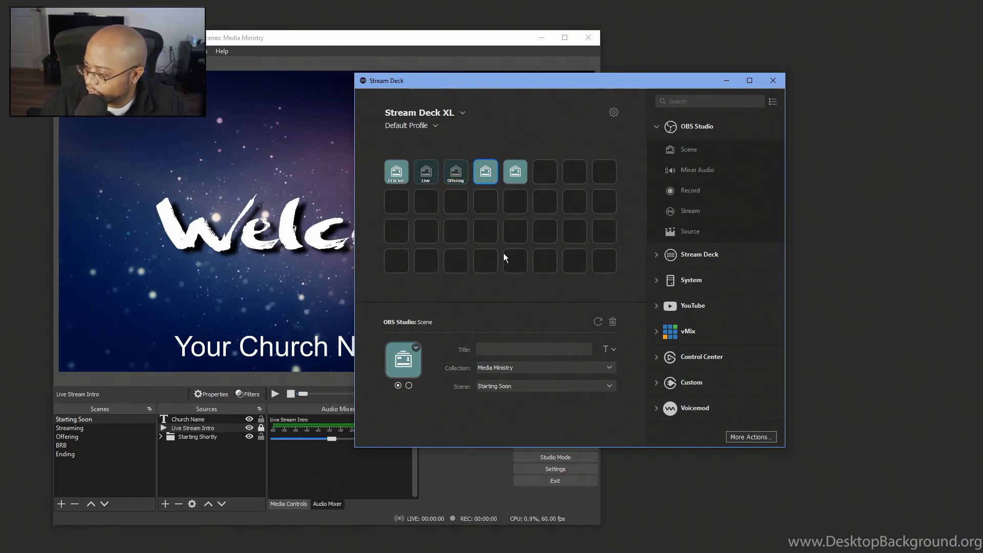
pyautogui.click(543, 385)
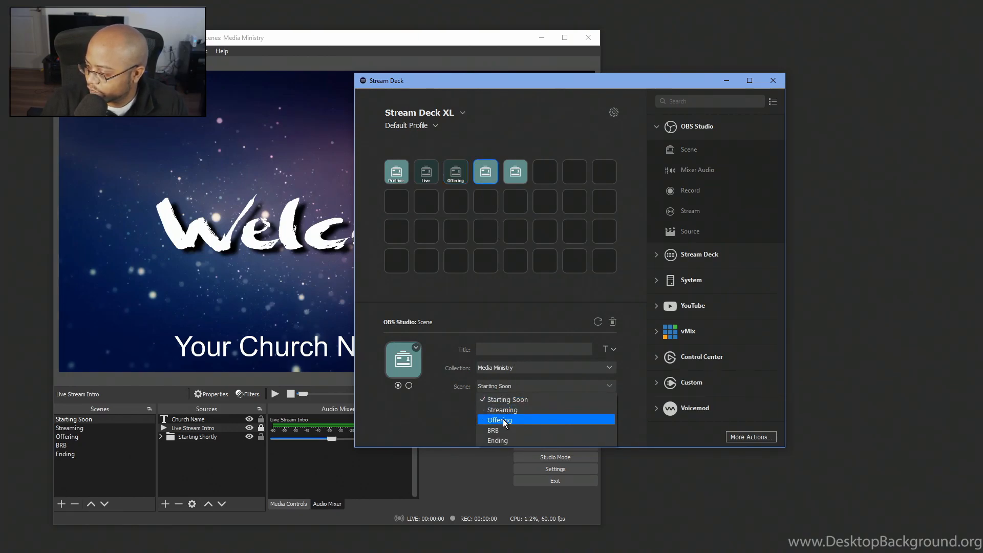
pyautogui.click(494, 430)
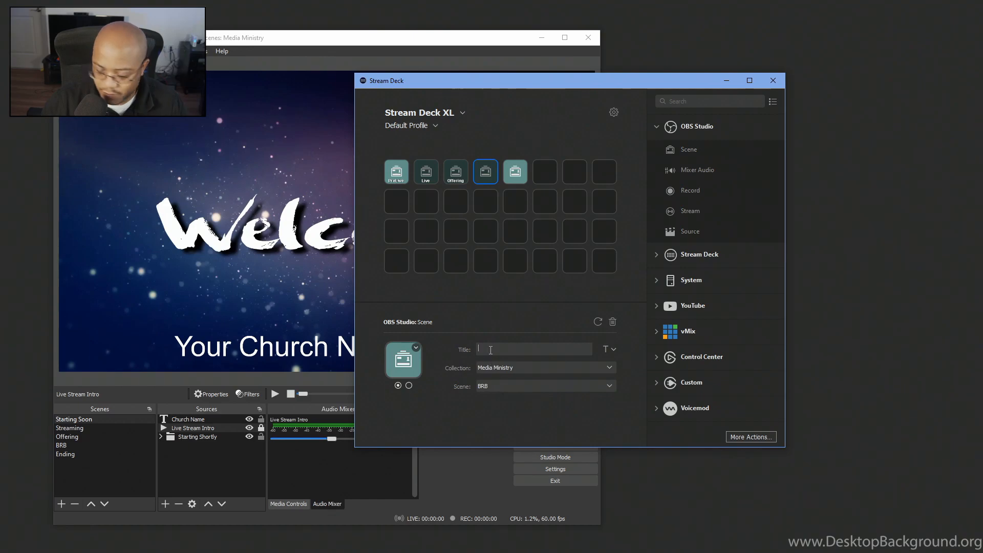
pyautogui.write('BRB')
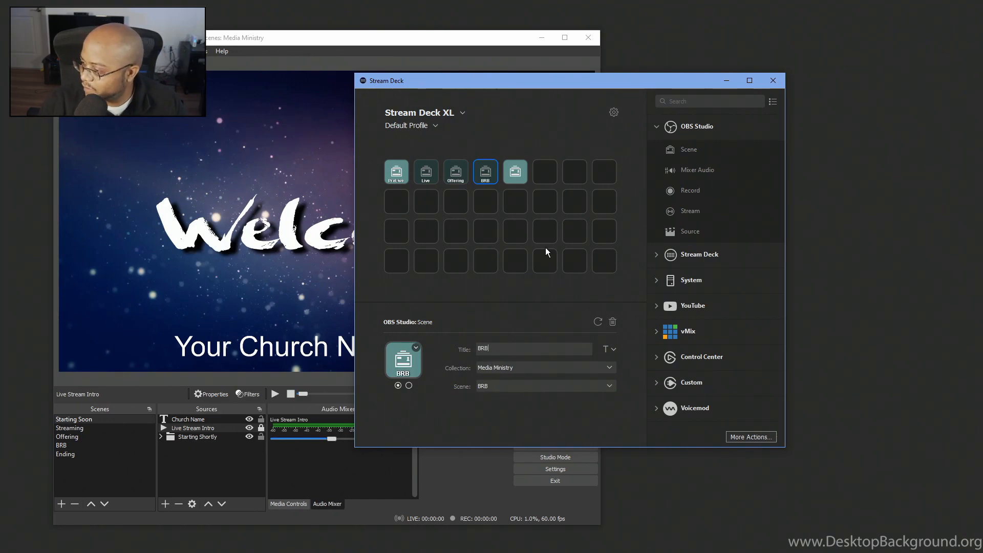
# Assign the Ending scene to the fifth key and title it Ending
pyautogui.click(543, 385)
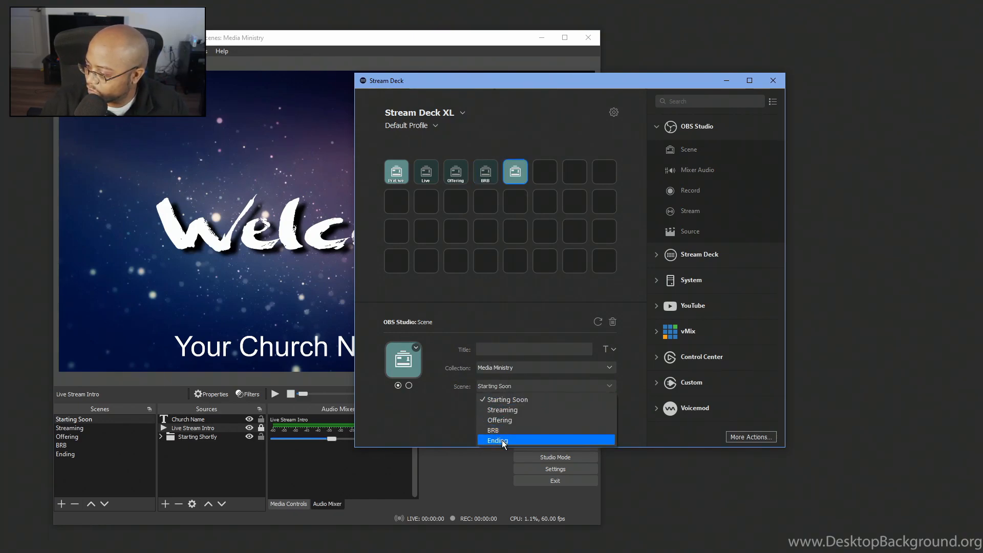
pyautogui.click(496, 441)
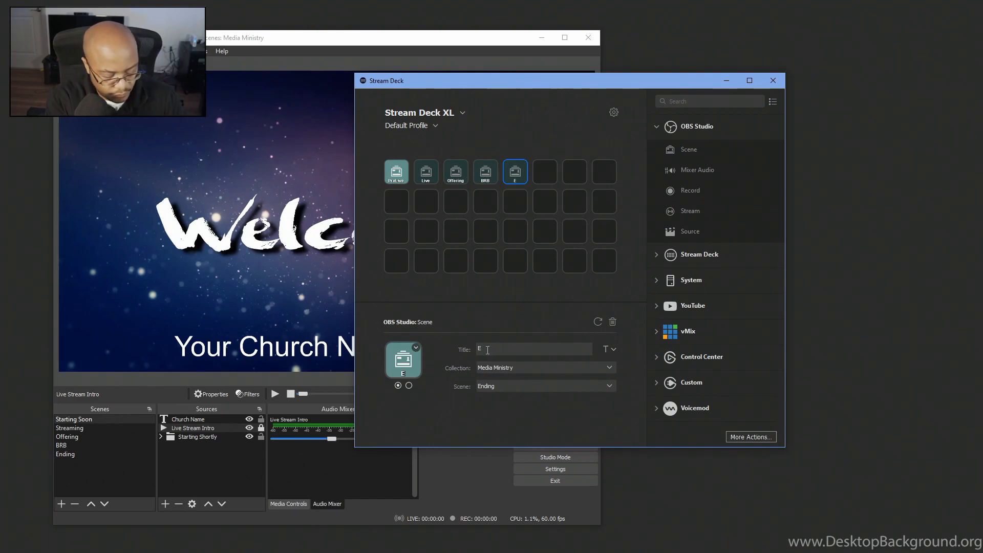
pyautogui.write('nding')
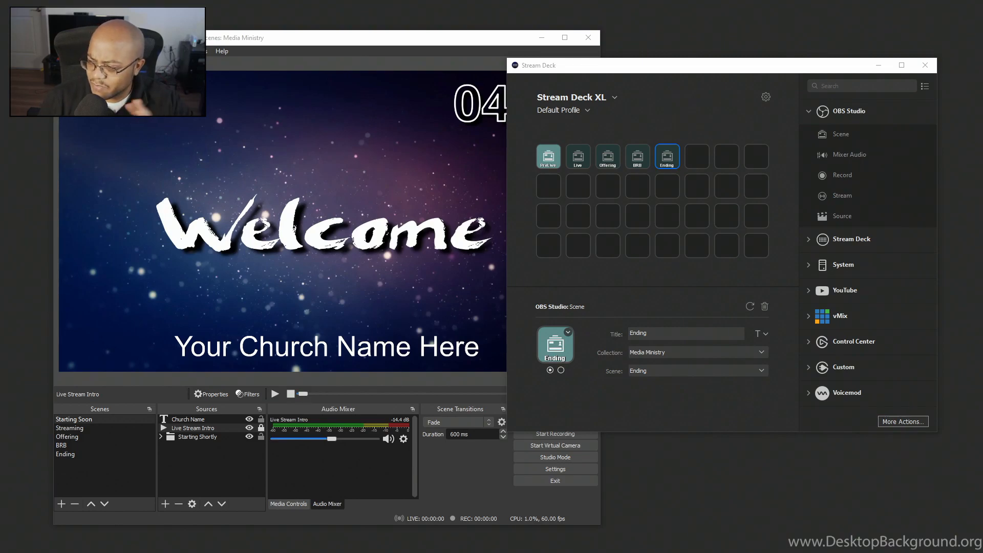
pyautogui.click(345, 38)
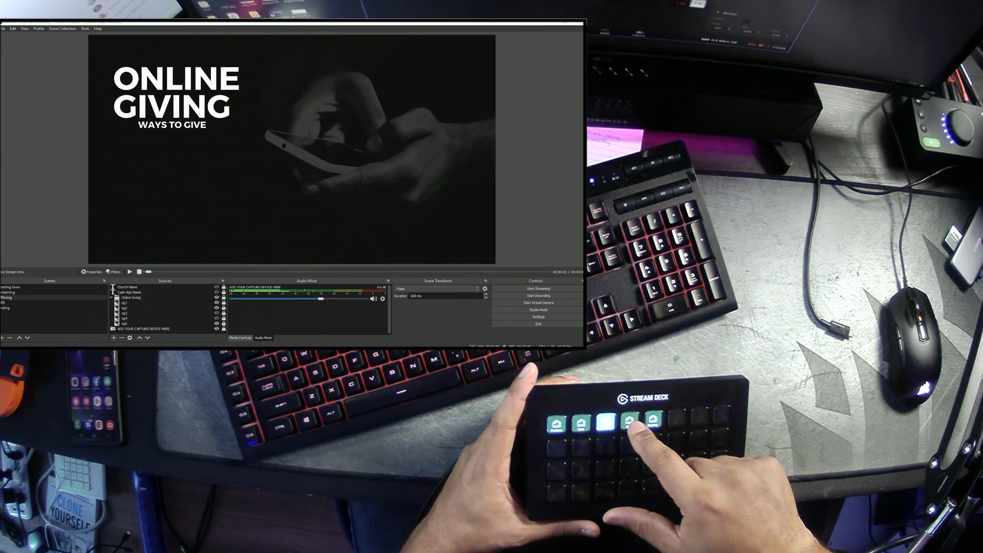
# Press the scene keys repeatedly to switch OBS between BRB, Ending, Live and Offering
pyautogui.click(629, 419)
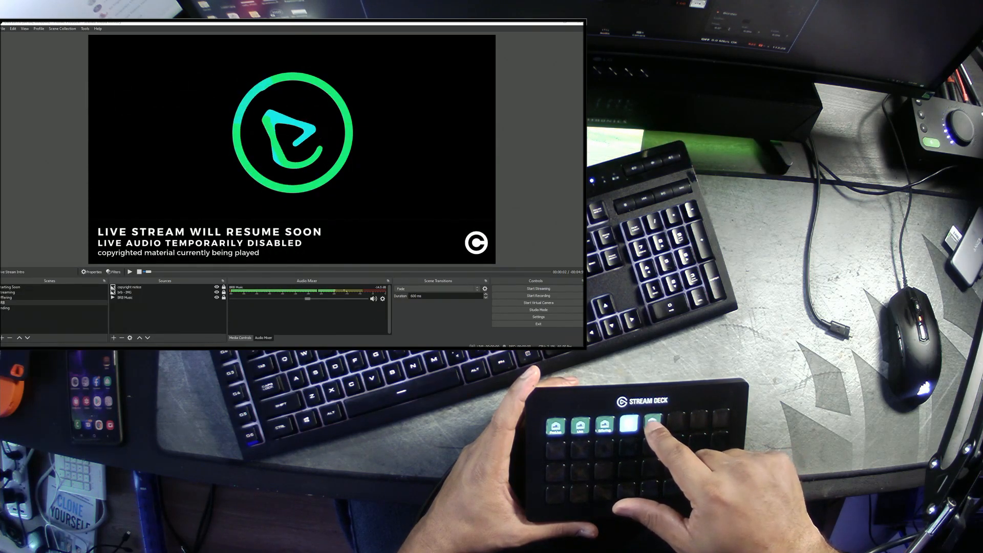
pyautogui.click(652, 424)
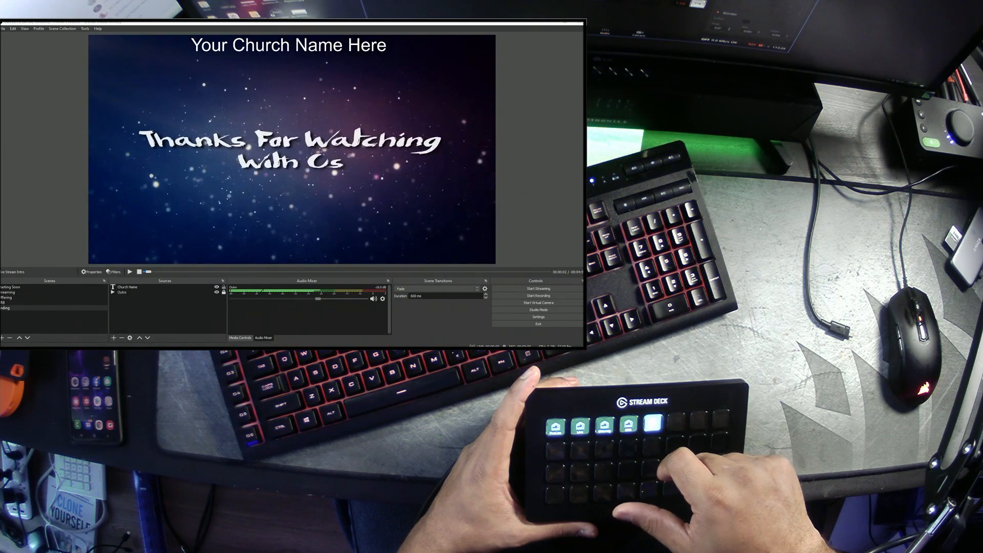
pyautogui.click(584, 427)
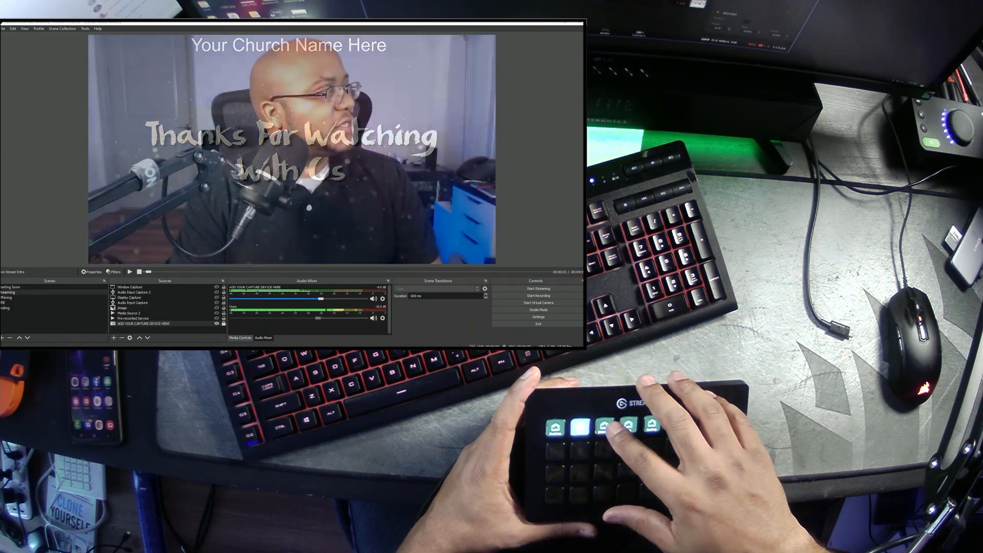
pyautogui.click(580, 426)
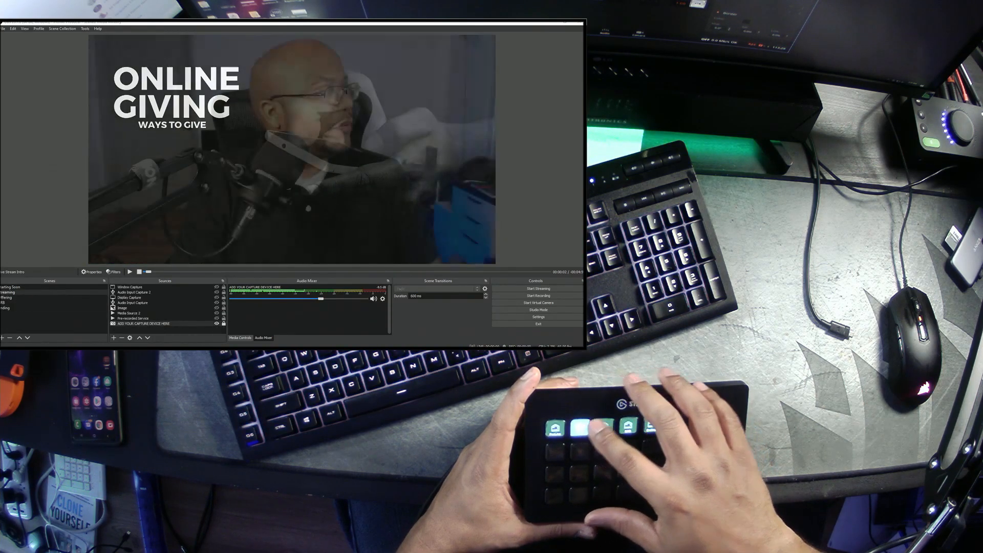
pyautogui.click(606, 427)
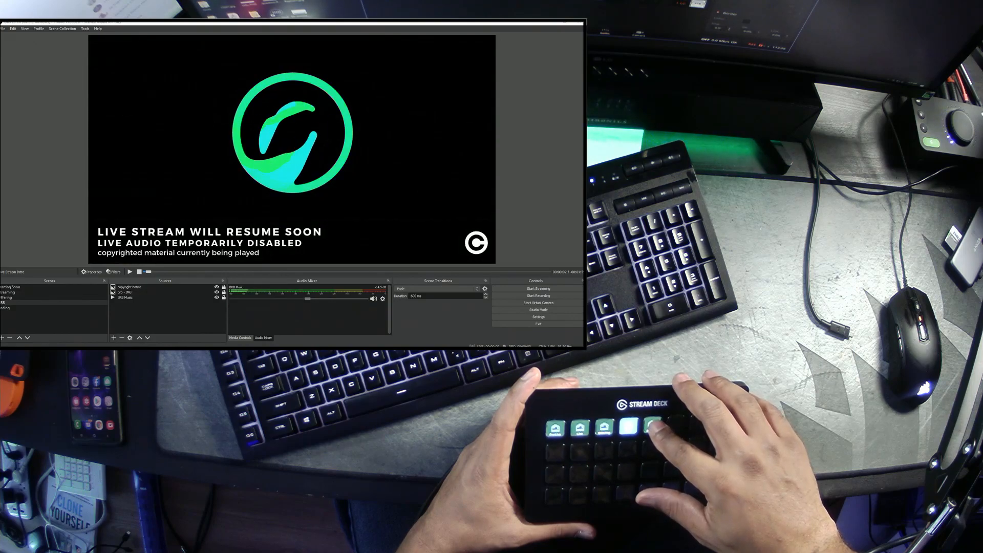
pyautogui.click(582, 428)
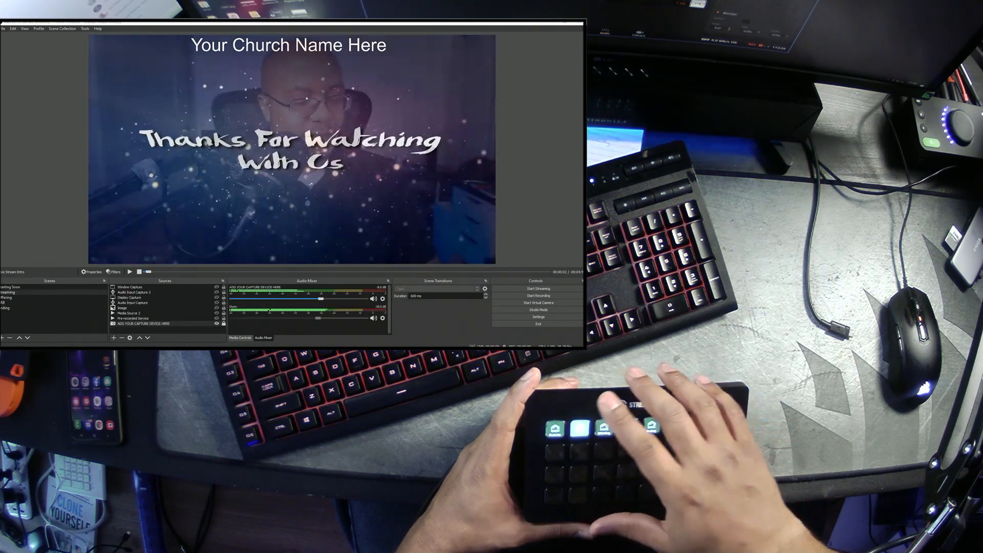
pyautogui.click(652, 427)
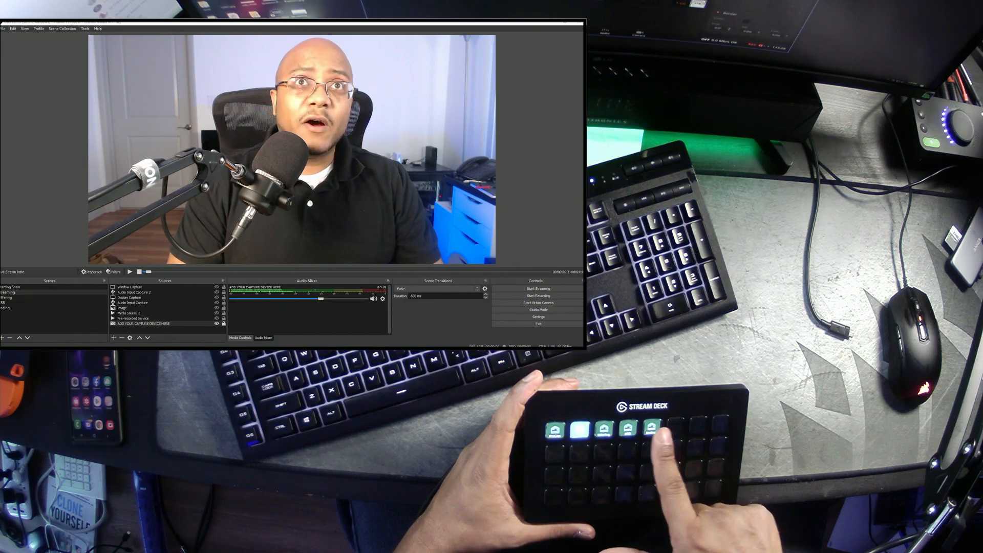
pyautogui.click(557, 429)
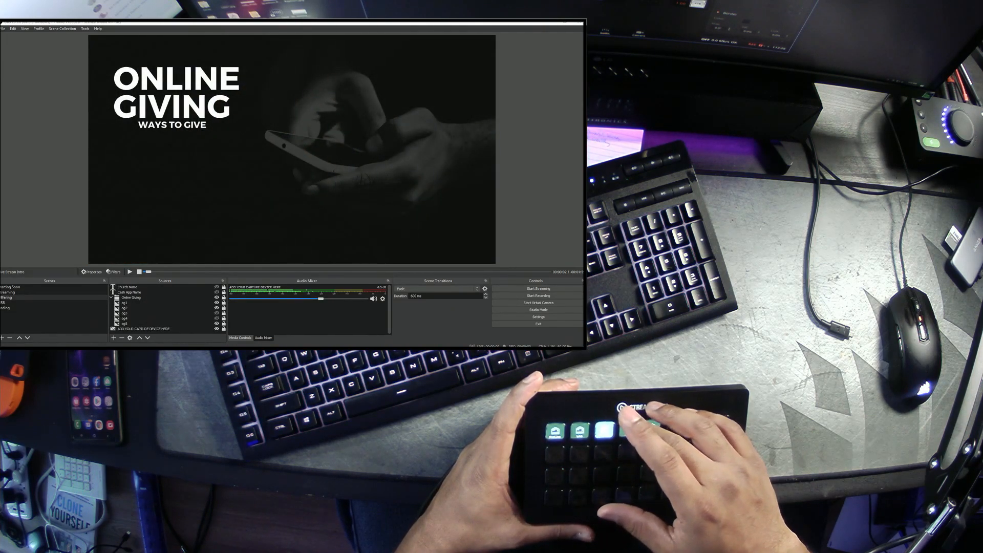
pyautogui.click(581, 430)
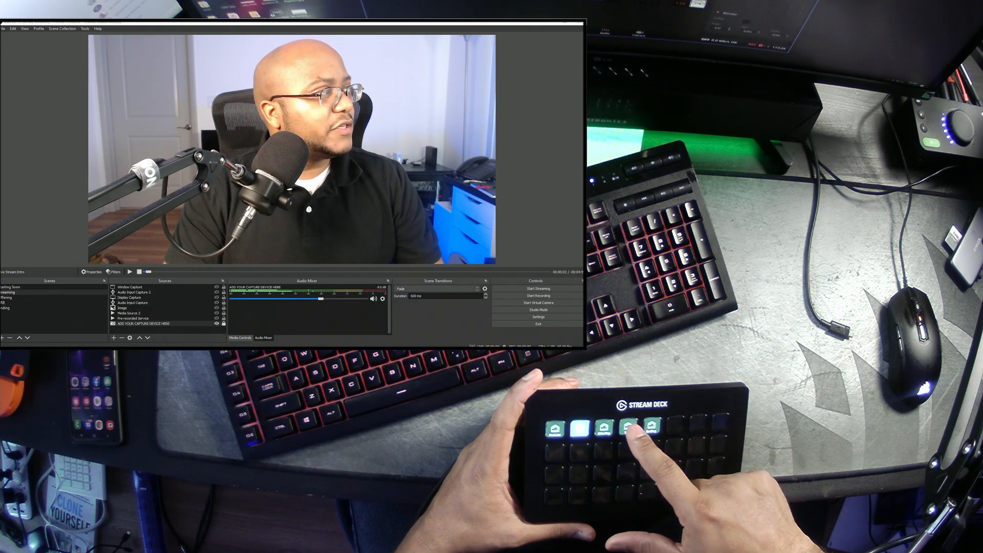
pyautogui.click(624, 428)
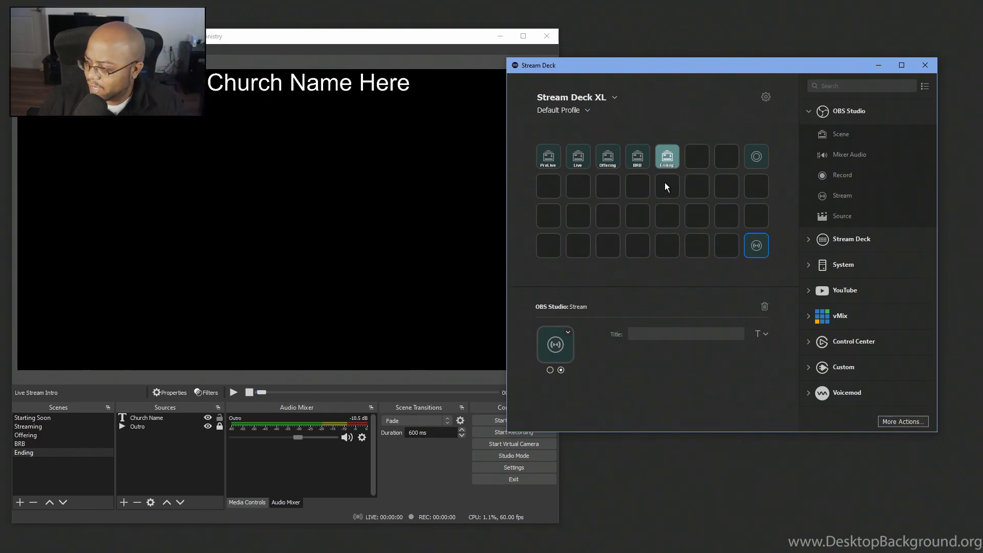
pyautogui.moveTo(737, 221)
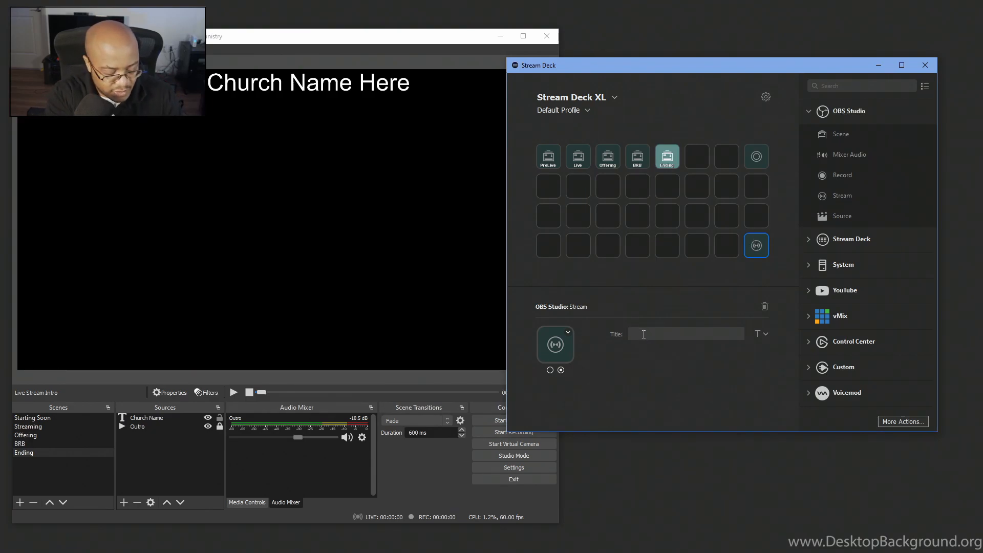
# Title the Stream key Go Live and its second state STREAMING
pyautogui.write('Go')
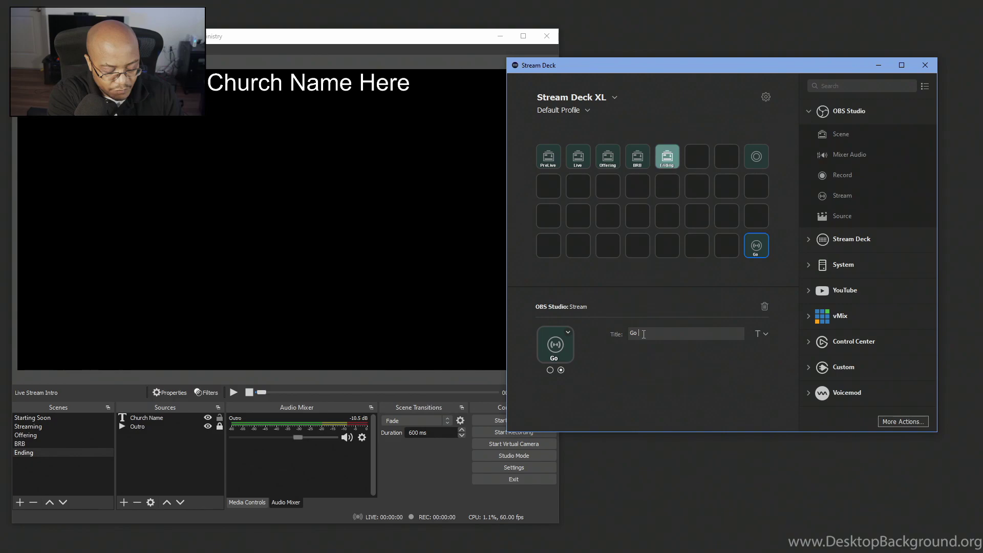
pyautogui.write('Live')
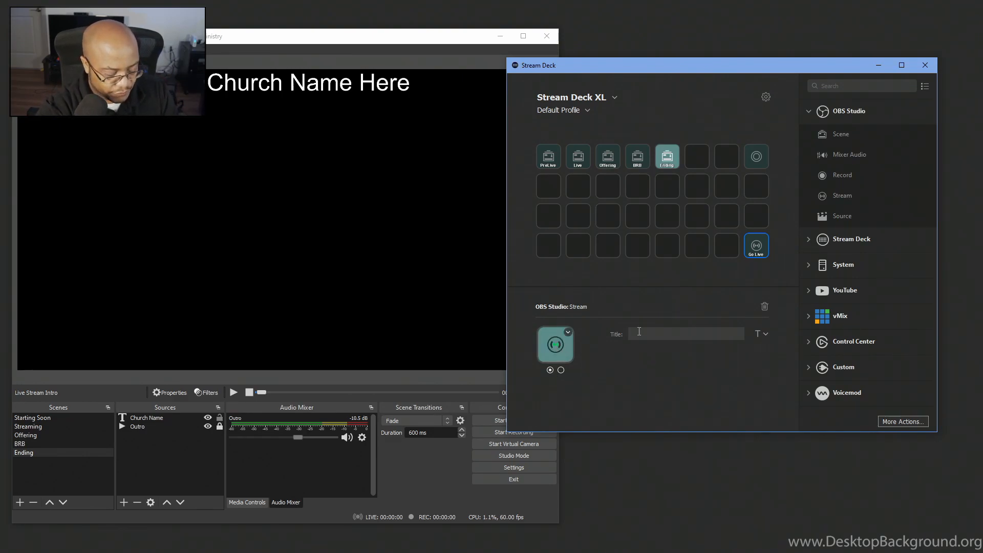
pyautogui.write('STREAMING')
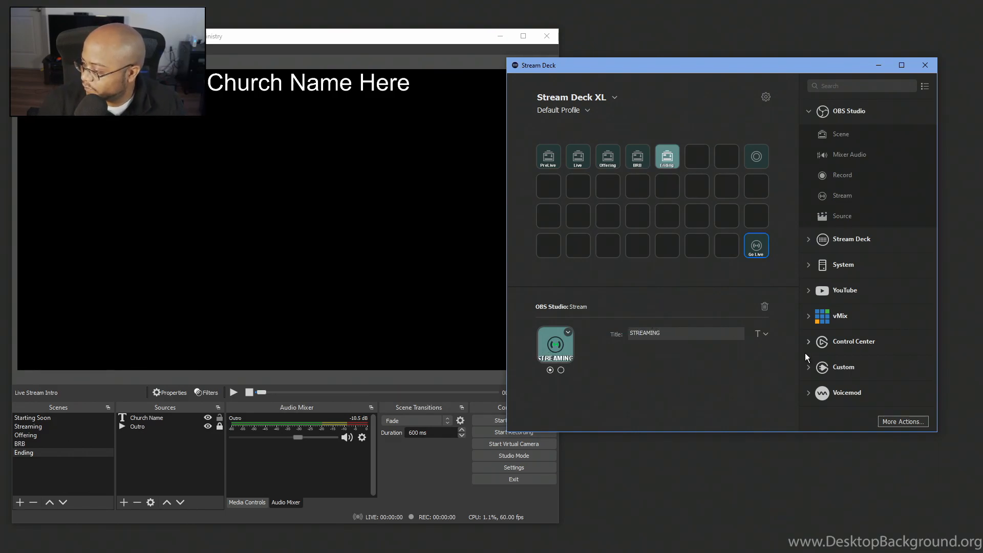
pyautogui.click(765, 333)
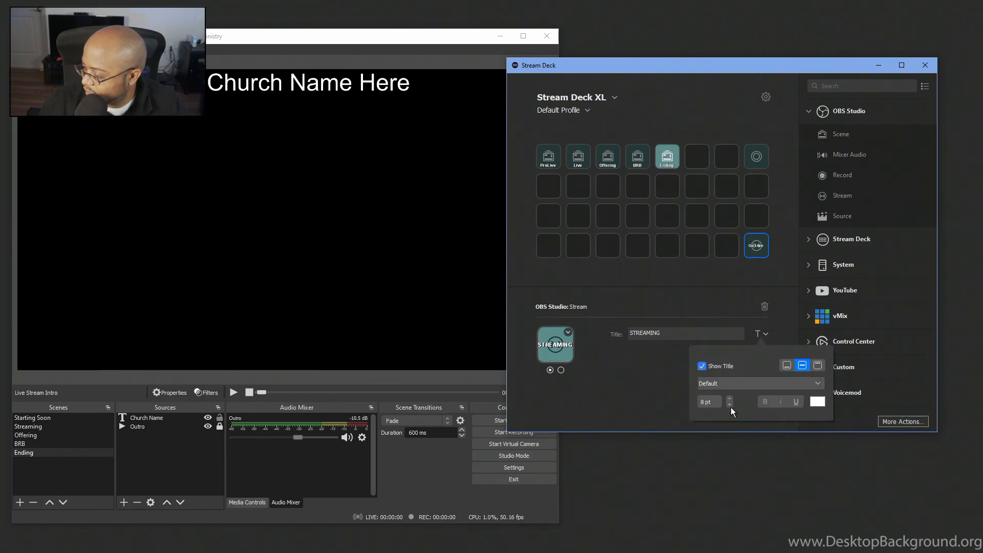
pyautogui.moveTo(729, 401)
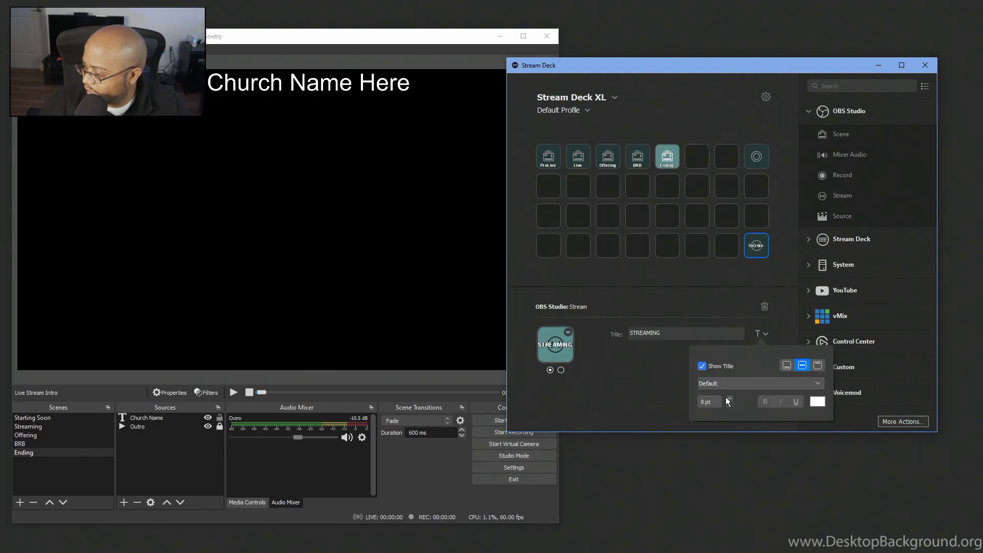
pyautogui.click(595, 349)
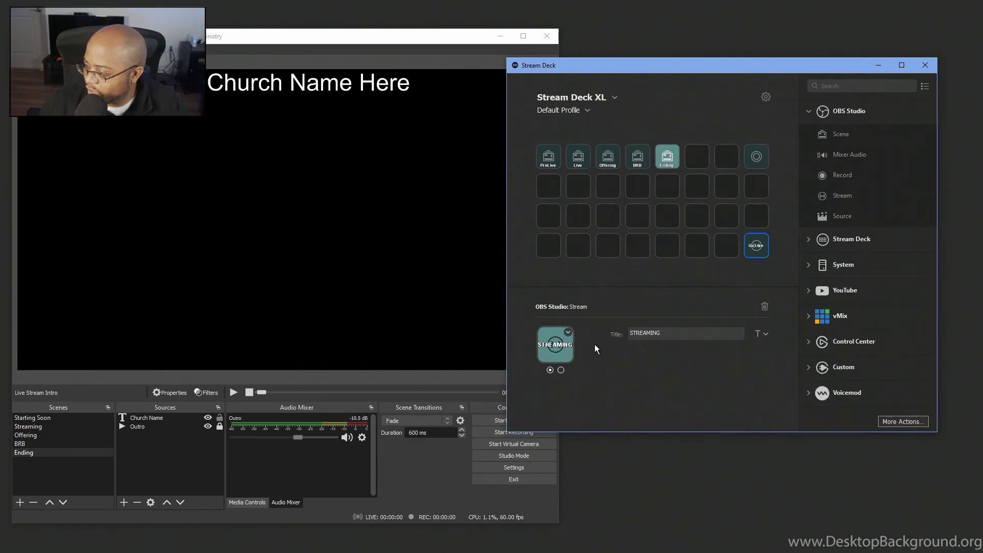
pyautogui.moveTo(544, 363)
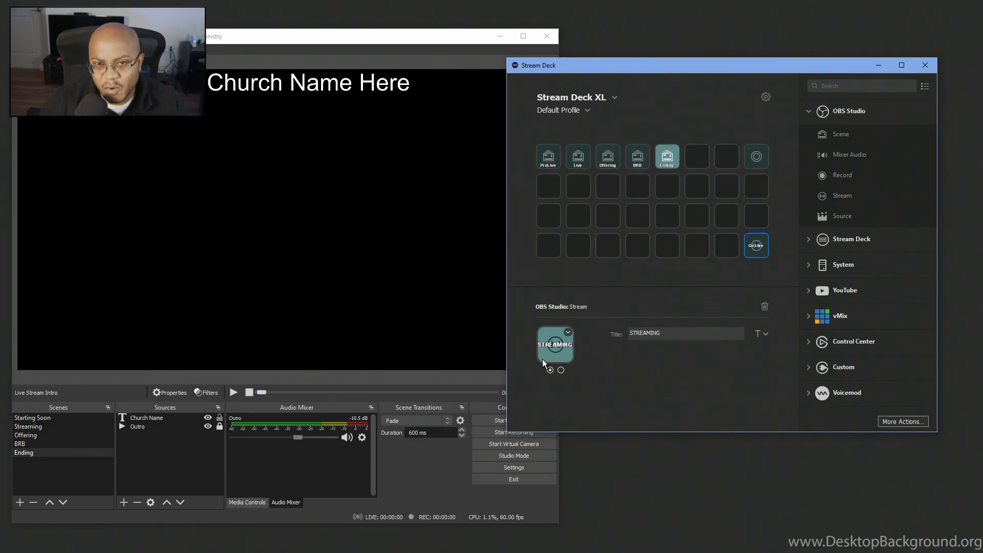
pyautogui.moveTo(756, 156)
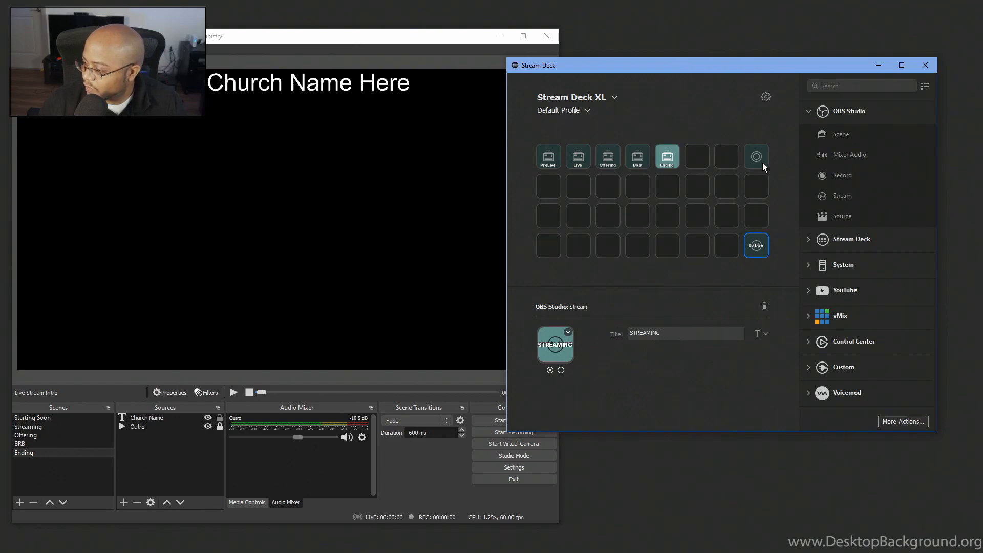
# Title the Record key RECORDING
pyautogui.click(756, 157)
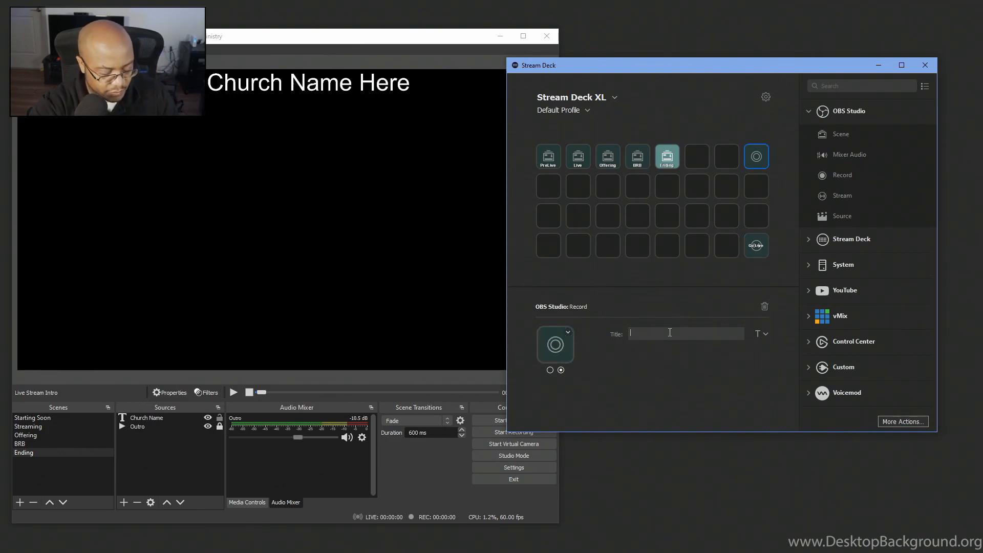
pyautogui.write('Record')
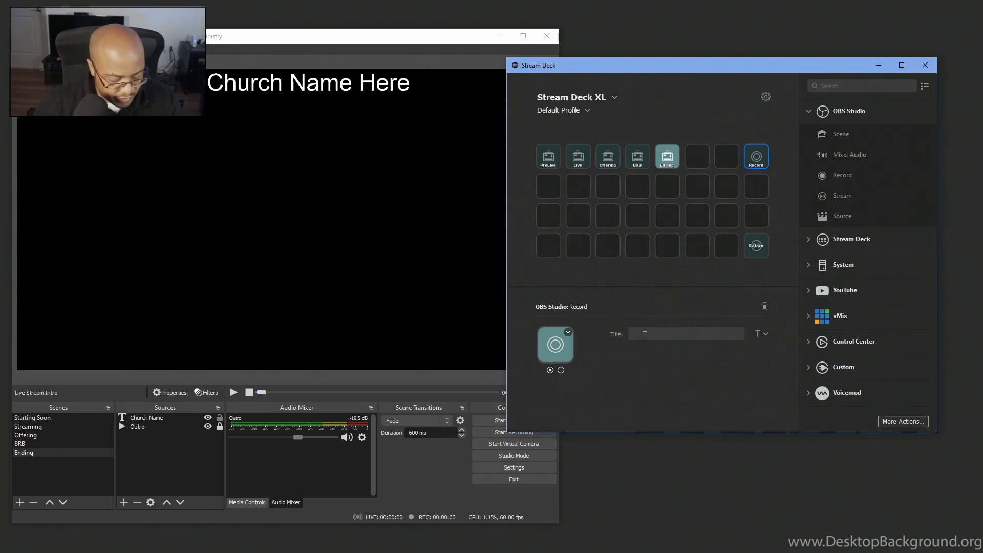
pyautogui.write('RECORDING')
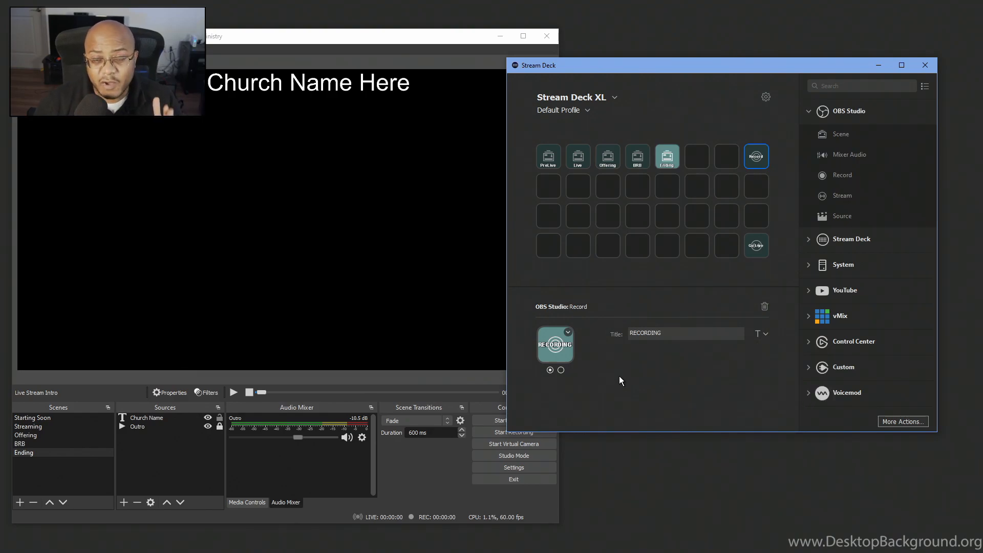
pyautogui.moveTo(778, 178)
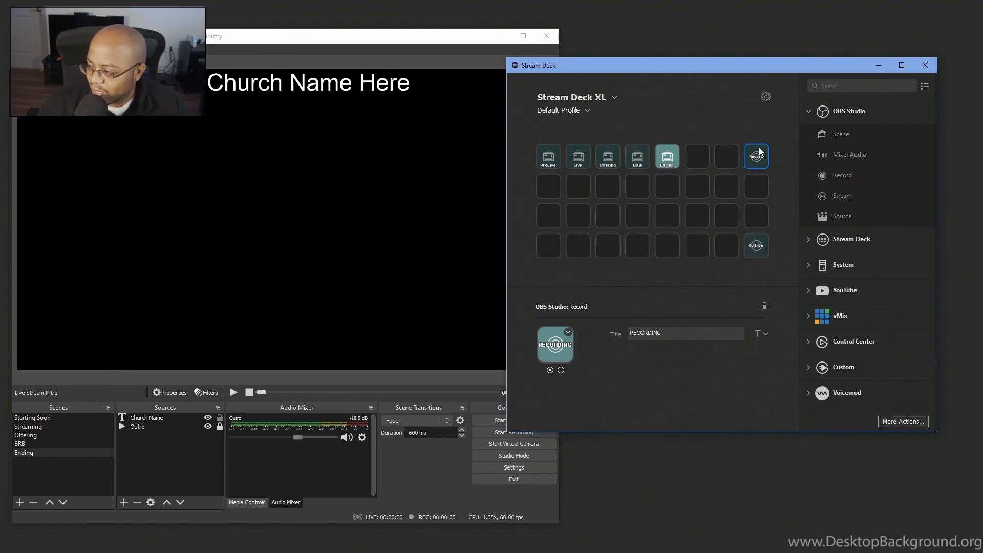
pyautogui.moveTo(735, 170)
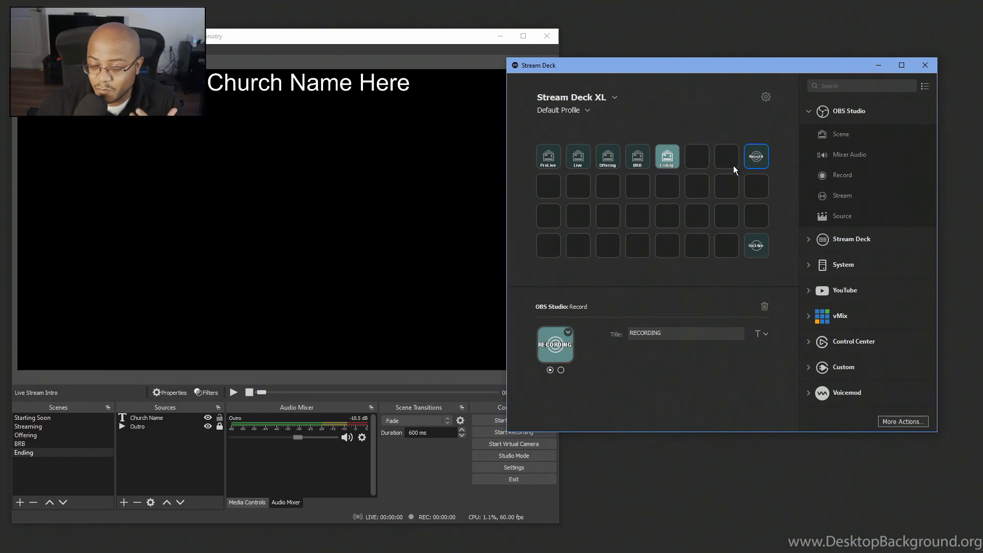
pyautogui.moveTo(774, 252)
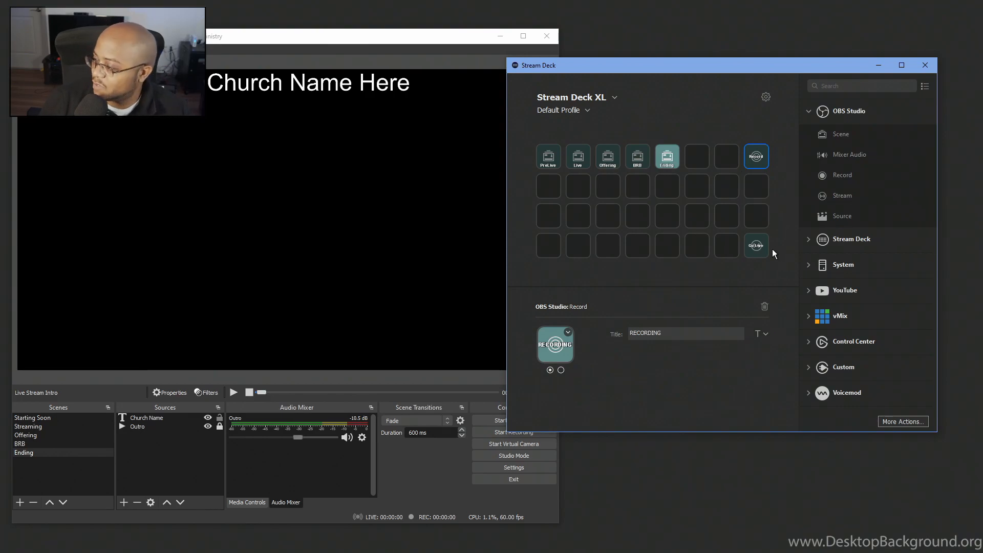
# Load custom image files for both Record key states and the Go Live key
pyautogui.click(568, 332)
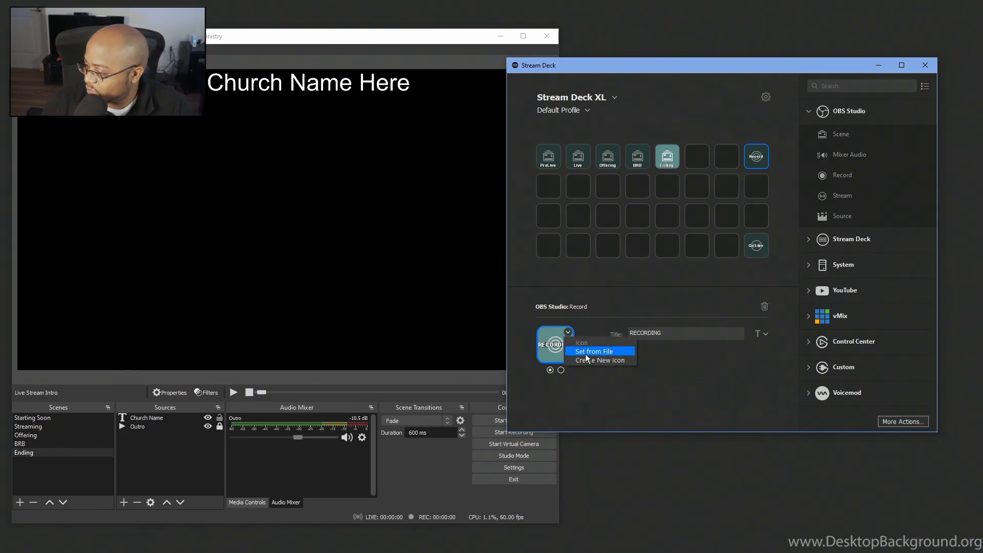
pyautogui.click(595, 351)
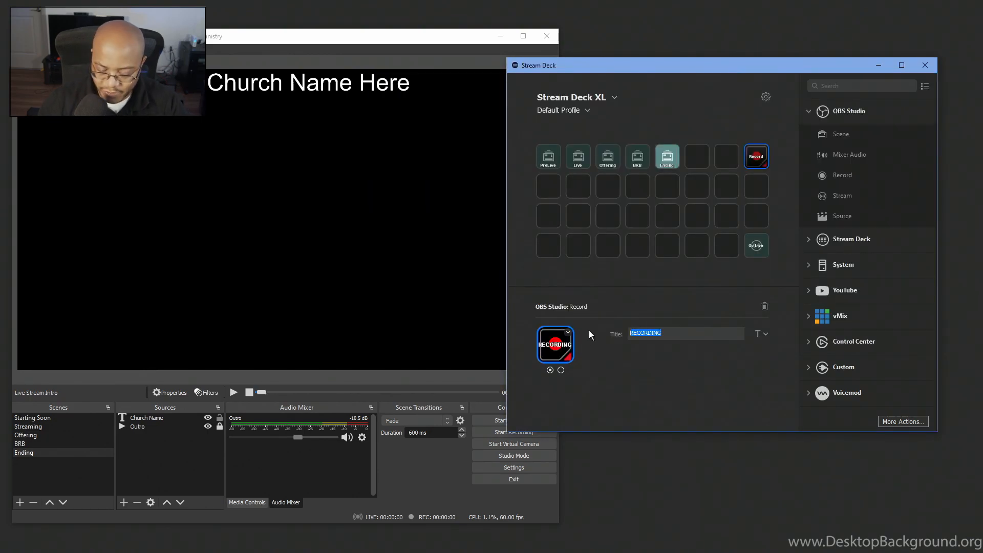
pyautogui.moveTo(572, 386)
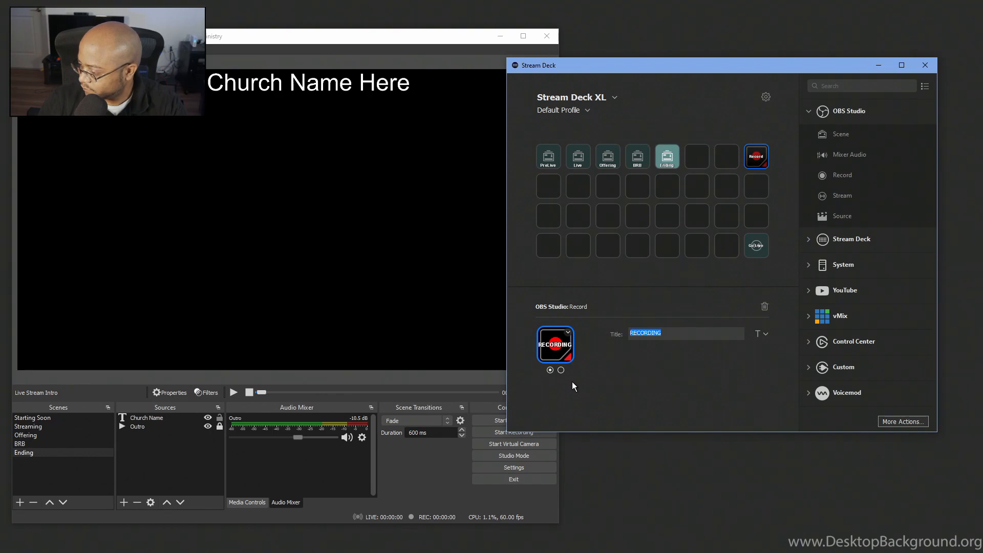
pyautogui.click(560, 370)
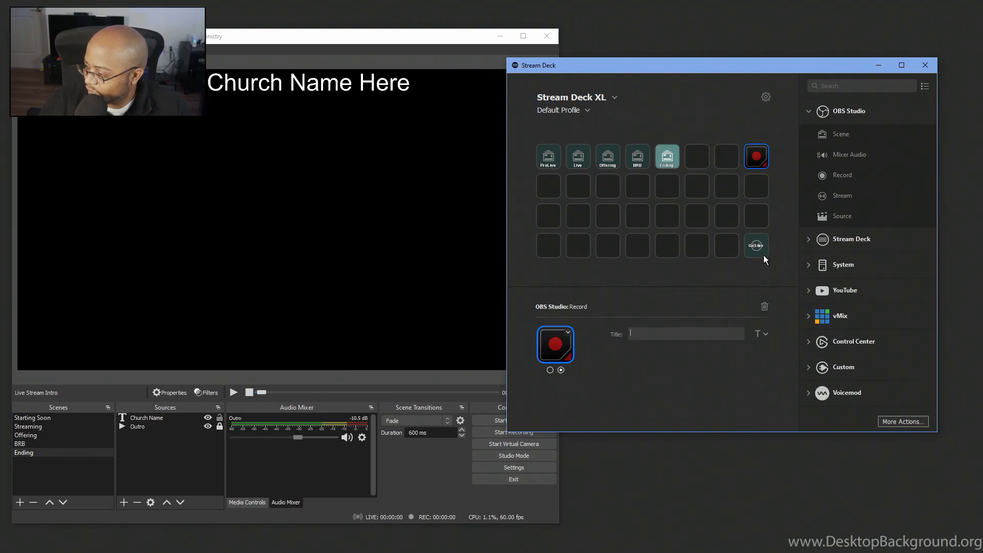
pyautogui.rightClick(756, 246)
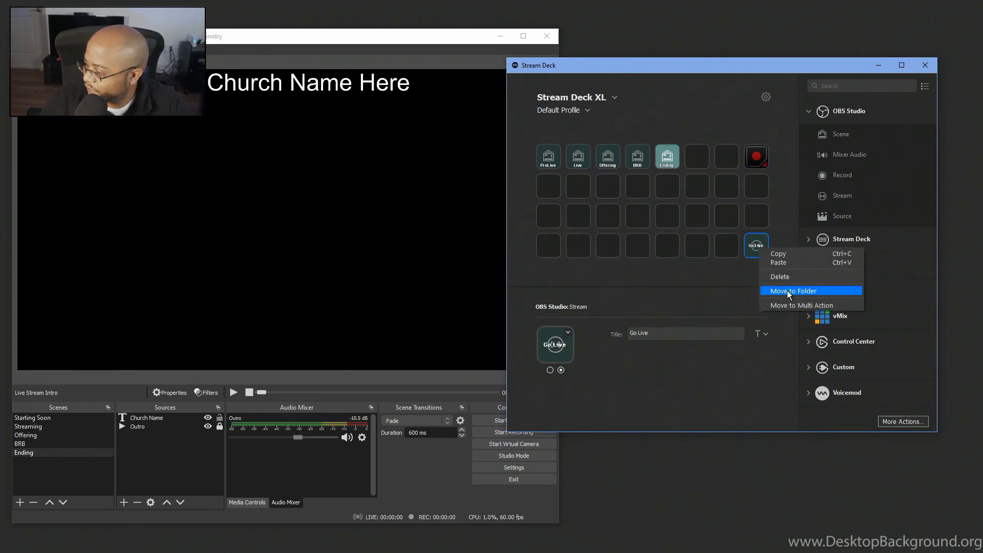
pyautogui.click(566, 330)
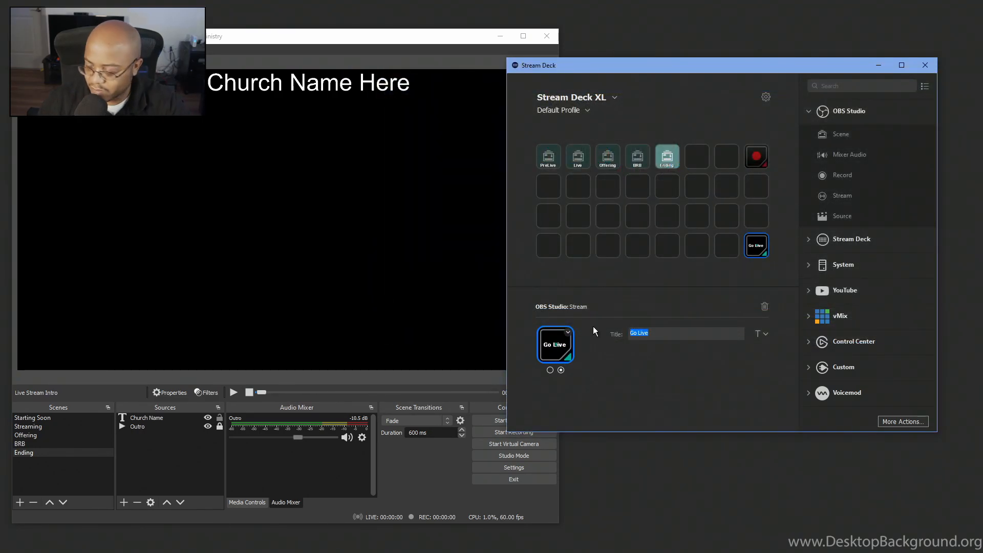
pyautogui.moveTo(660, 329)
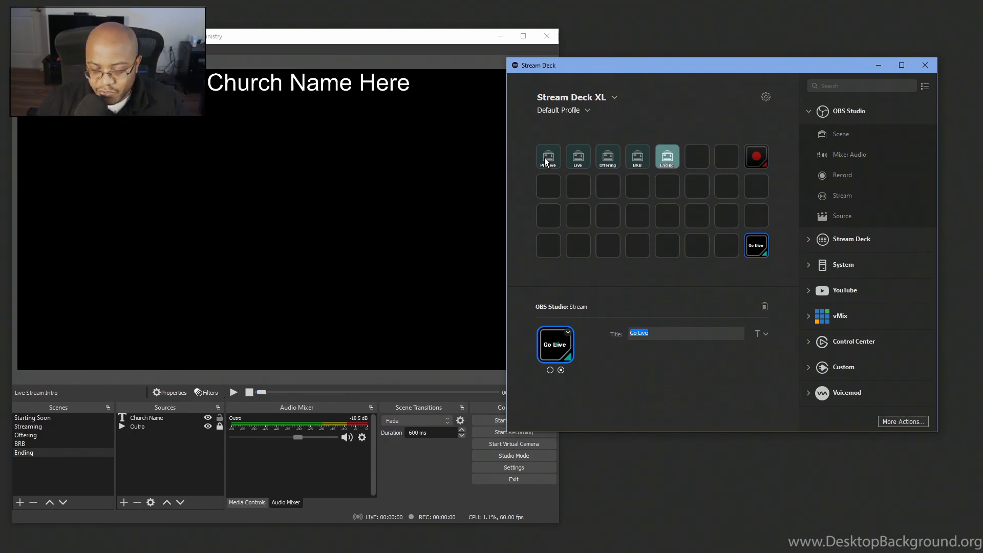
pyautogui.moveTo(630, 170)
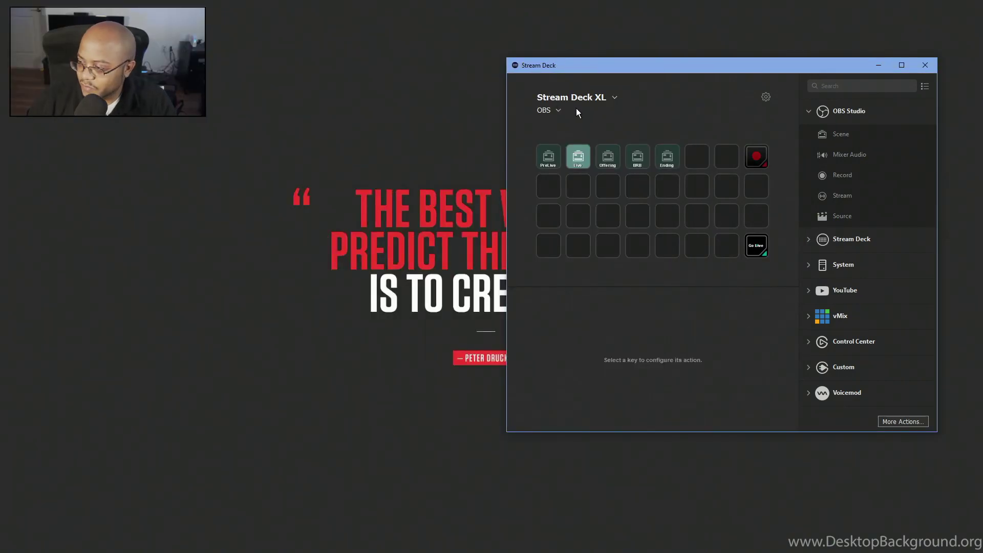
# Rename the original Stream Deck profile to OBS and add a second profile named VMix
pyautogui.click(547, 110)
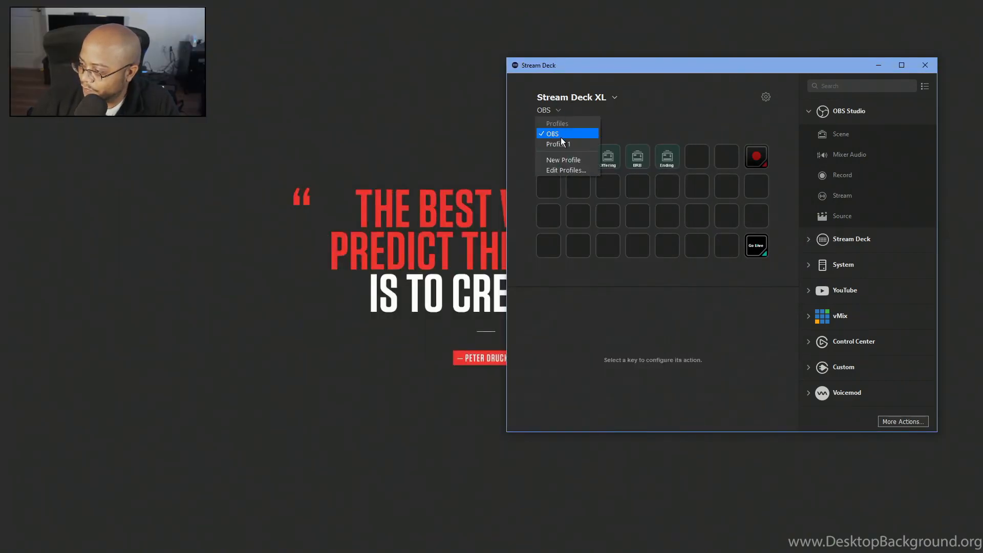
pyautogui.click(558, 143)
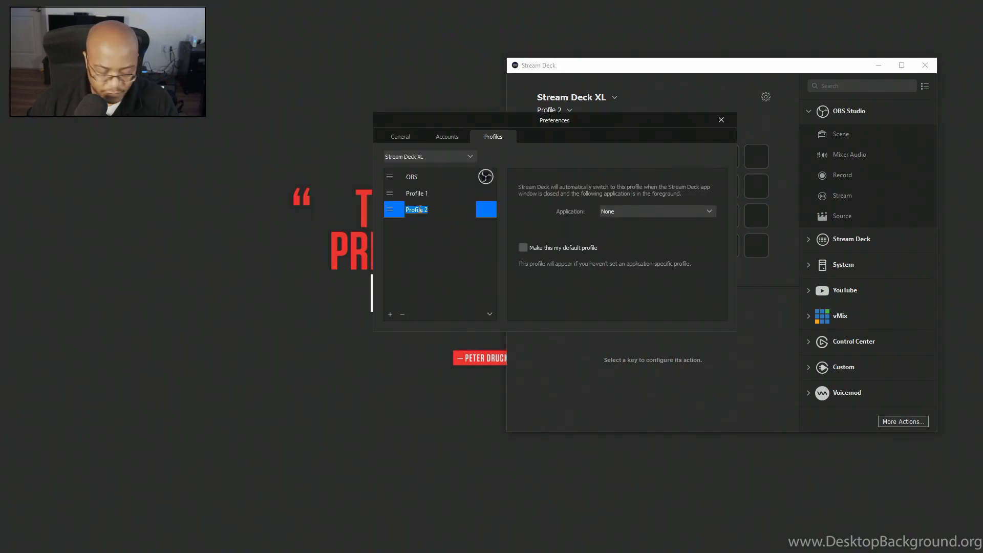
pyautogui.write('VMix')
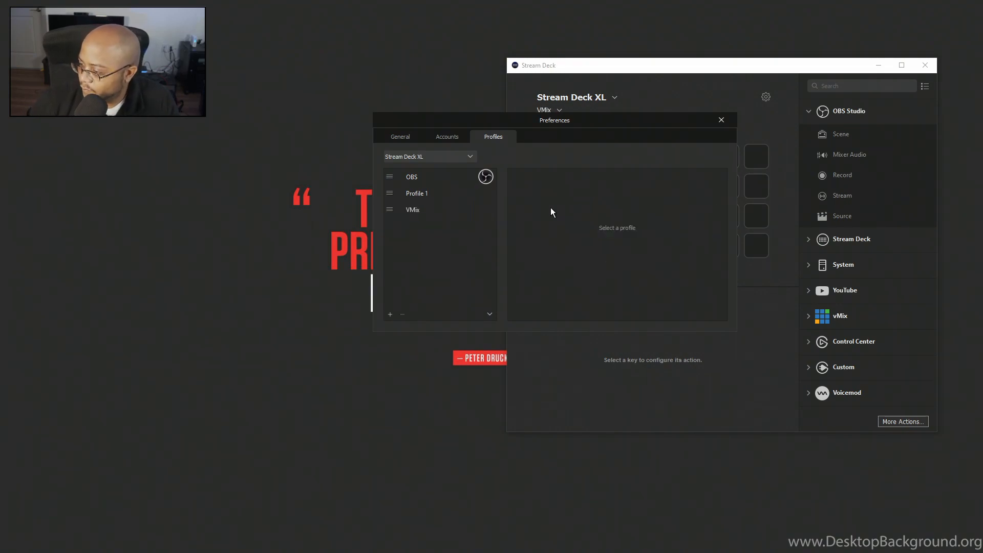
# Close profile preferences and delete the WELCOME key from the VMix profile grid
pyautogui.click(721, 119)
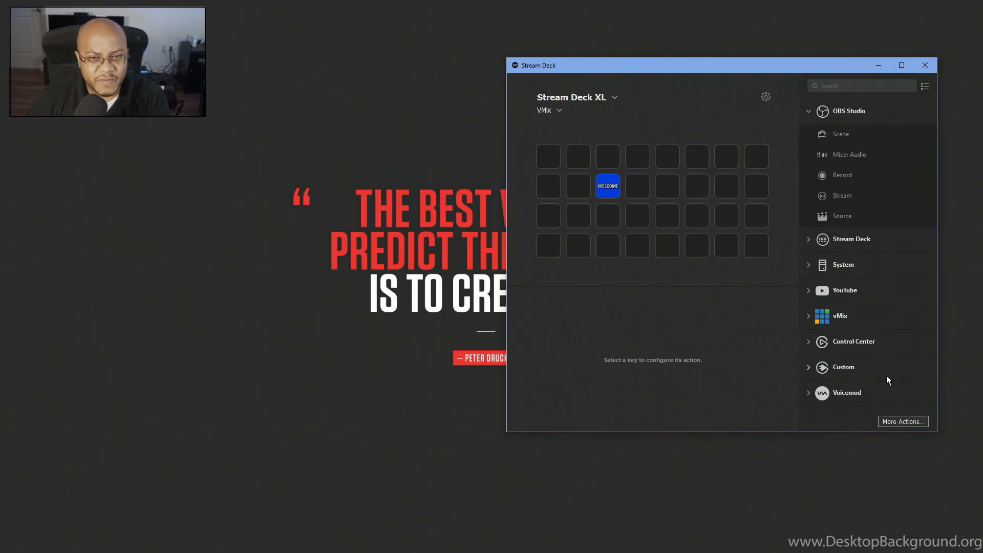
pyautogui.moveTo(605, 164)
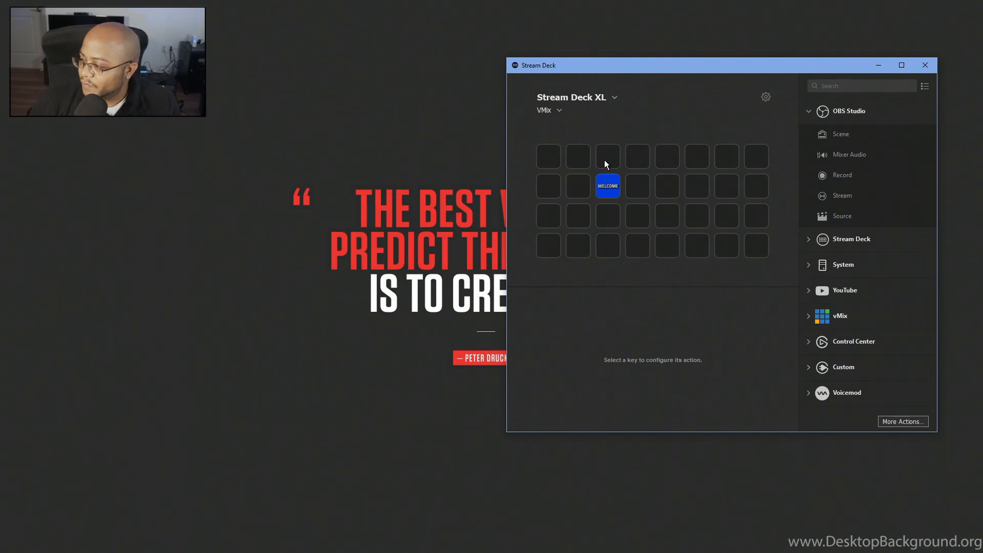
pyautogui.click(607, 186)
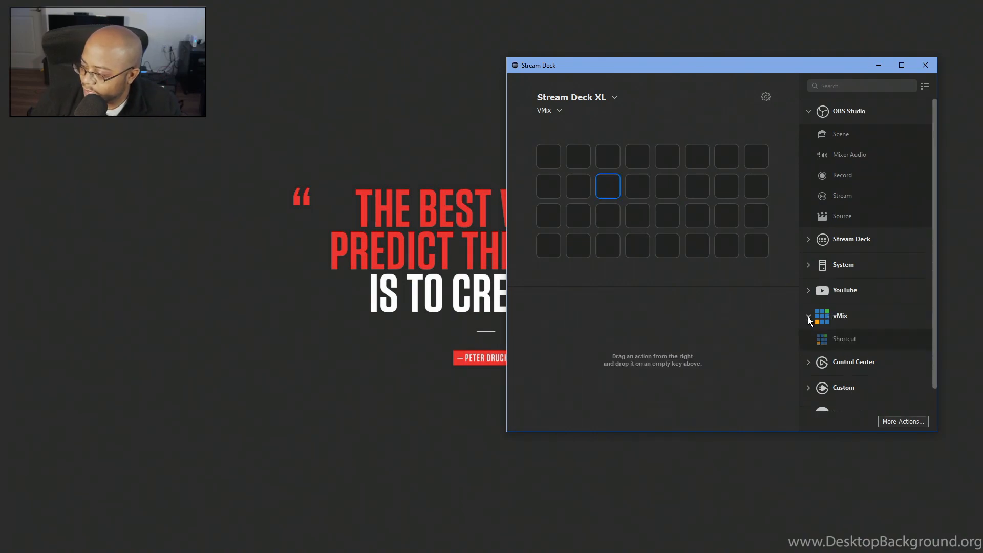
pyautogui.moveTo(824, 345)
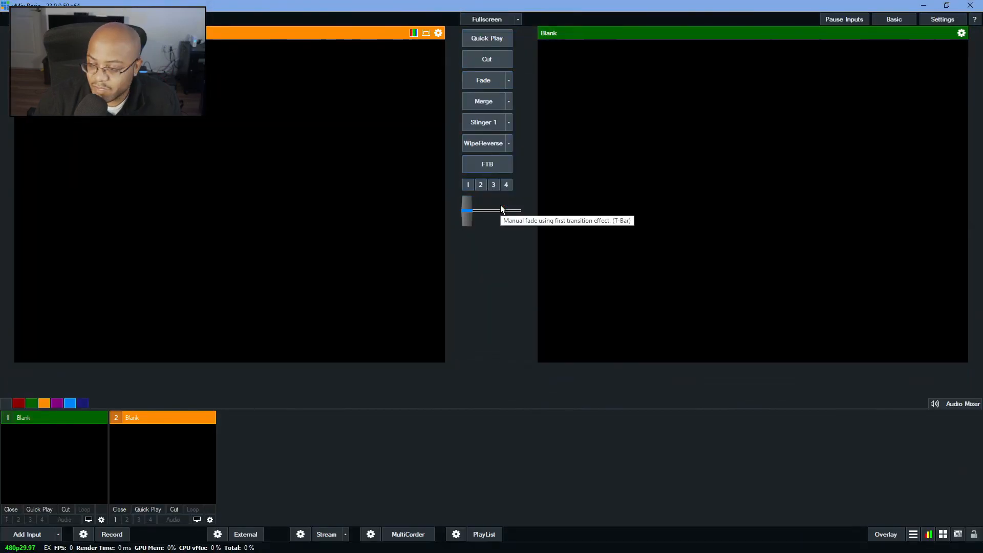
pyautogui.moveTo(570, 47)
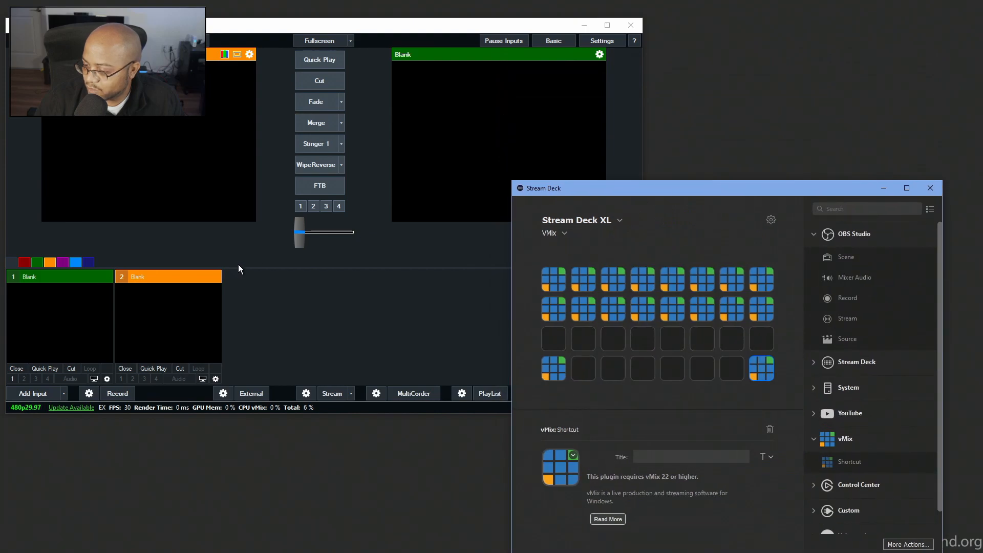
# Bring vMix to the front and begin adding a new input
pyautogui.click(32, 393)
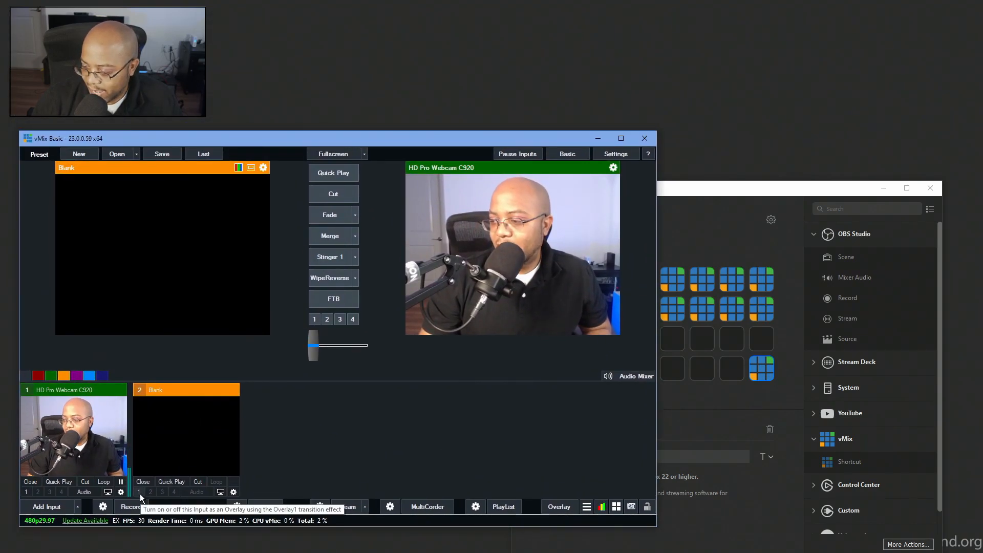
pyautogui.click(139, 491)
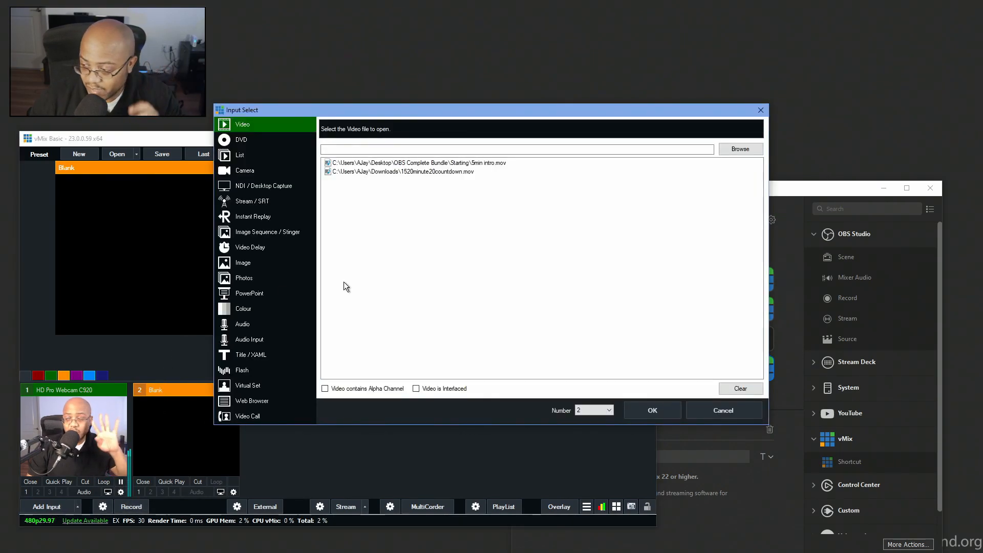
pyautogui.moveTo(498, 181)
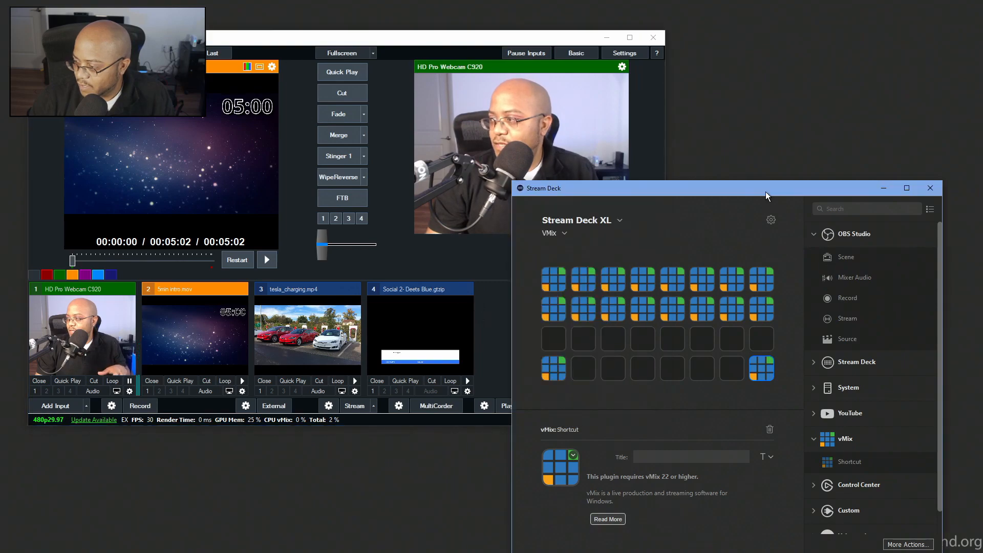
pyautogui.moveTo(621, 349)
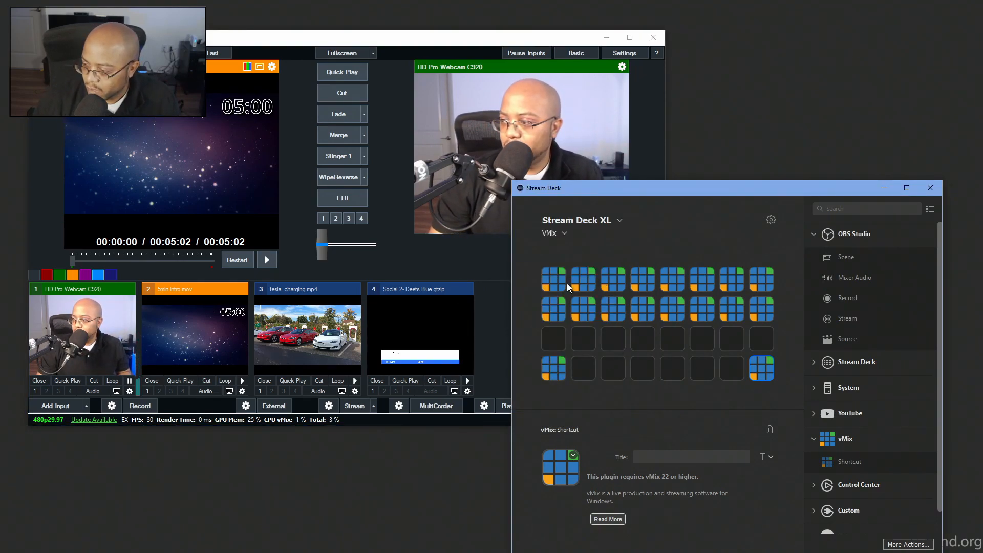
pyautogui.moveTo(572, 419)
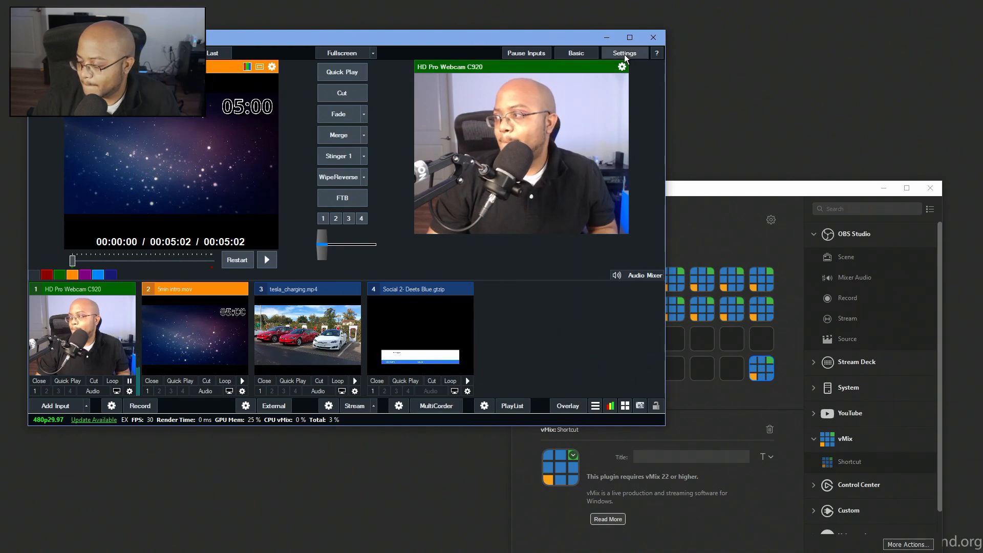
# In vMix Shortcuts settings, map a captured Stream Deck button to a 1000 ms Fade to 2 5min intro.mov
pyautogui.click(624, 53)
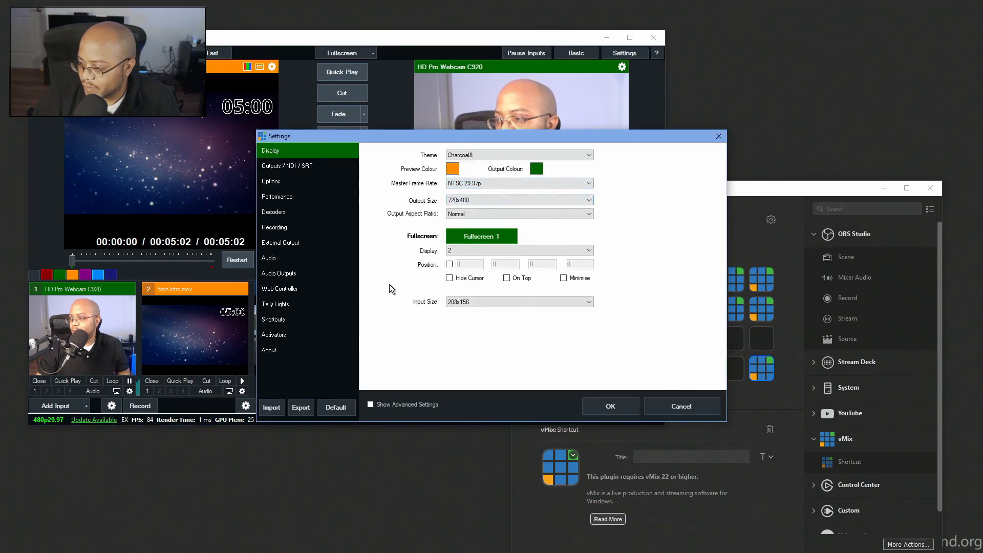
pyautogui.click(273, 319)
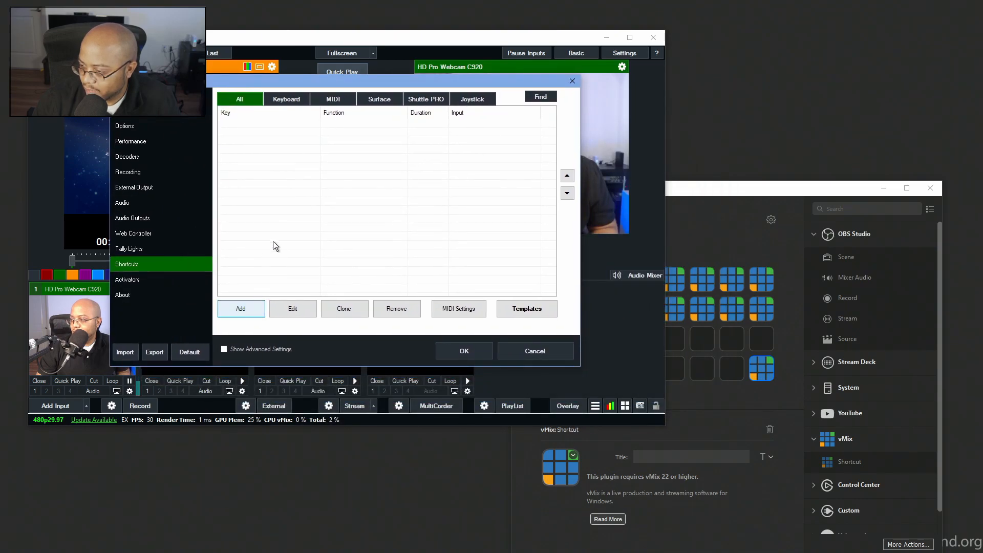
pyautogui.click(241, 309)
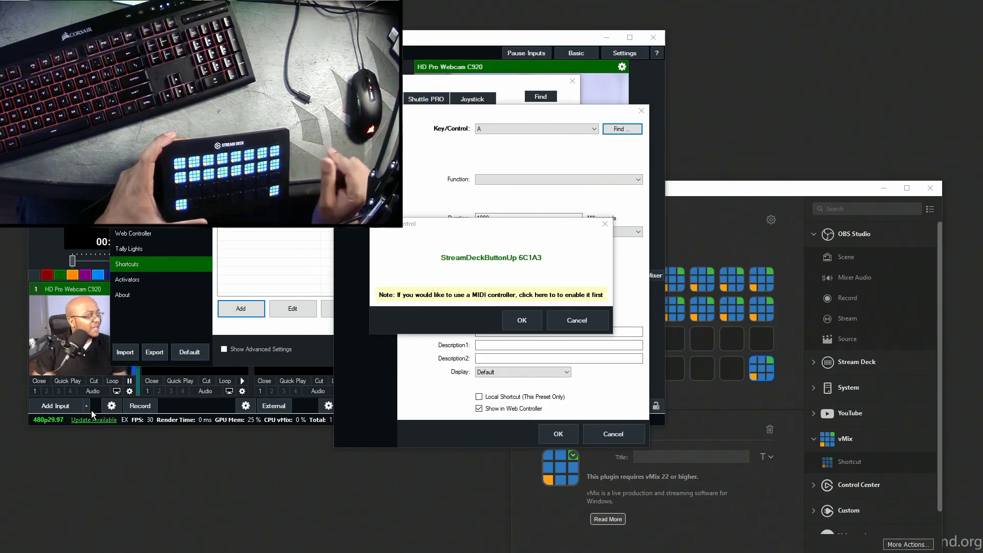
pyautogui.click(521, 320)
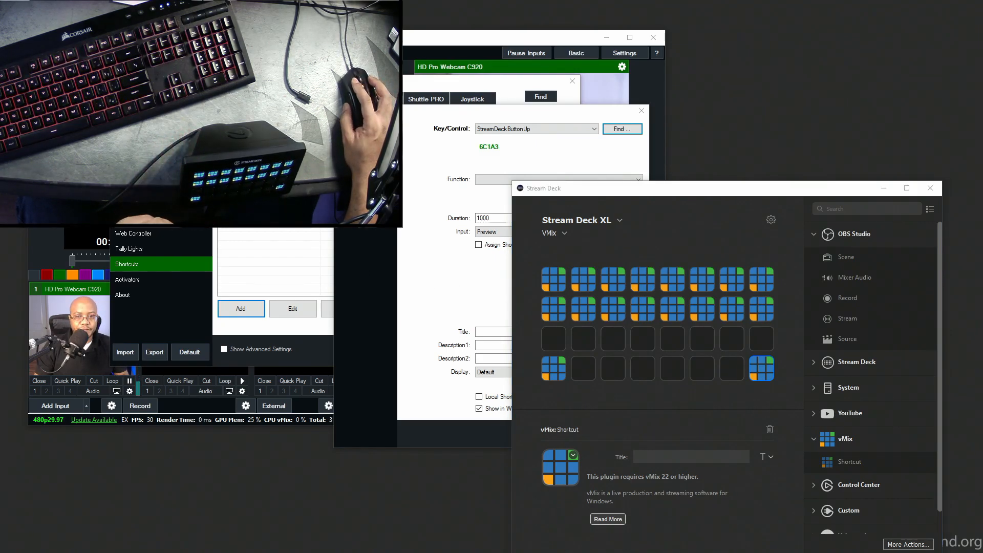
pyautogui.click(240, 308)
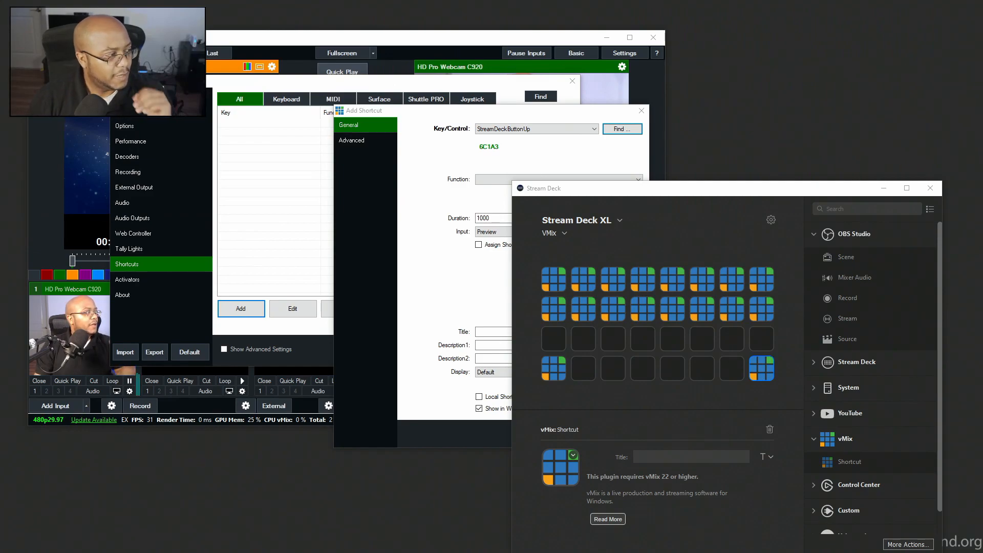
pyautogui.moveTo(378, 220)
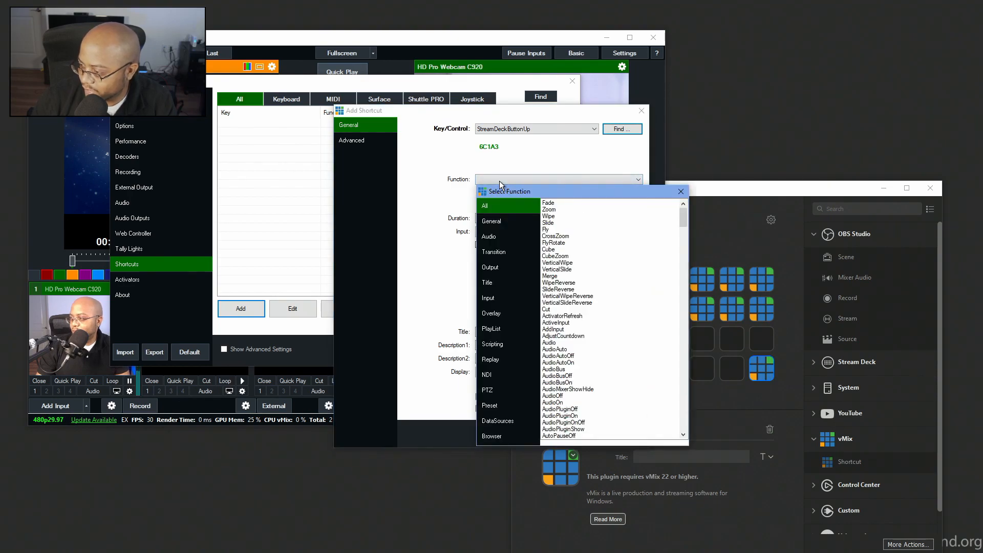
pyautogui.click(548, 202)
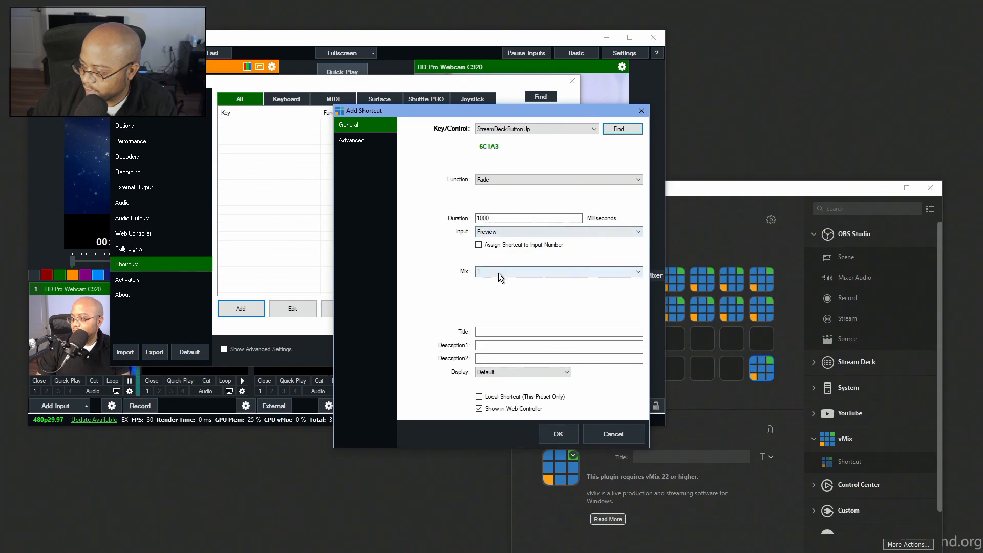
pyautogui.click(637, 232)
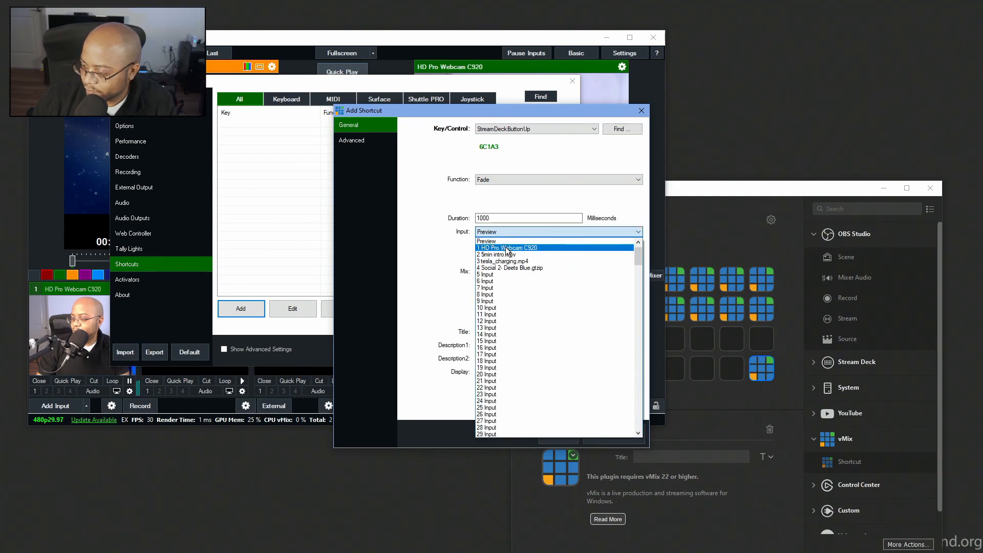
pyautogui.click(507, 248)
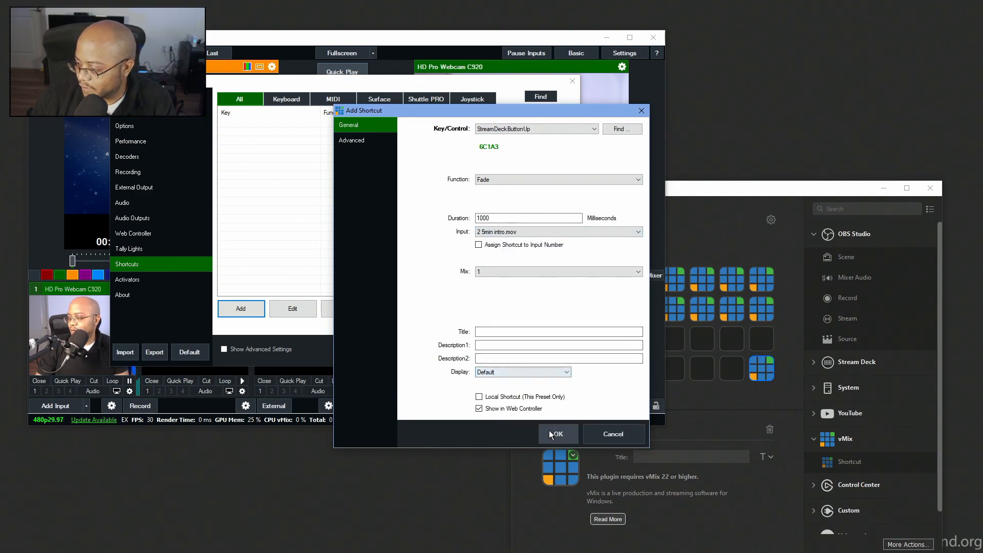
pyautogui.click(557, 434)
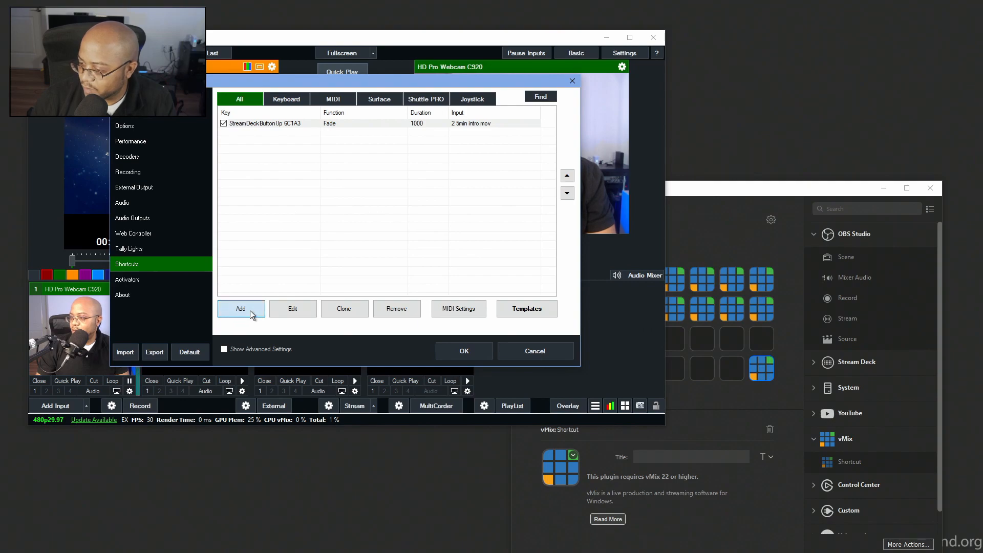
# Map a captured Stream Deck button to a Fade to the HD Pro Webcam C920 input
pyautogui.click(241, 308)
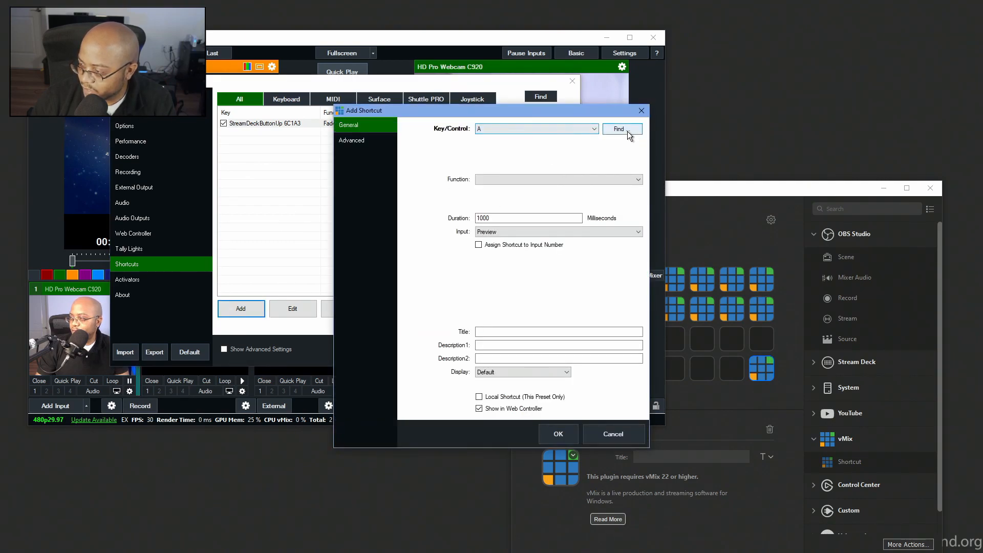
pyautogui.click(621, 129)
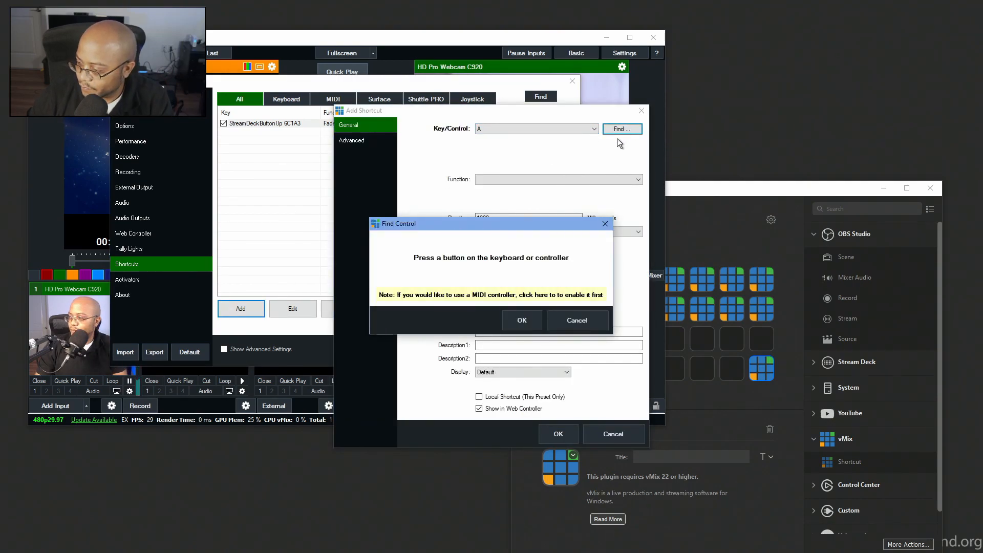
pyautogui.click(558, 179)
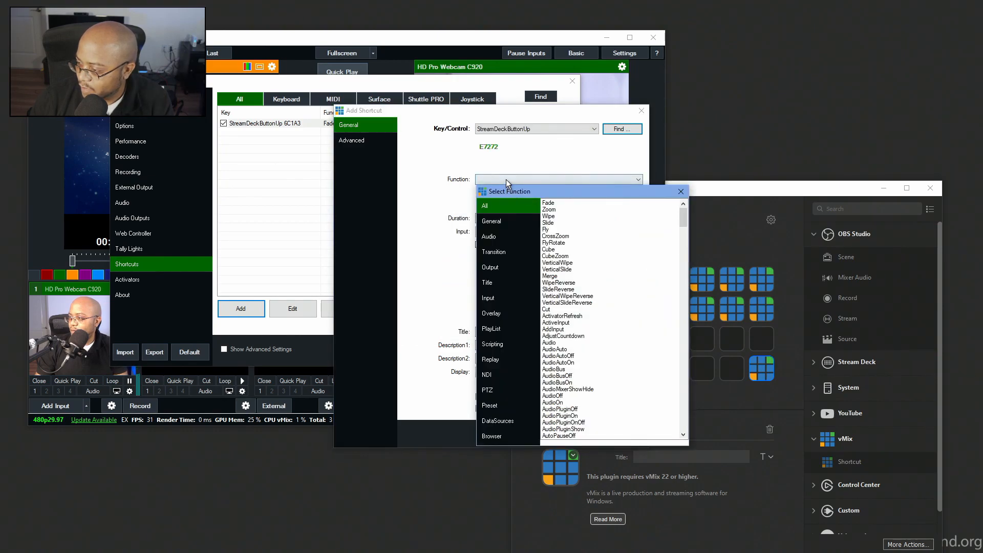
pyautogui.click(548, 202)
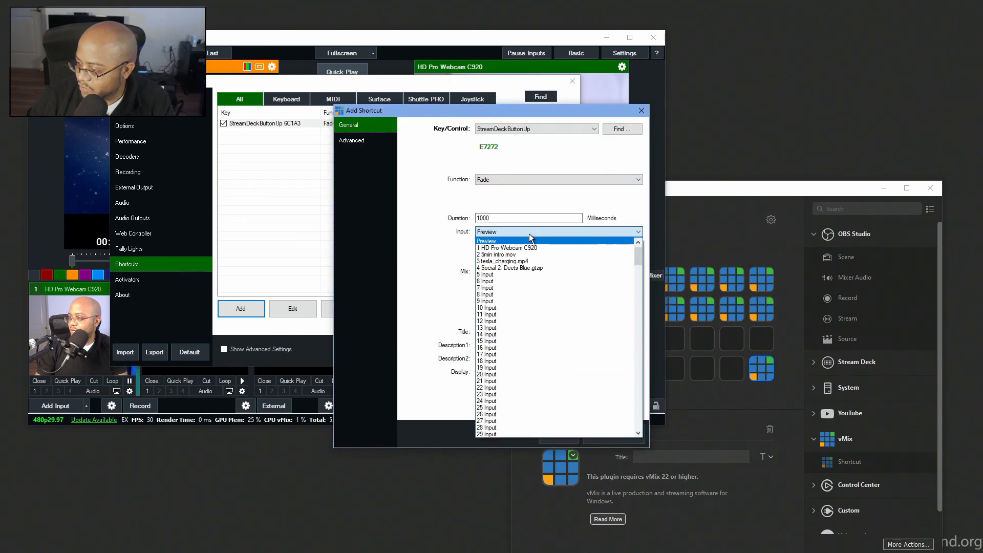
pyautogui.click(507, 248)
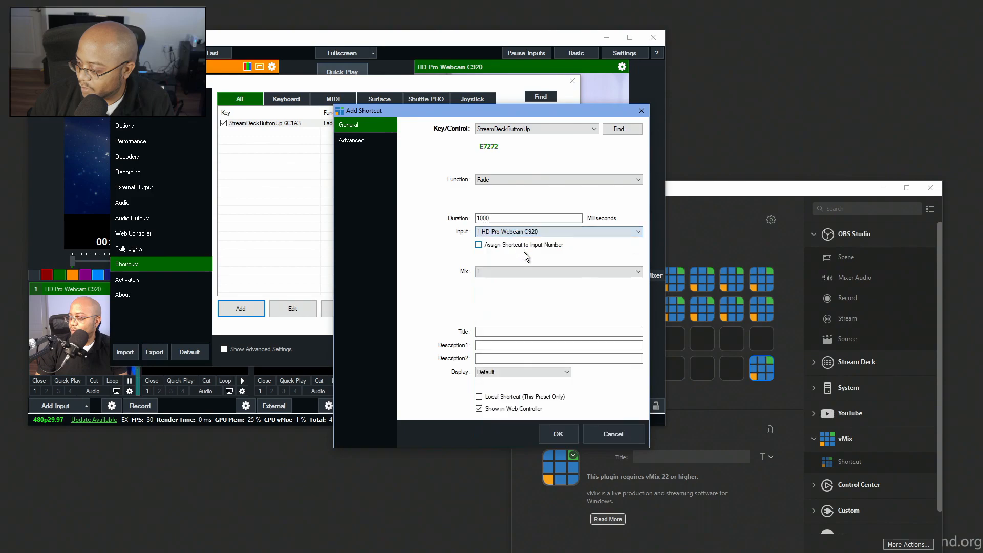
pyautogui.click(557, 434)
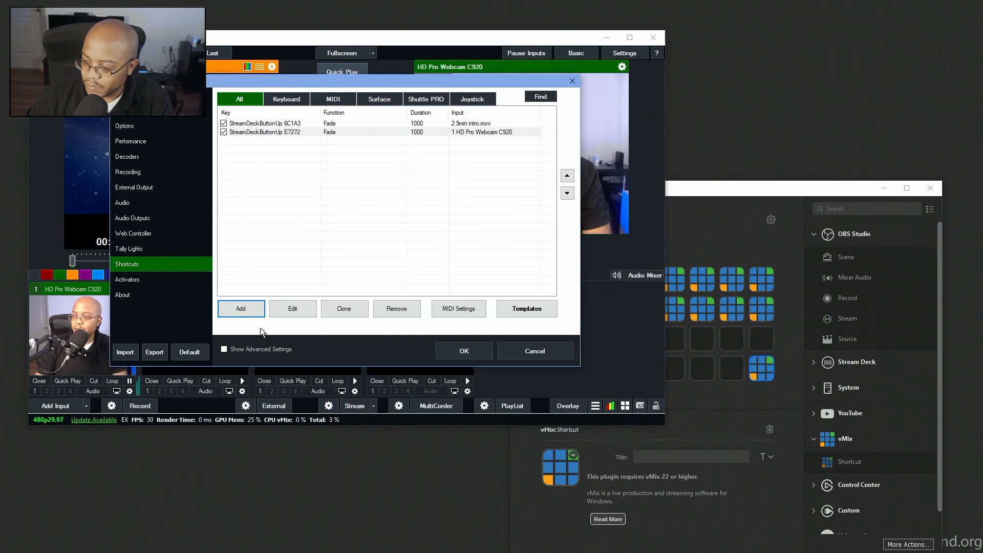
# Map another captured Stream Deck button to a Fade to tesla_charging.mp4
pyautogui.click(241, 308)
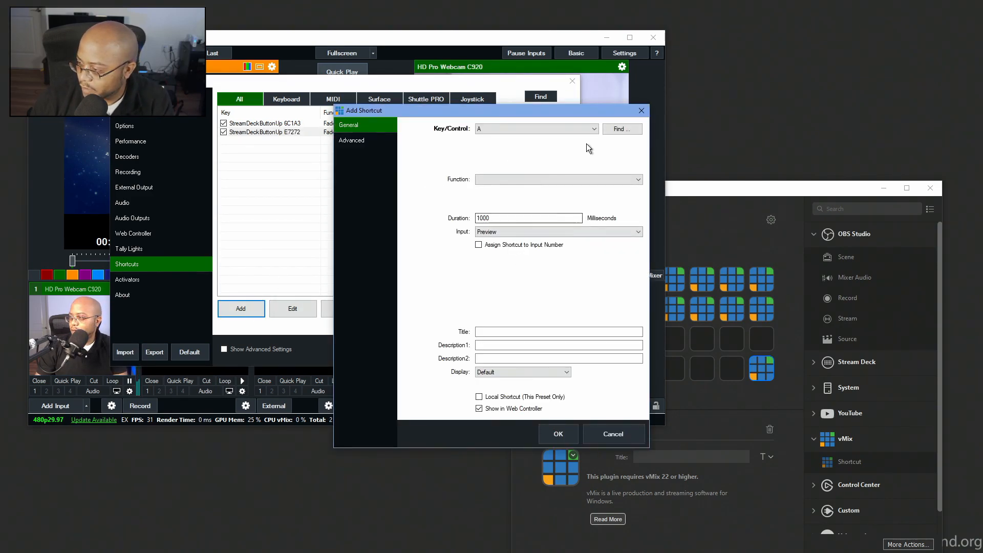
pyautogui.click(621, 128)
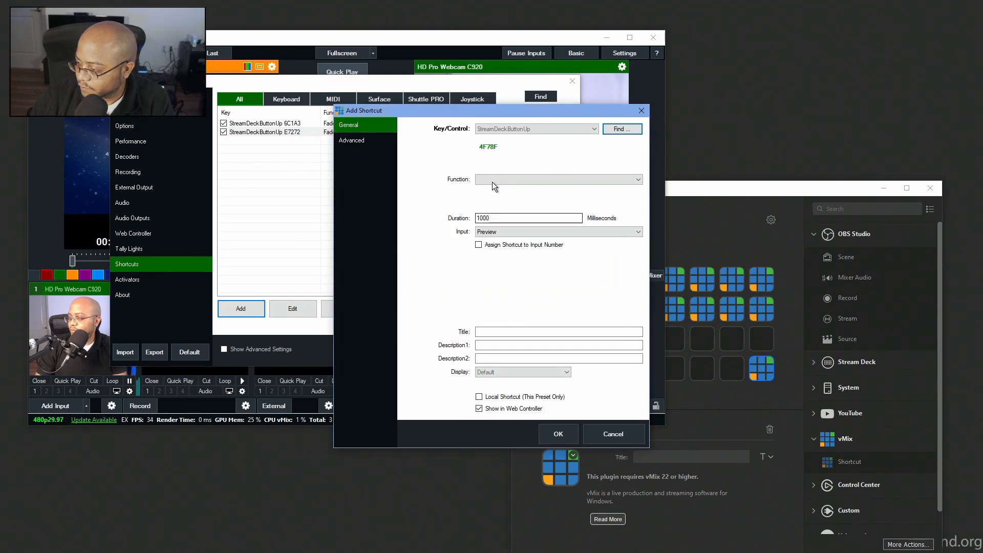
pyautogui.click(558, 180)
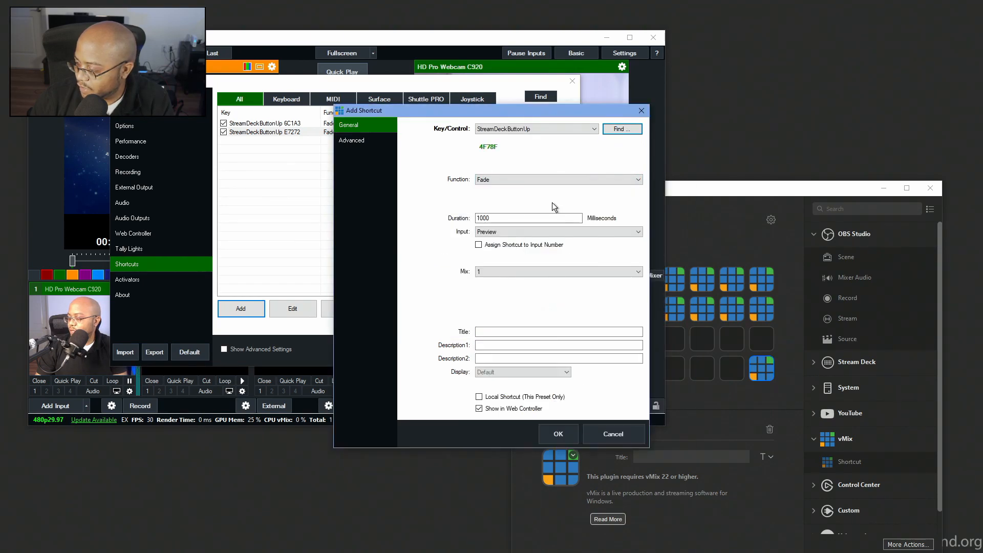
pyautogui.click(636, 232)
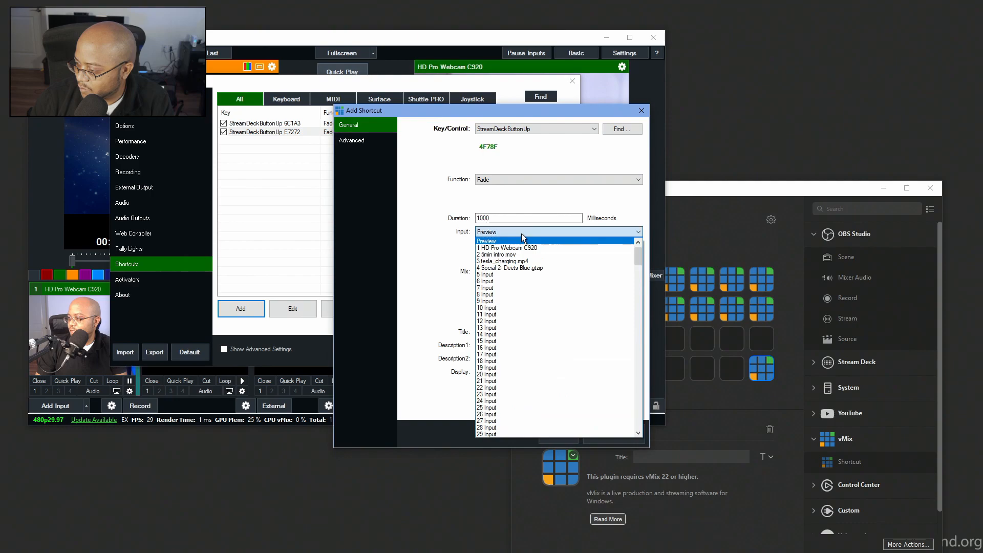
pyautogui.click(502, 260)
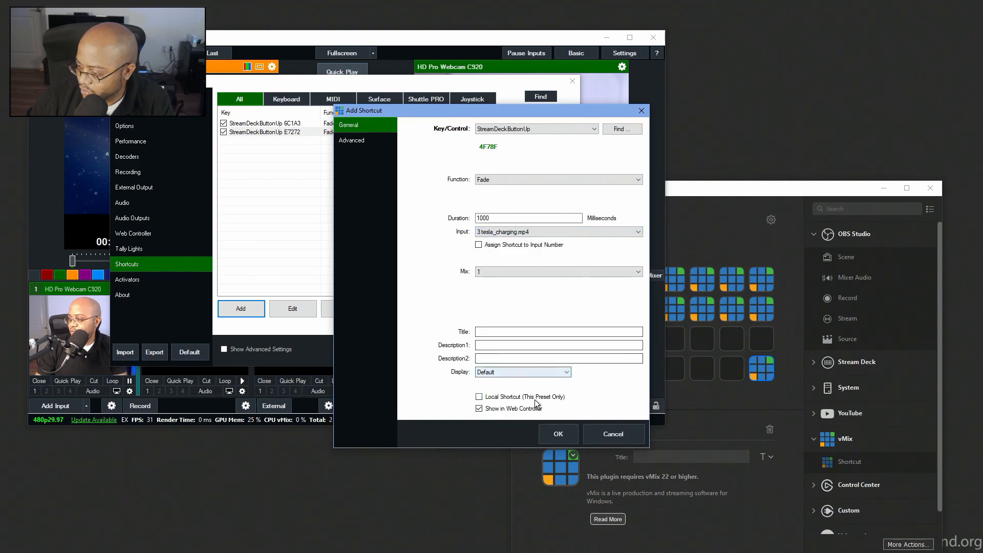
pyautogui.click(557, 434)
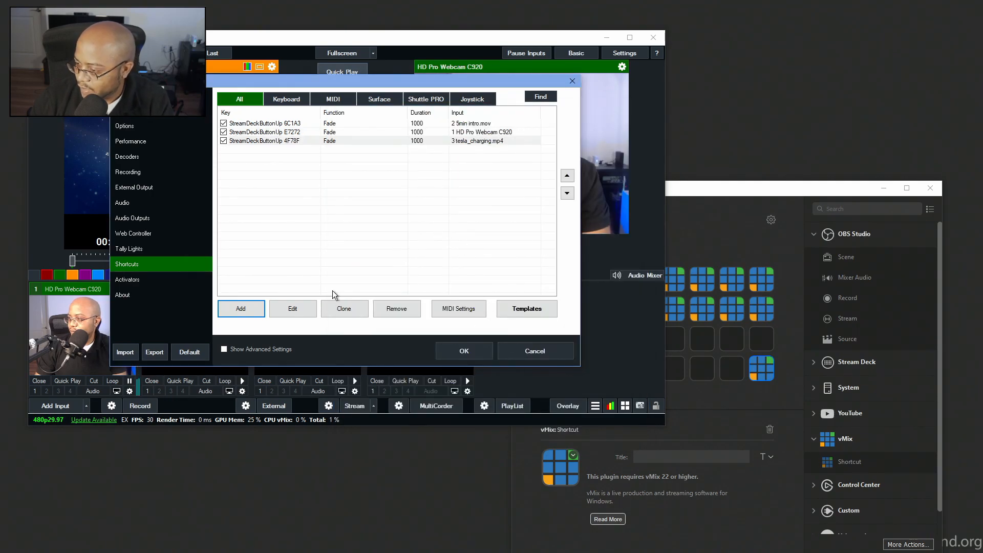
pyautogui.moveTo(240, 309)
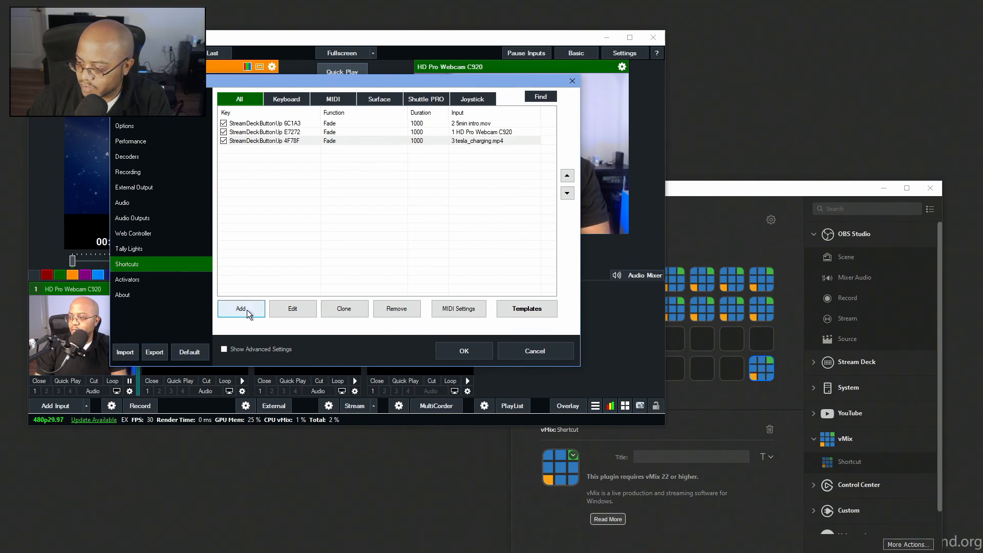
# Map a captured Stream Deck button to OverlayInput1 with input 4 Social 2- Deets Blue.gtzip
pyautogui.click(240, 308)
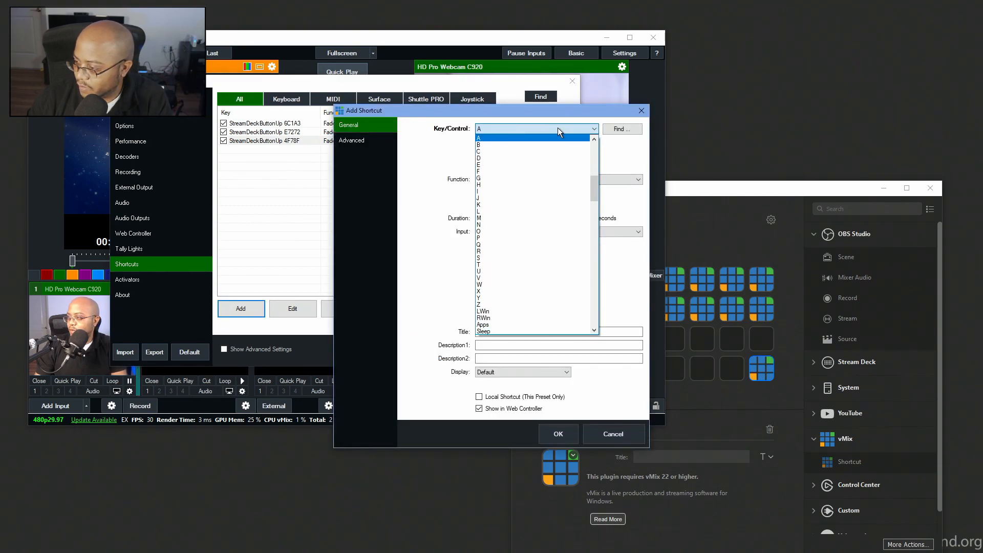
pyautogui.click(620, 129)
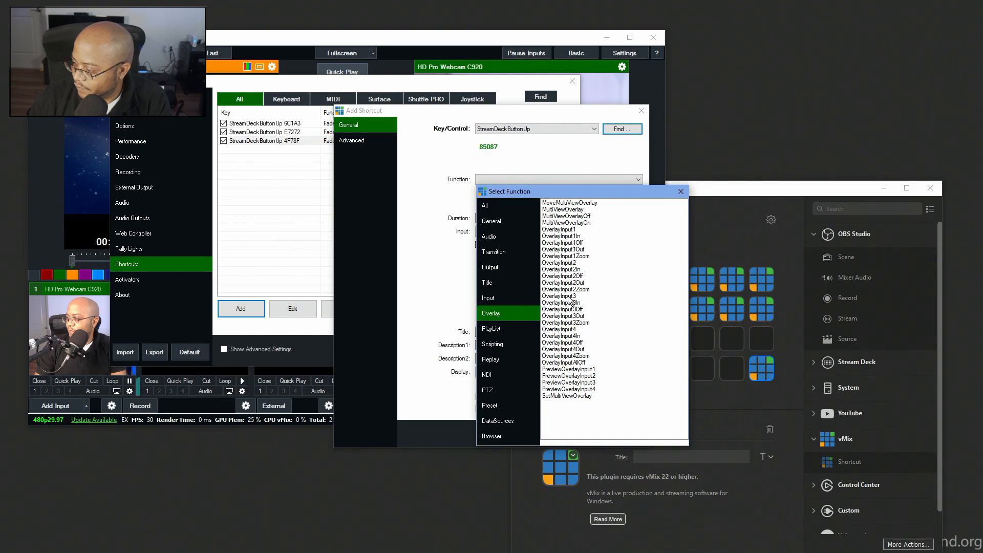
pyautogui.click(560, 296)
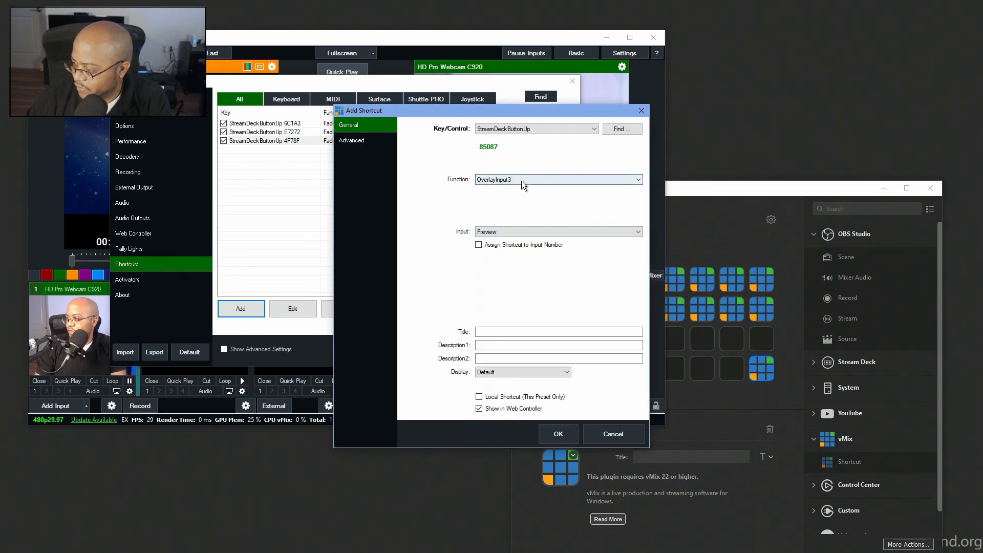
pyautogui.click(637, 179)
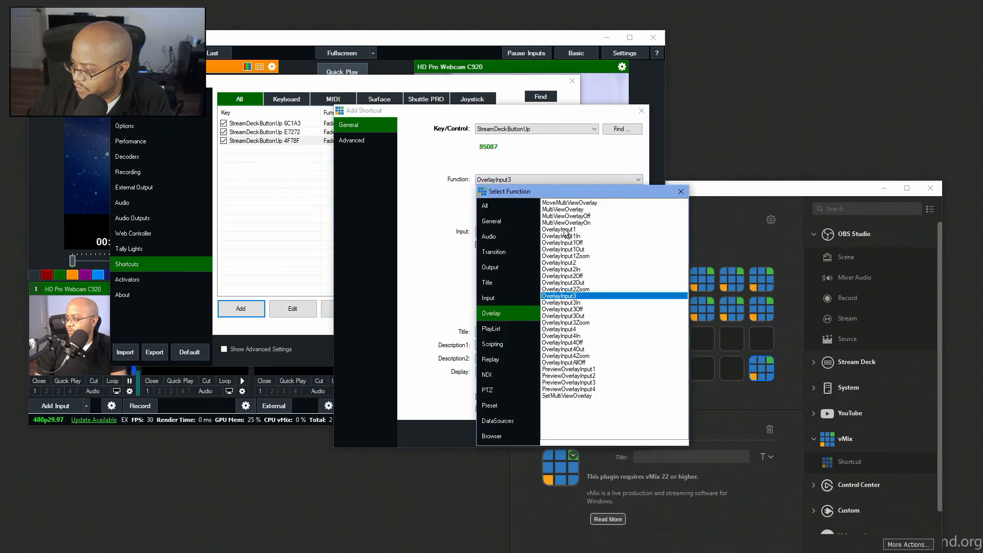
pyautogui.click(561, 229)
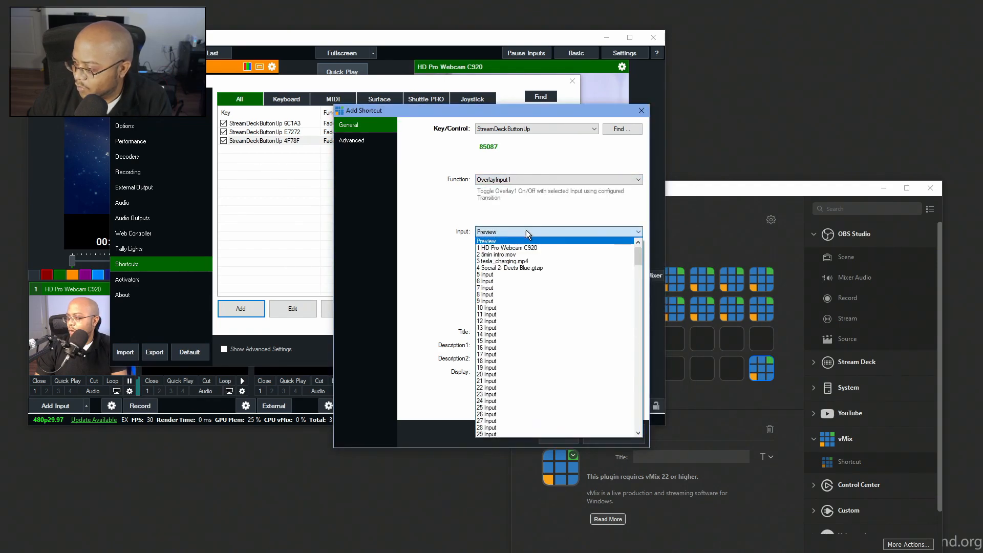
pyautogui.click(509, 268)
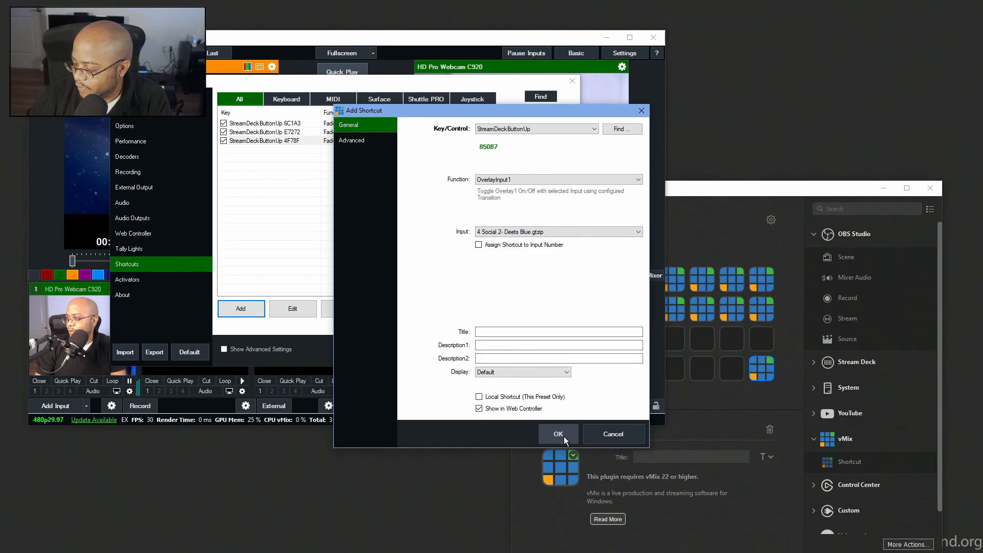
pyautogui.click(558, 433)
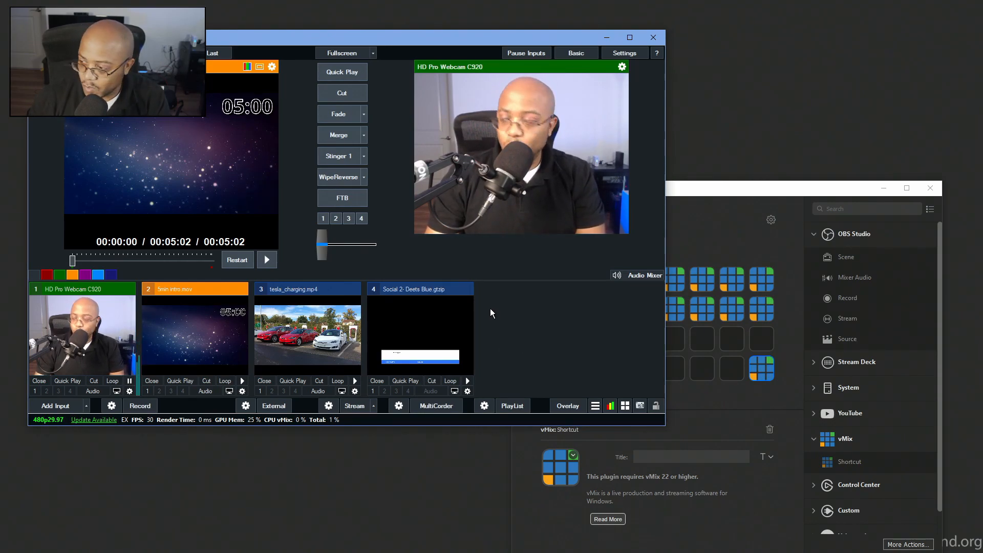
# Close vMix settings, test the fades, and cut the webcam back to output
pyautogui.click(265, 260)
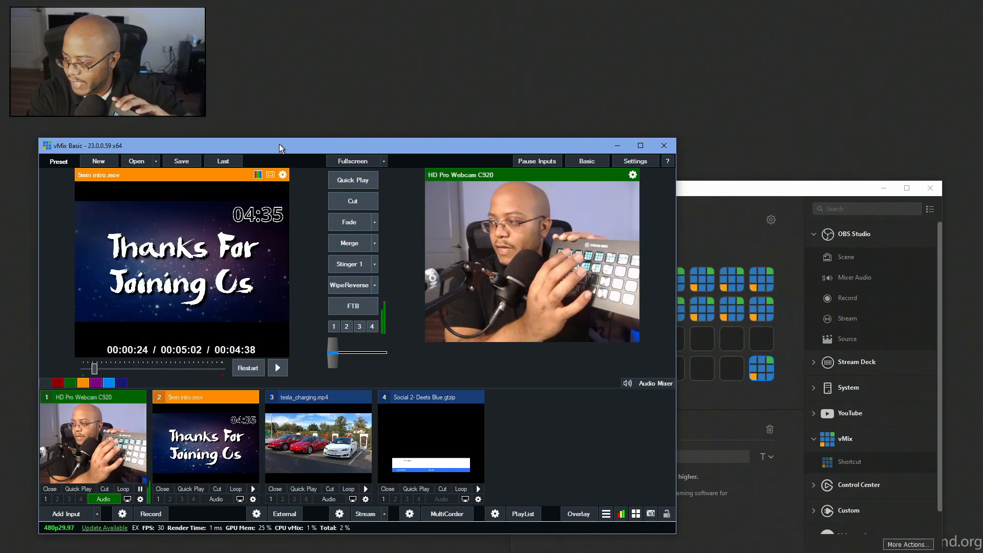
pyautogui.moveTo(32, 313)
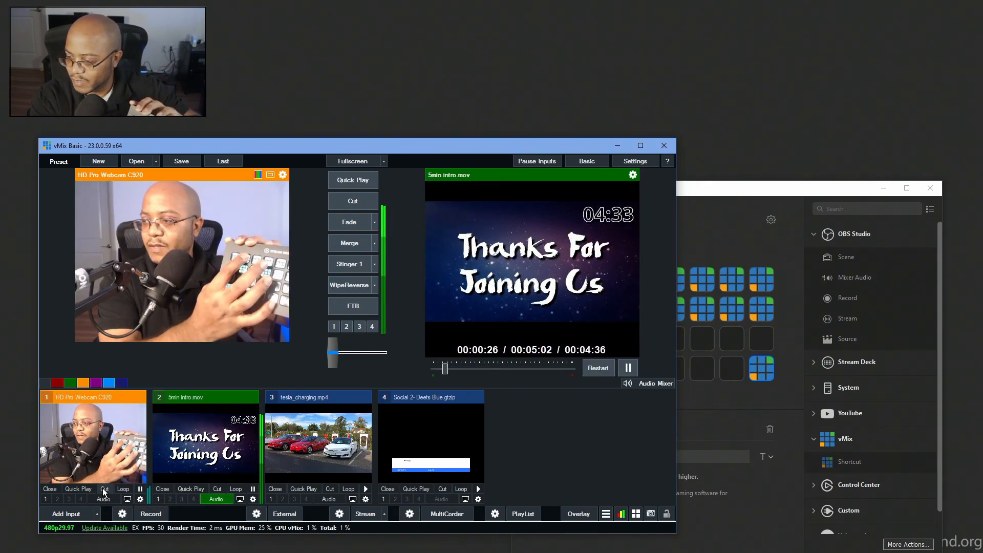
pyautogui.click(352, 201)
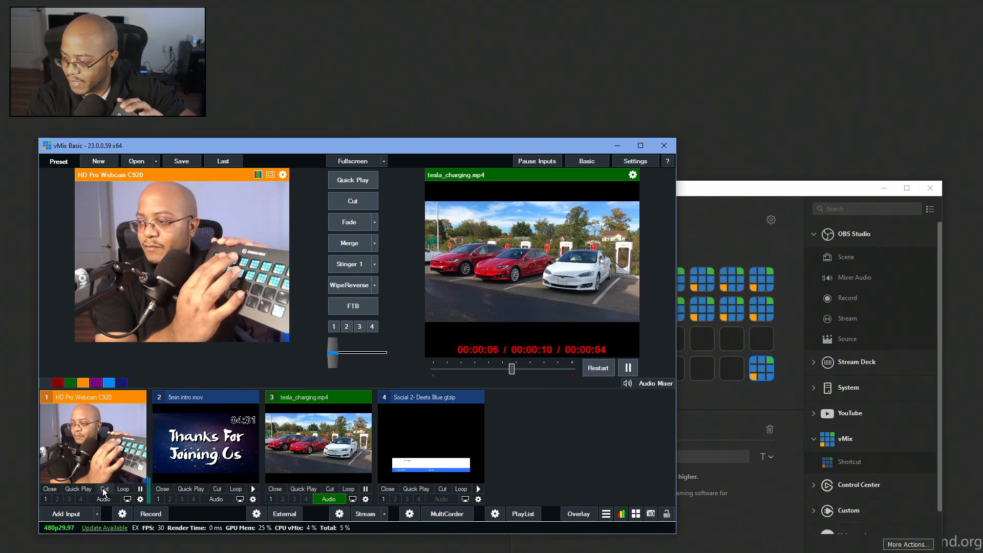
pyautogui.click(352, 201)
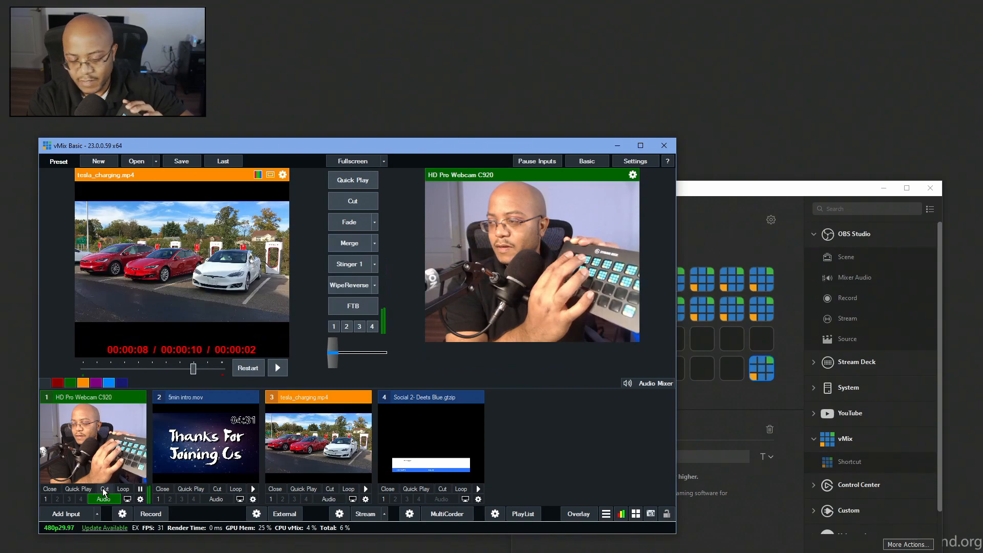